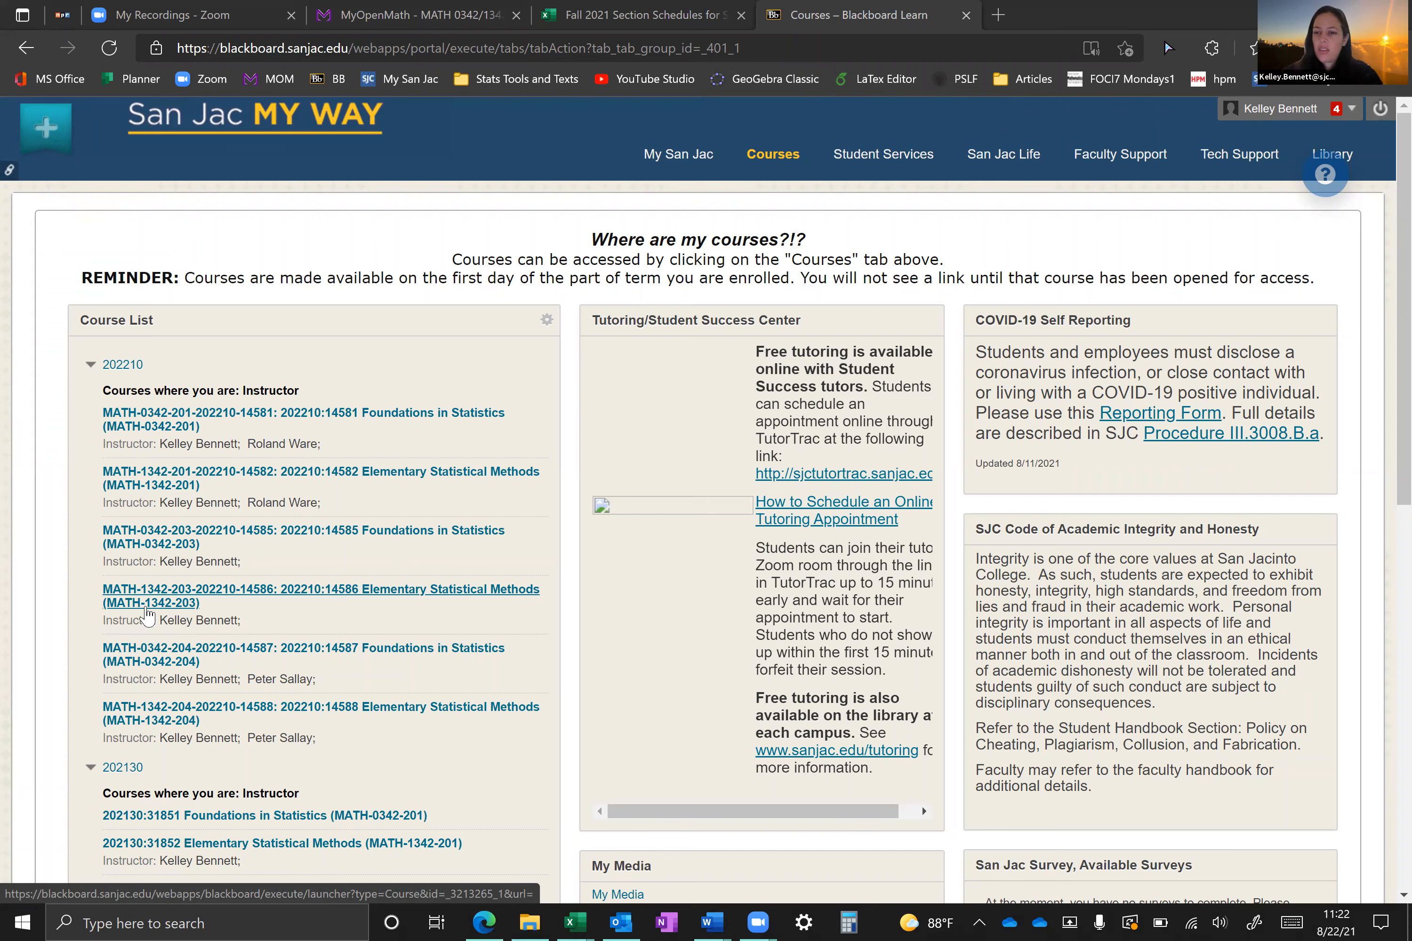
Step: Enter the MATH-1342-203 Elementary Statistical Methods course from the Course List
{"action": "left_click", "coordinate": [317, 596]}
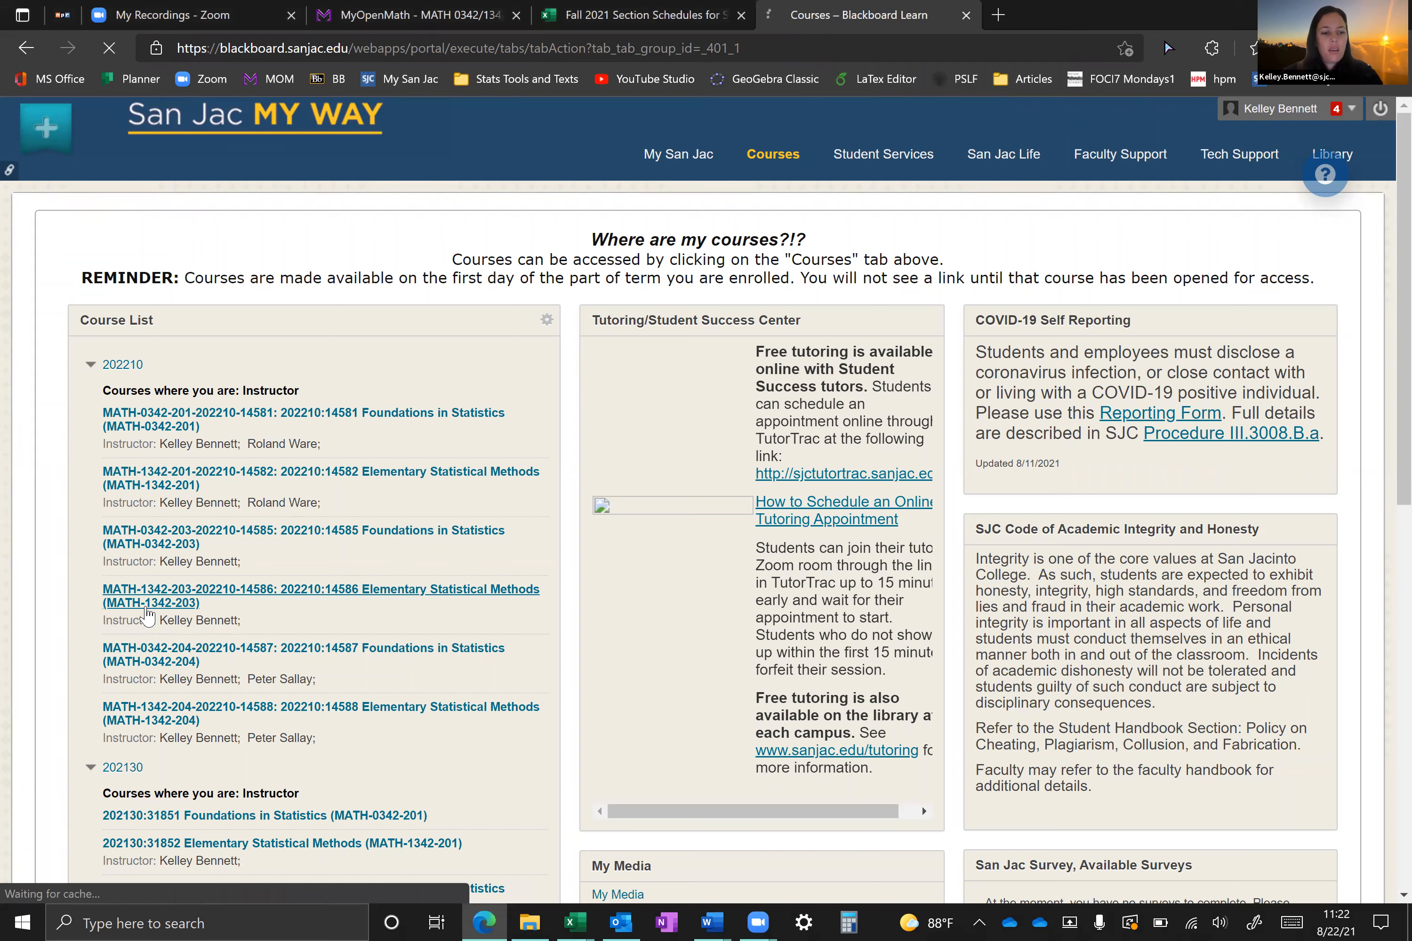
{"action": "left_click", "coordinate": [319, 595]}
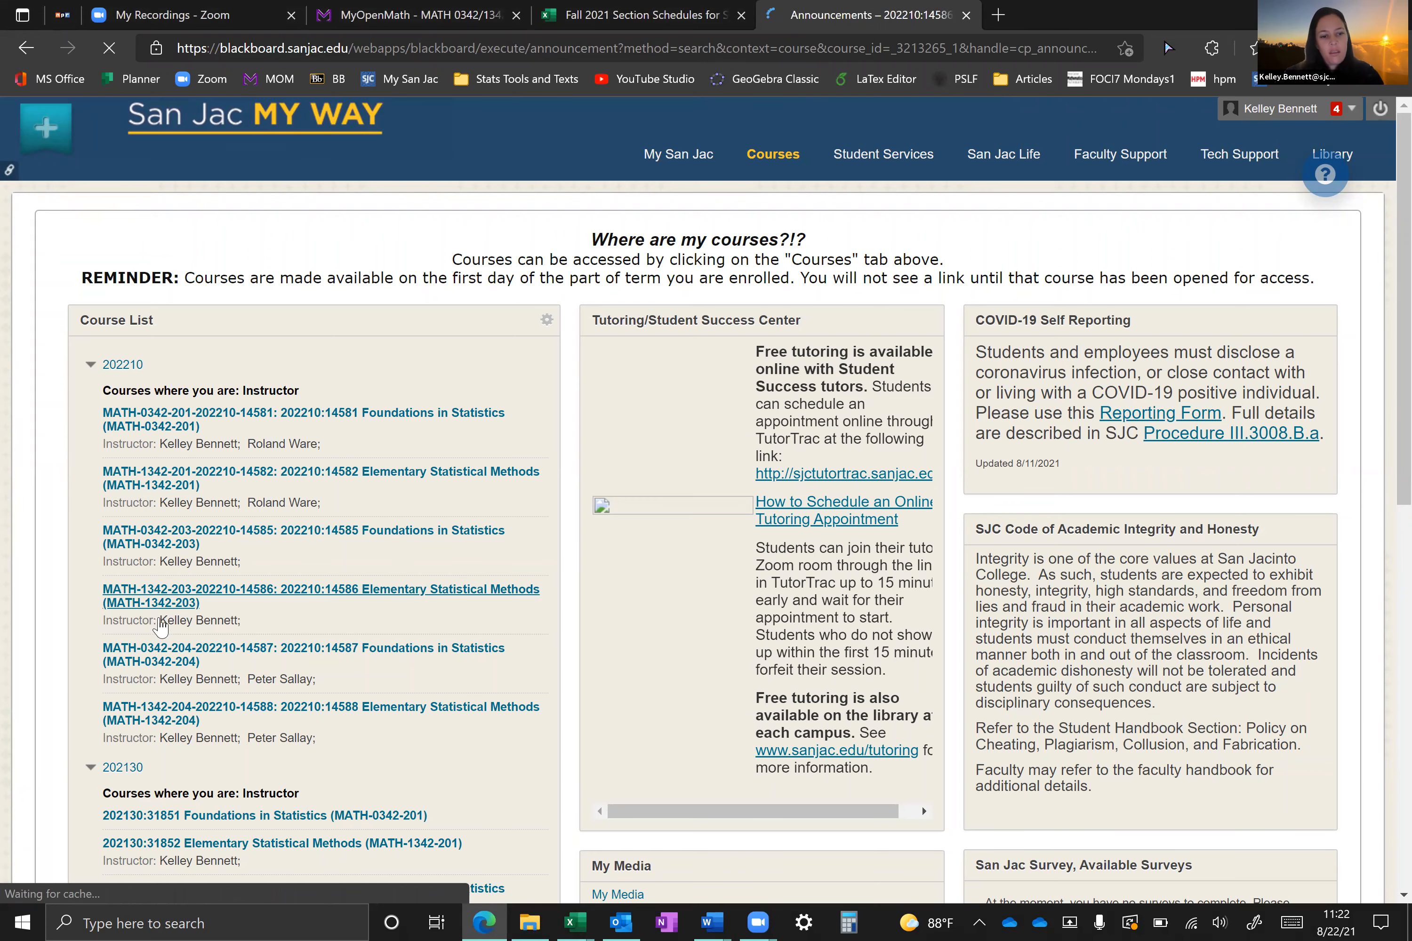
{"action": "left_click", "coordinate": [313, 596]}
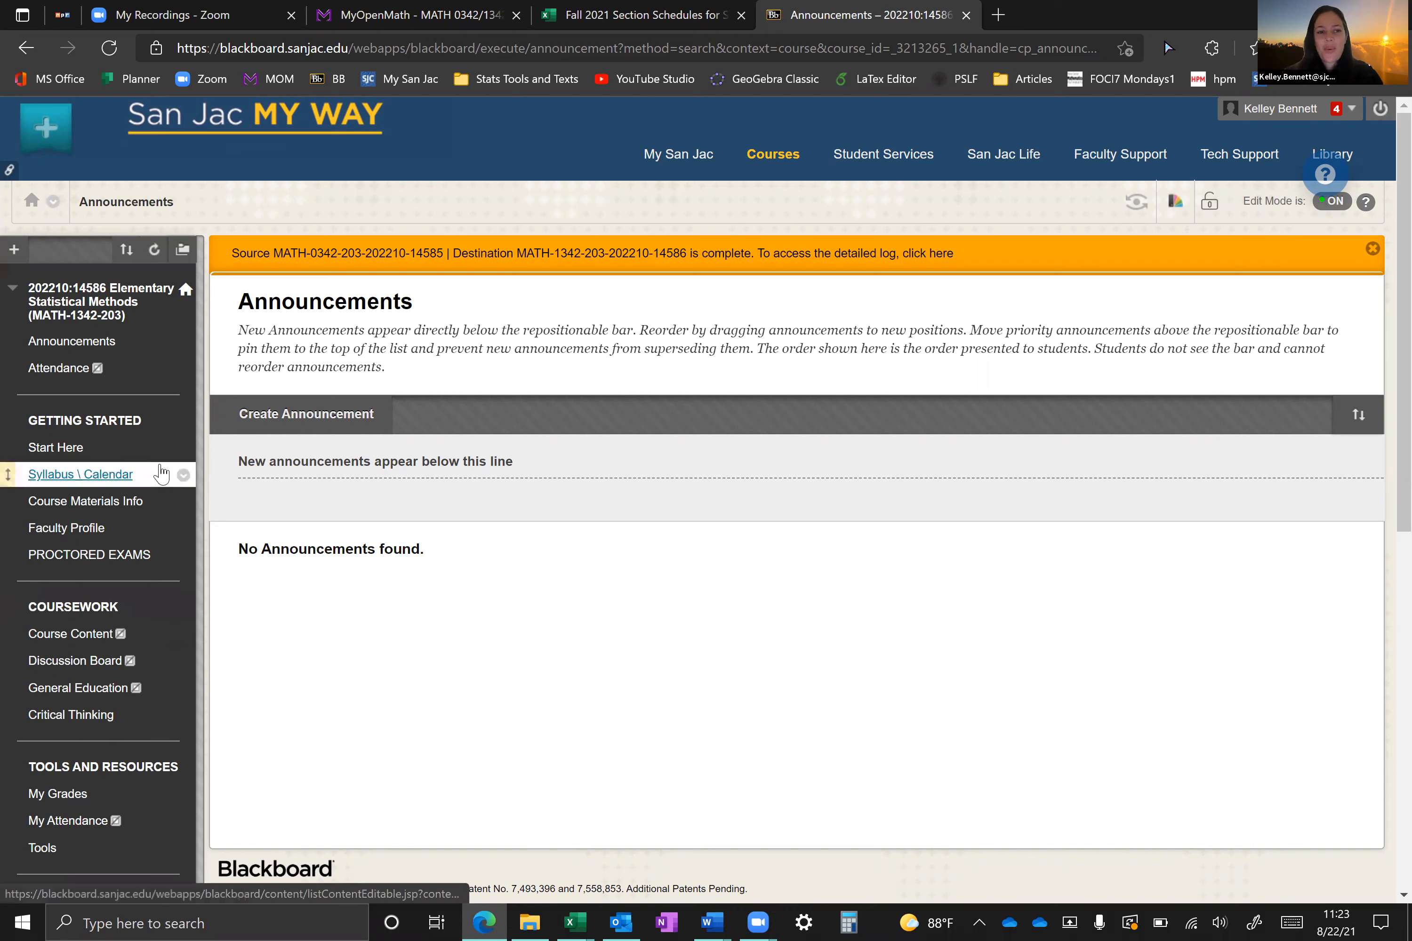
{"action": "mouse_move", "coordinate": [71, 341]}
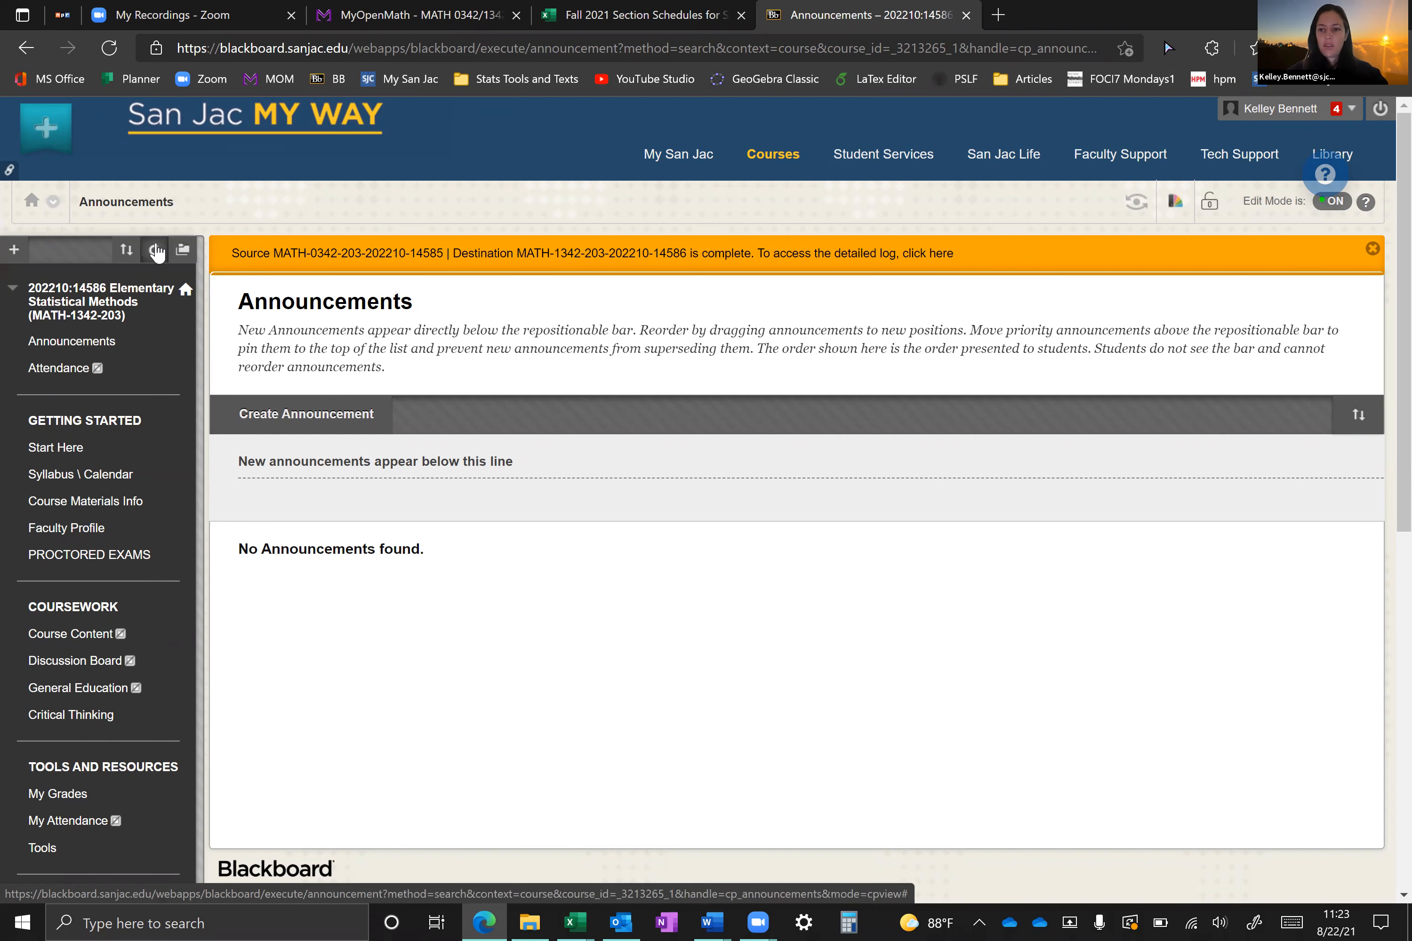
{"action": "mouse_move", "coordinate": [155, 250]}
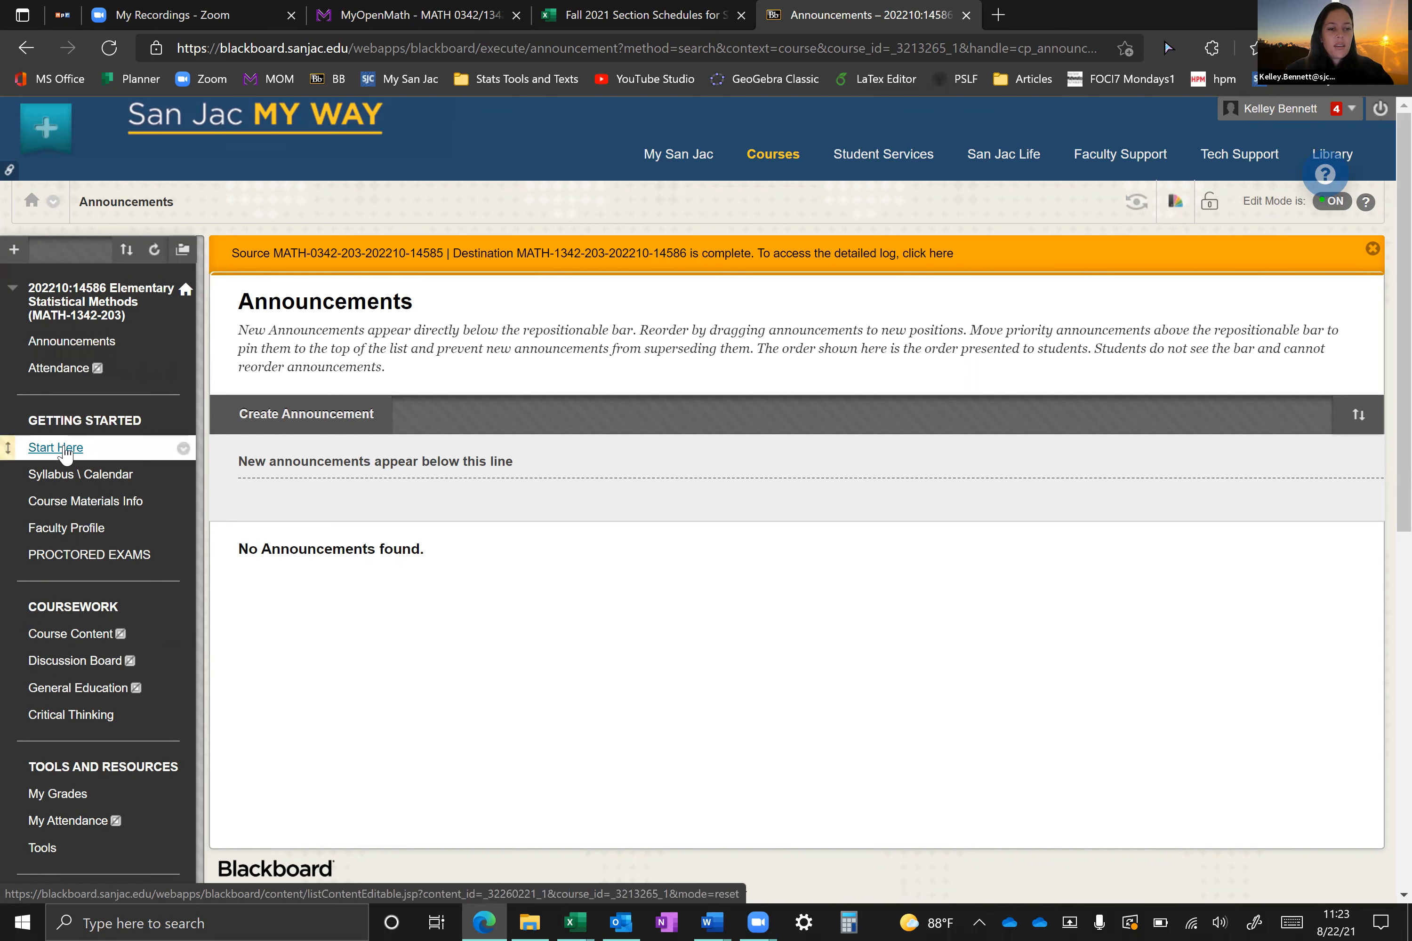
Step: View the Start Here FAQs down to the dropping-the-course section
{"action": "left_click", "coordinate": [55, 448]}
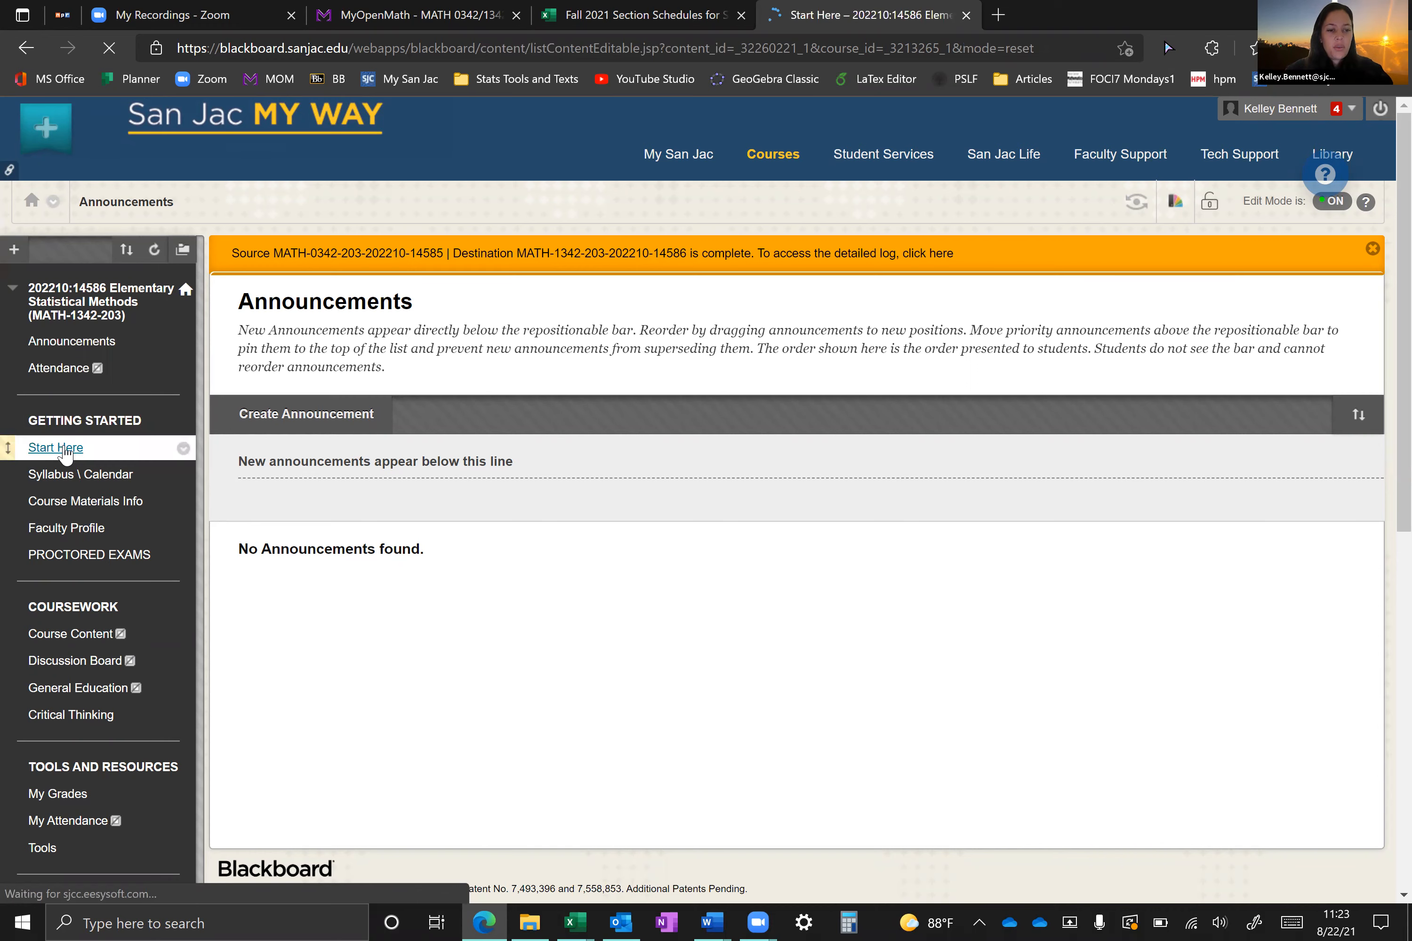
{"action": "left_click", "coordinate": [55, 448]}
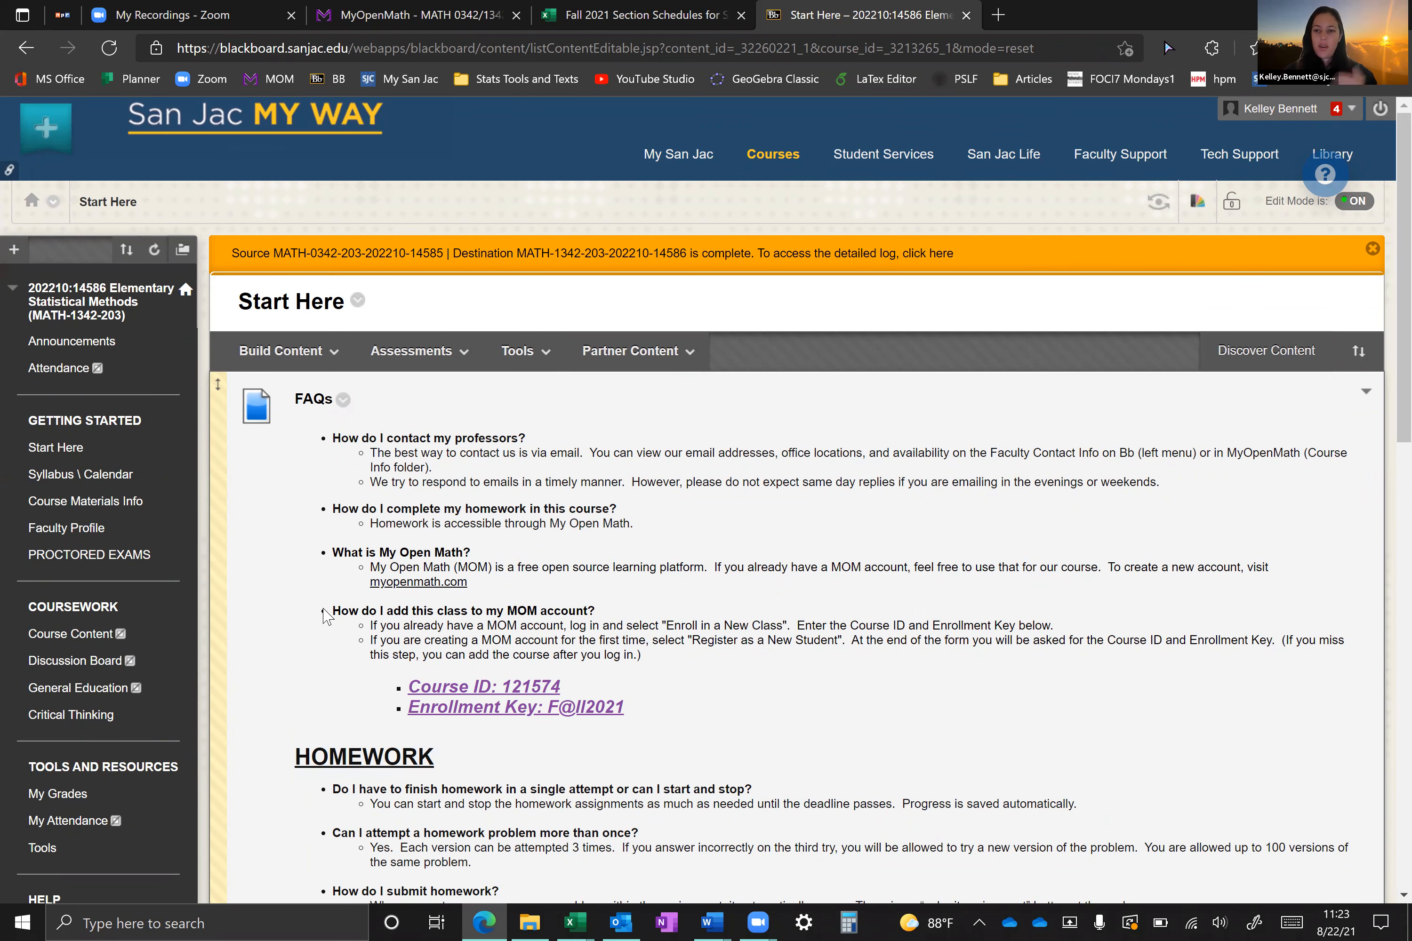
{"action": "mouse_move", "coordinate": [340, 760]}
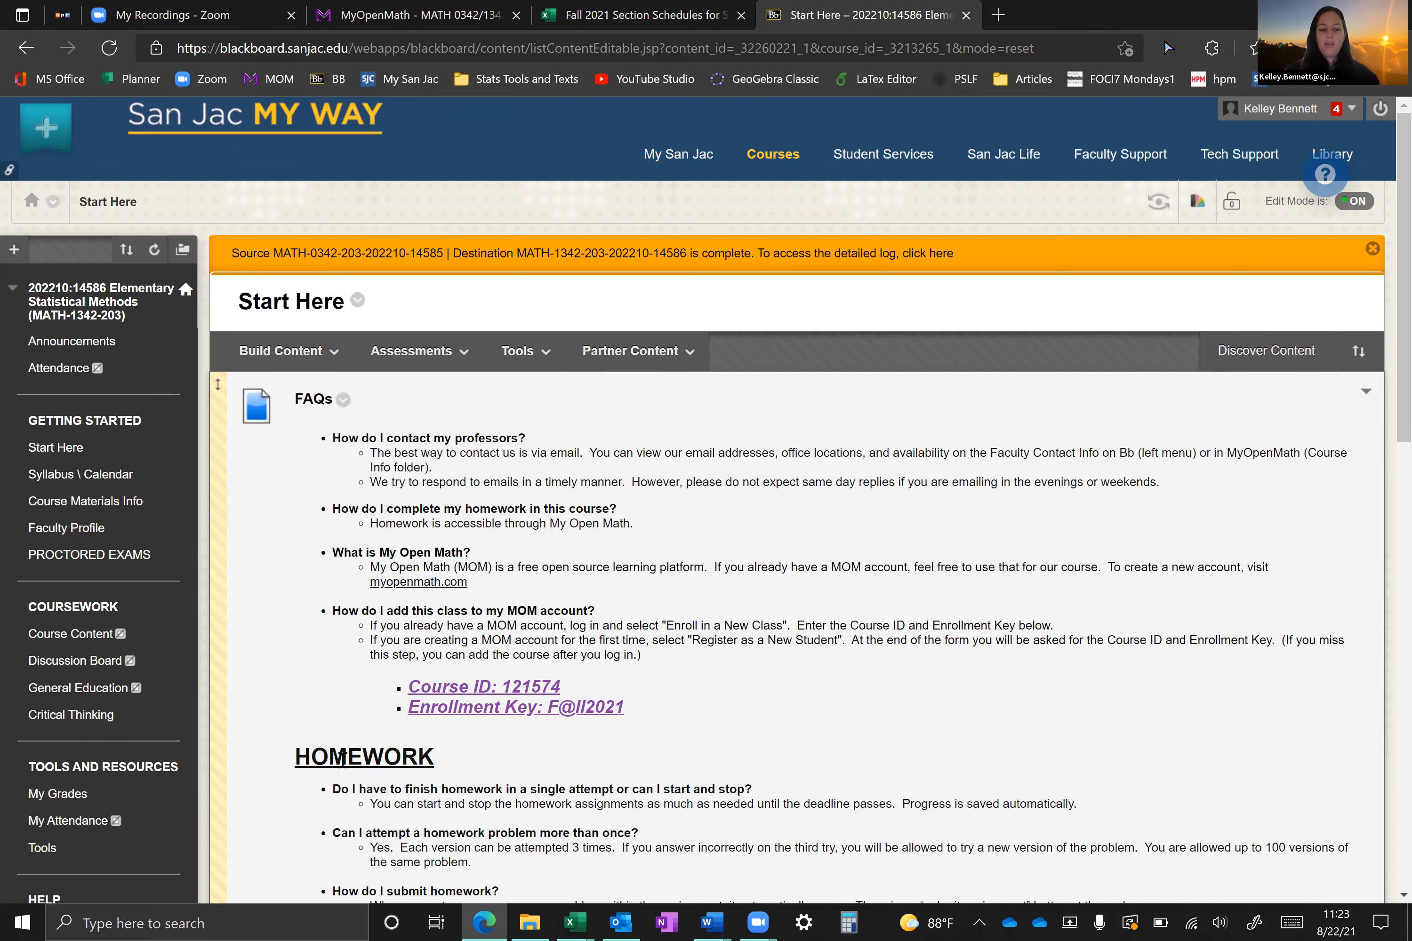
{"action": "scroll", "scroll_direction": "down", "scroll_amount": 3}
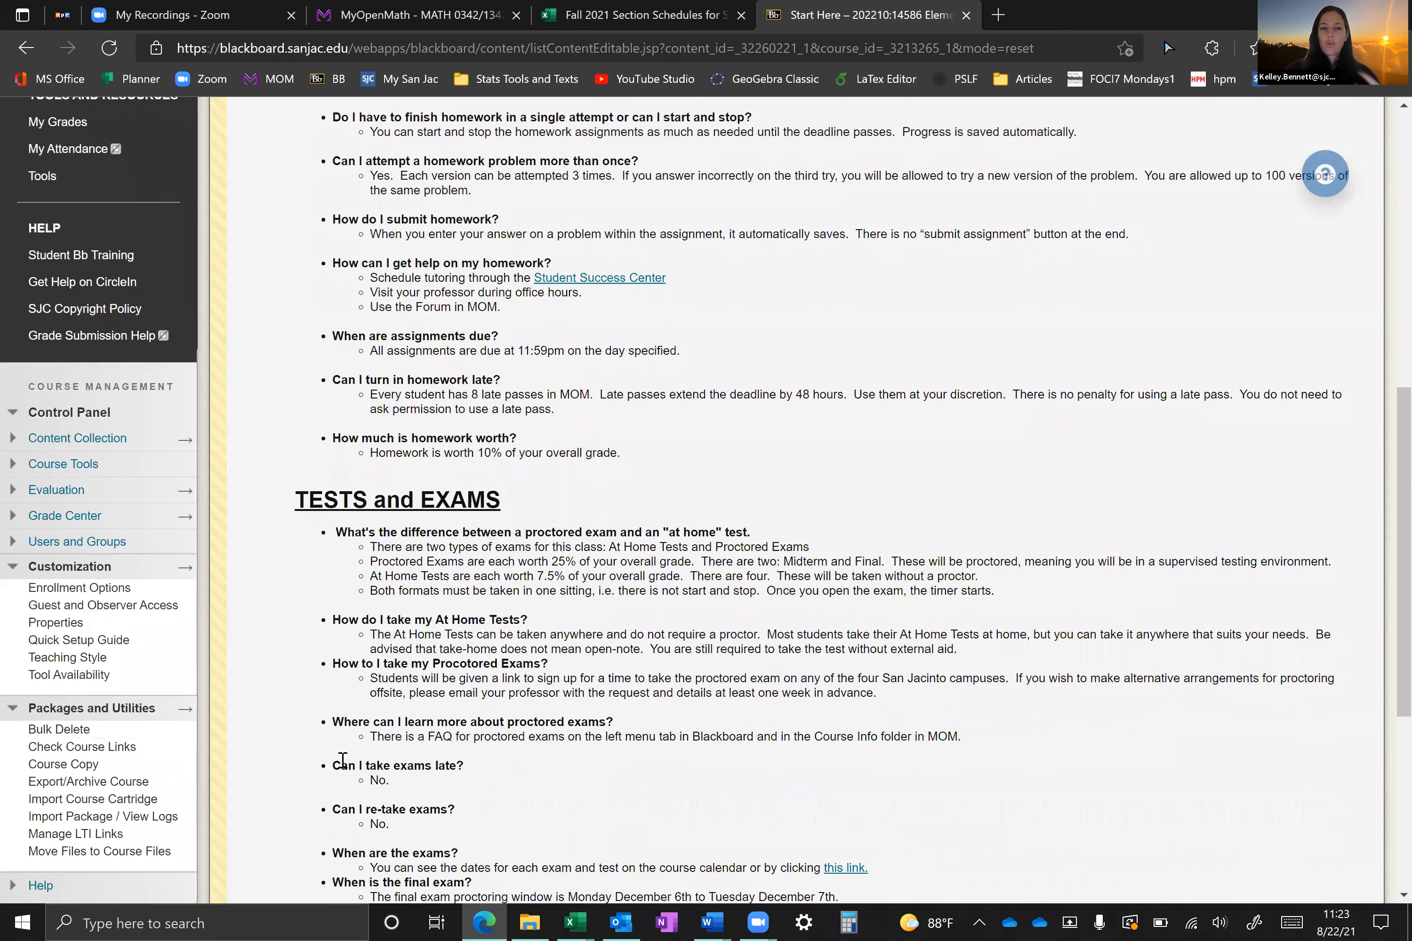
{"action": "scroll", "scroll_direction": "down", "scroll_amount": 3}
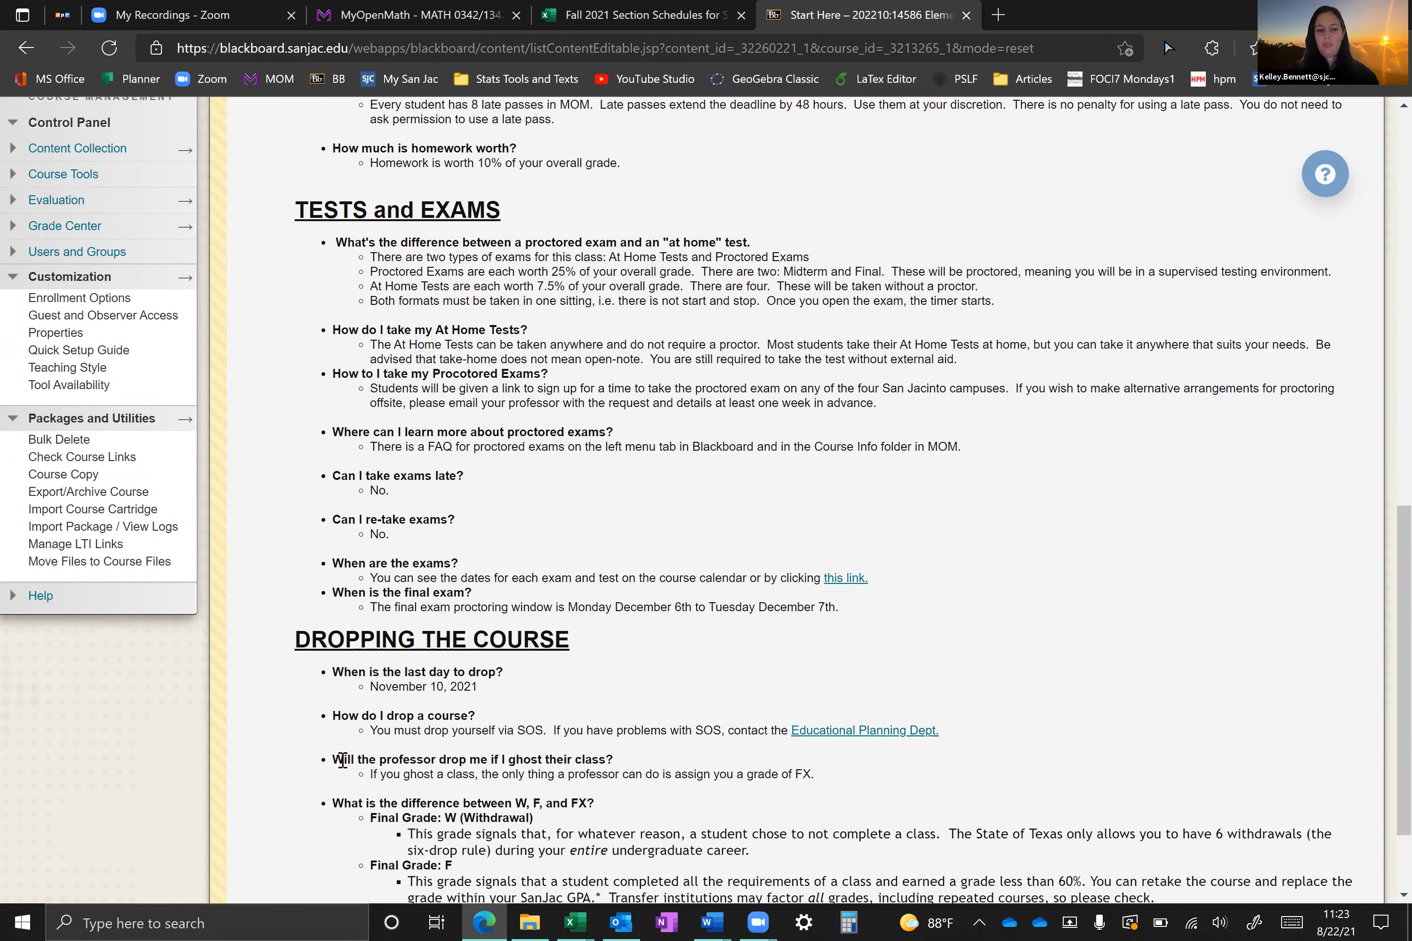
{"action": "mouse_move", "coordinate": [377, 689]}
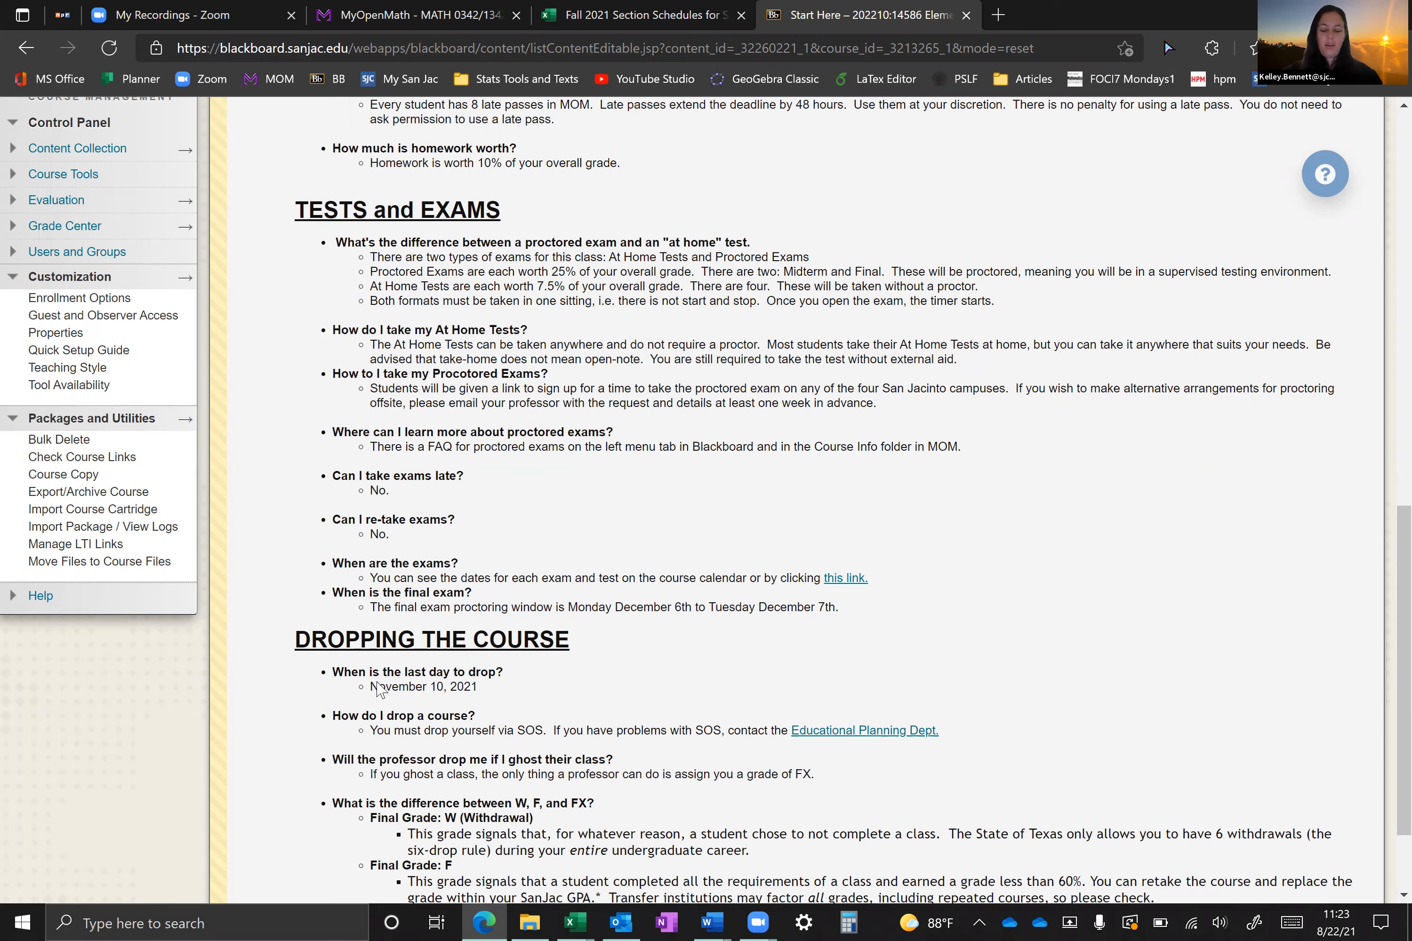
{"action": "scroll", "scroll_direction": "down", "scroll_amount": 3}
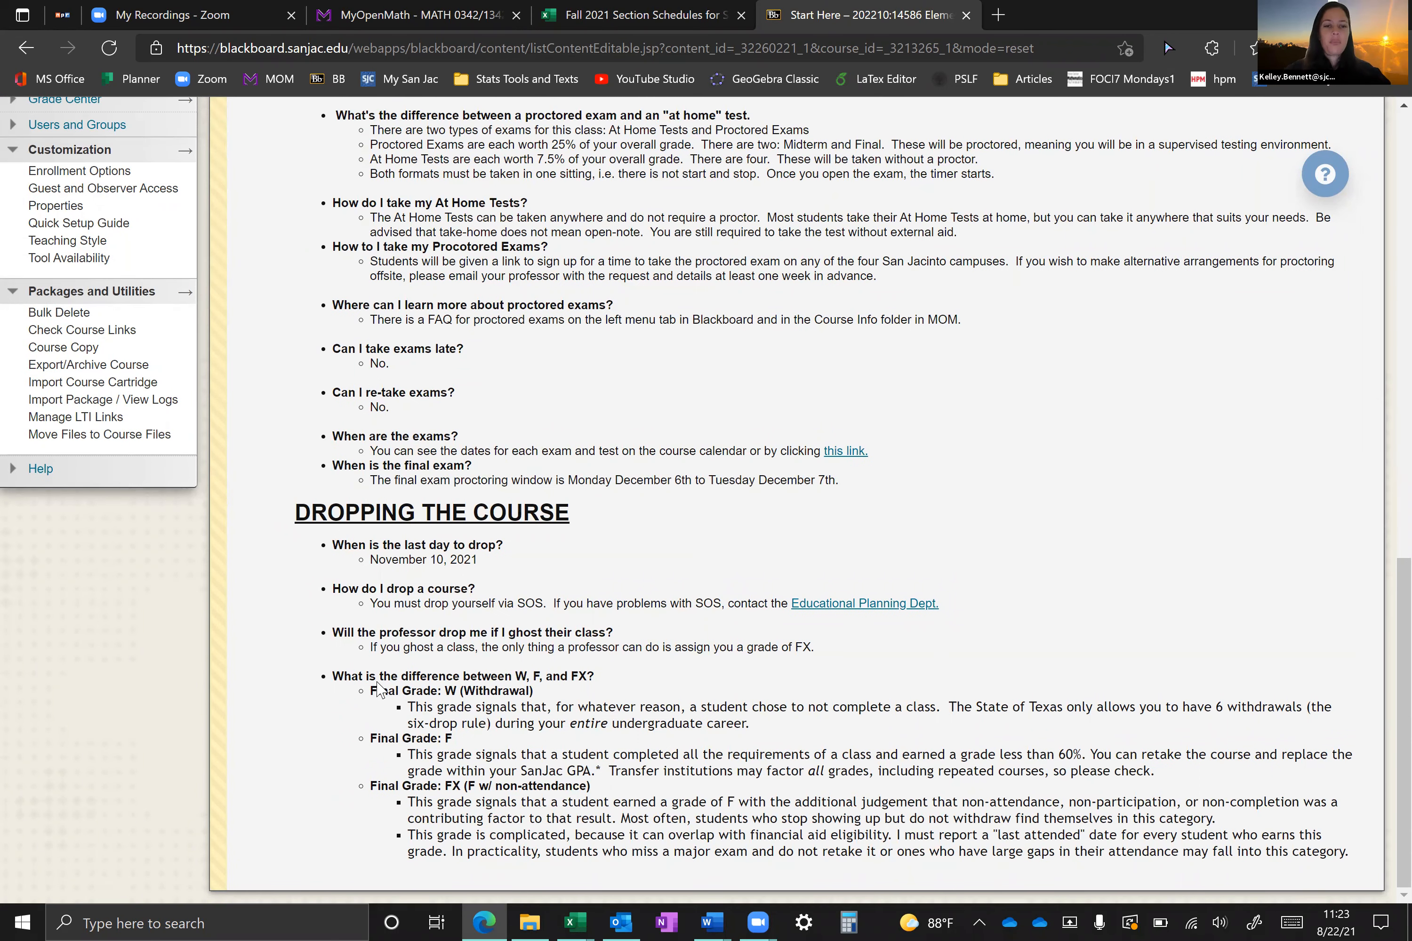
Step: View the Syllabus \ Calendar page, then the professor's Faculty Profile contact page
{"action": "left_click", "coordinate": [80, 474]}
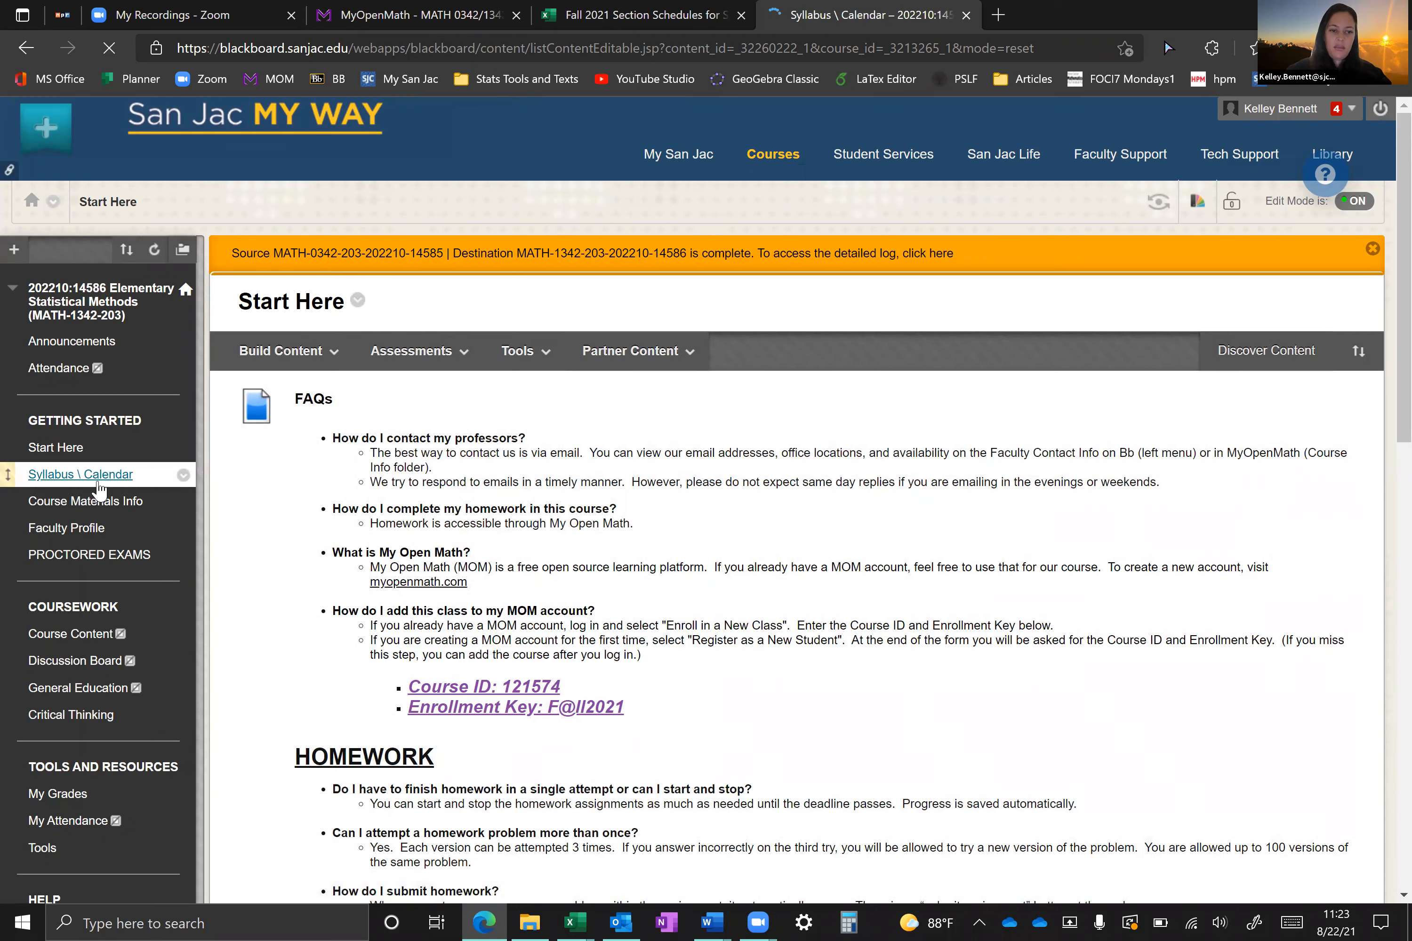
{"action": "left_click", "coordinate": [80, 473]}
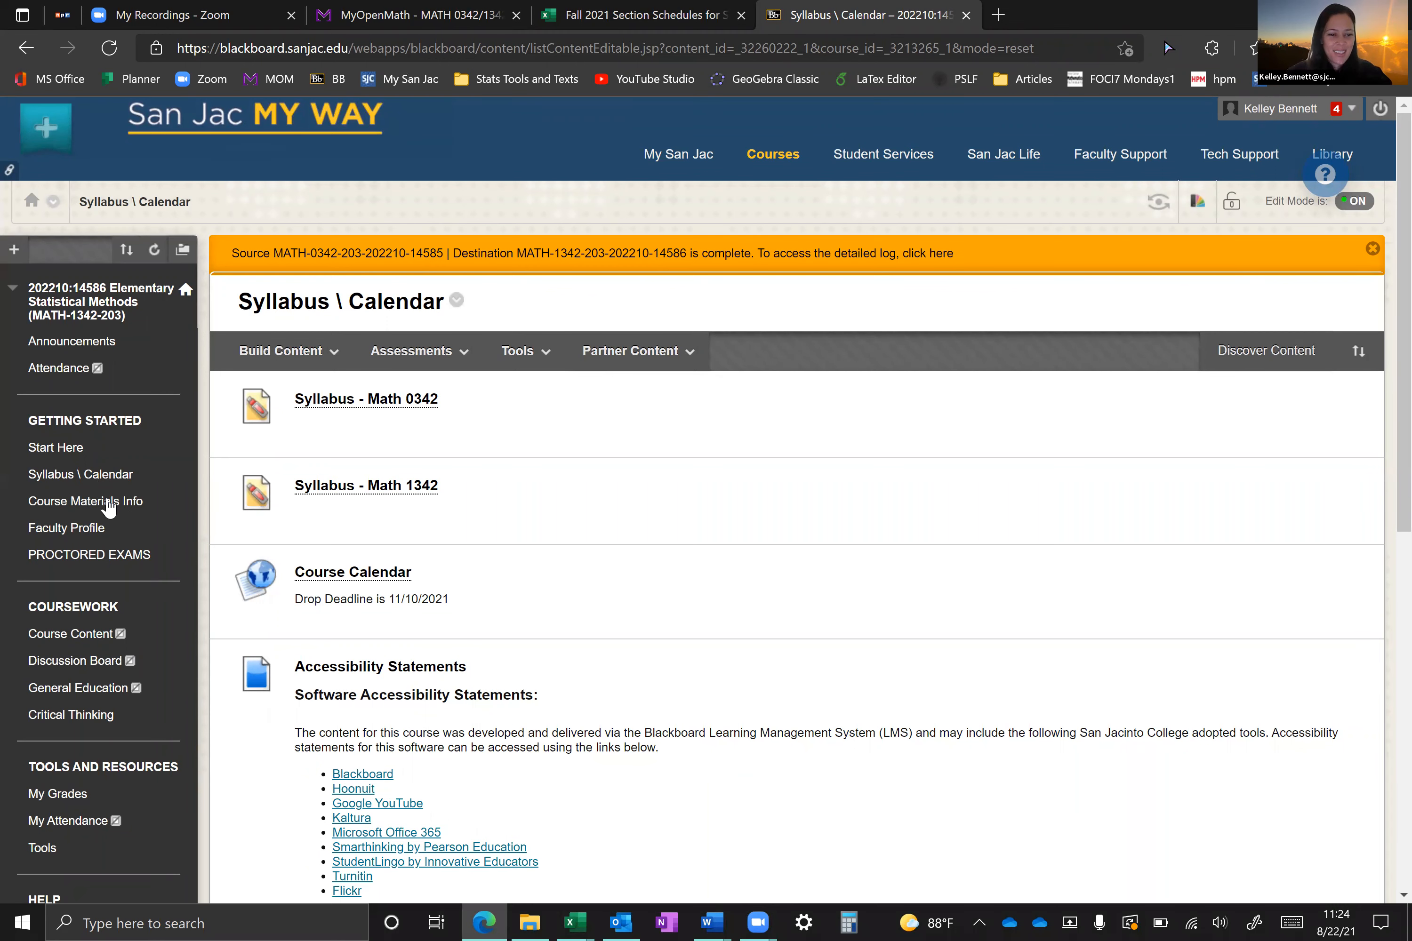
{"action": "left_click", "coordinate": [66, 528]}
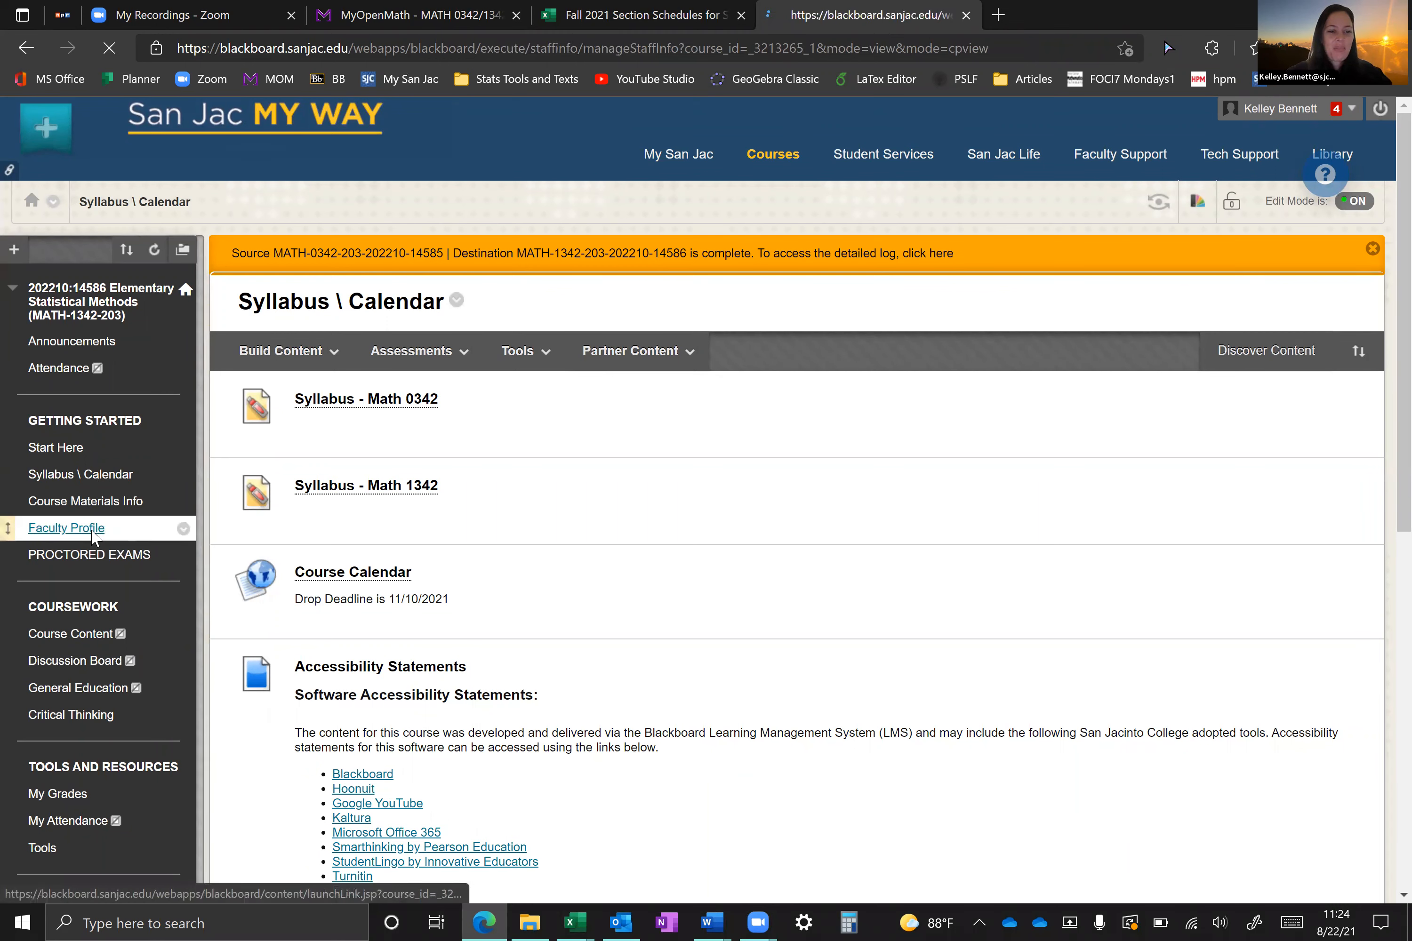
{"action": "left_click", "coordinate": [66, 527]}
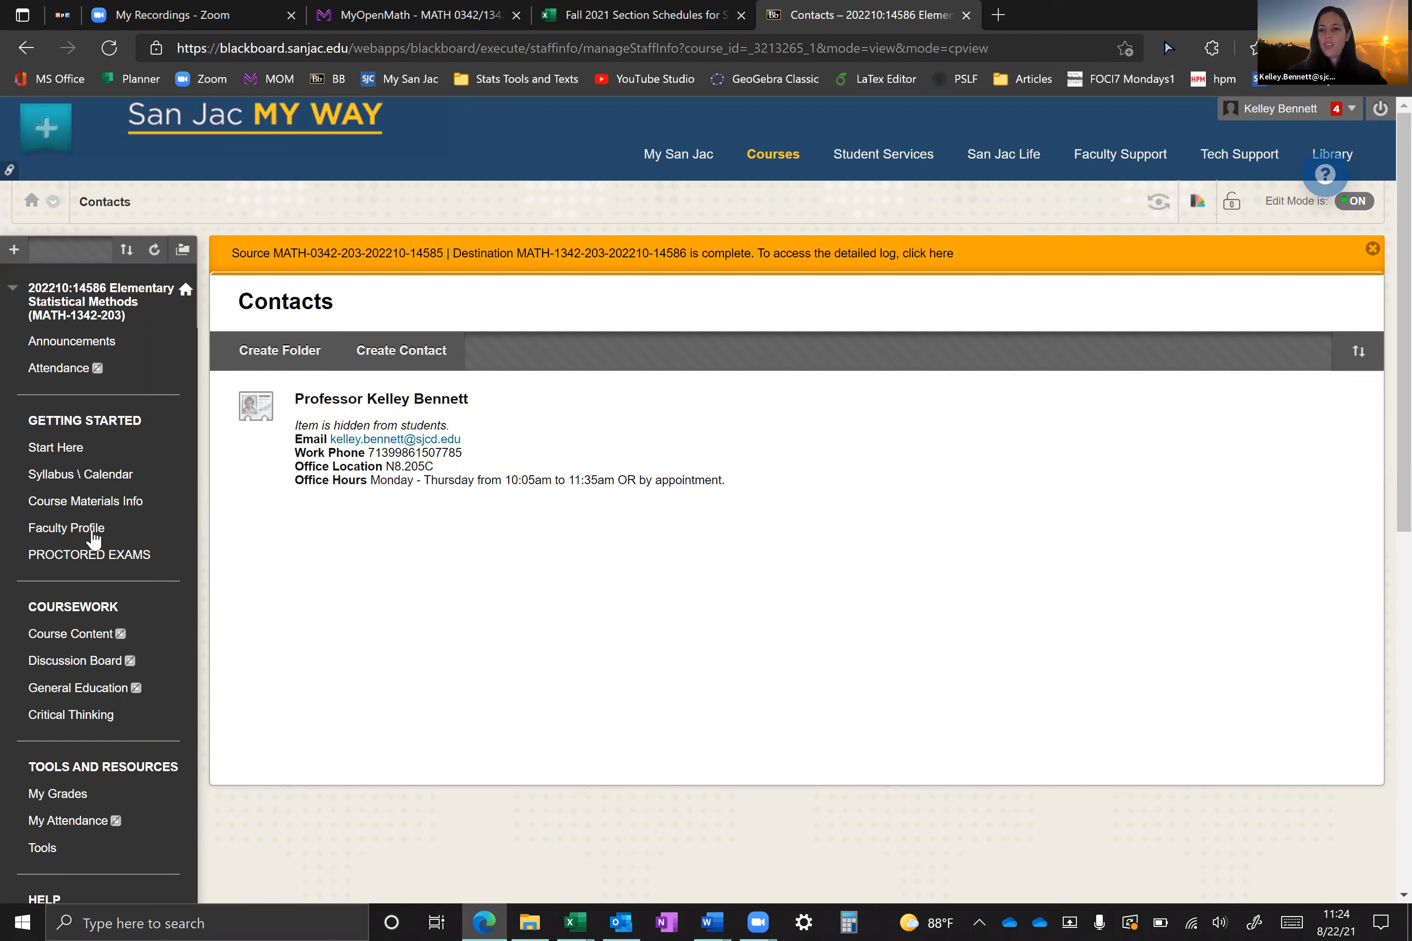
{"action": "mouse_move", "coordinate": [89, 554]}
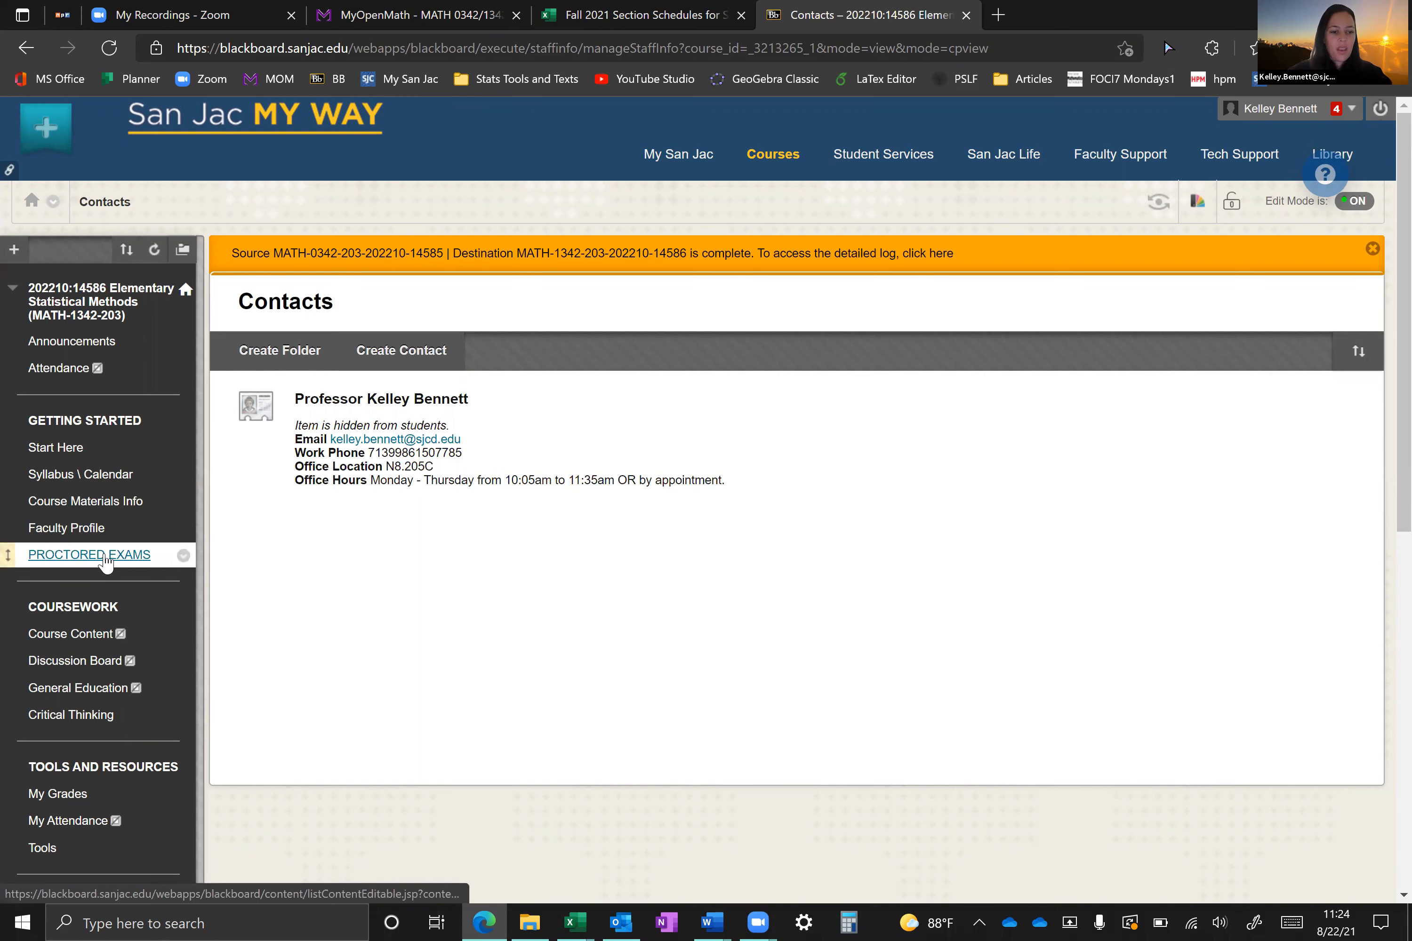
Step: View the Proctored Exams page, then switch to the MyOpenMath MATH 0342/1342 course page
{"action": "left_click", "coordinate": [89, 555]}
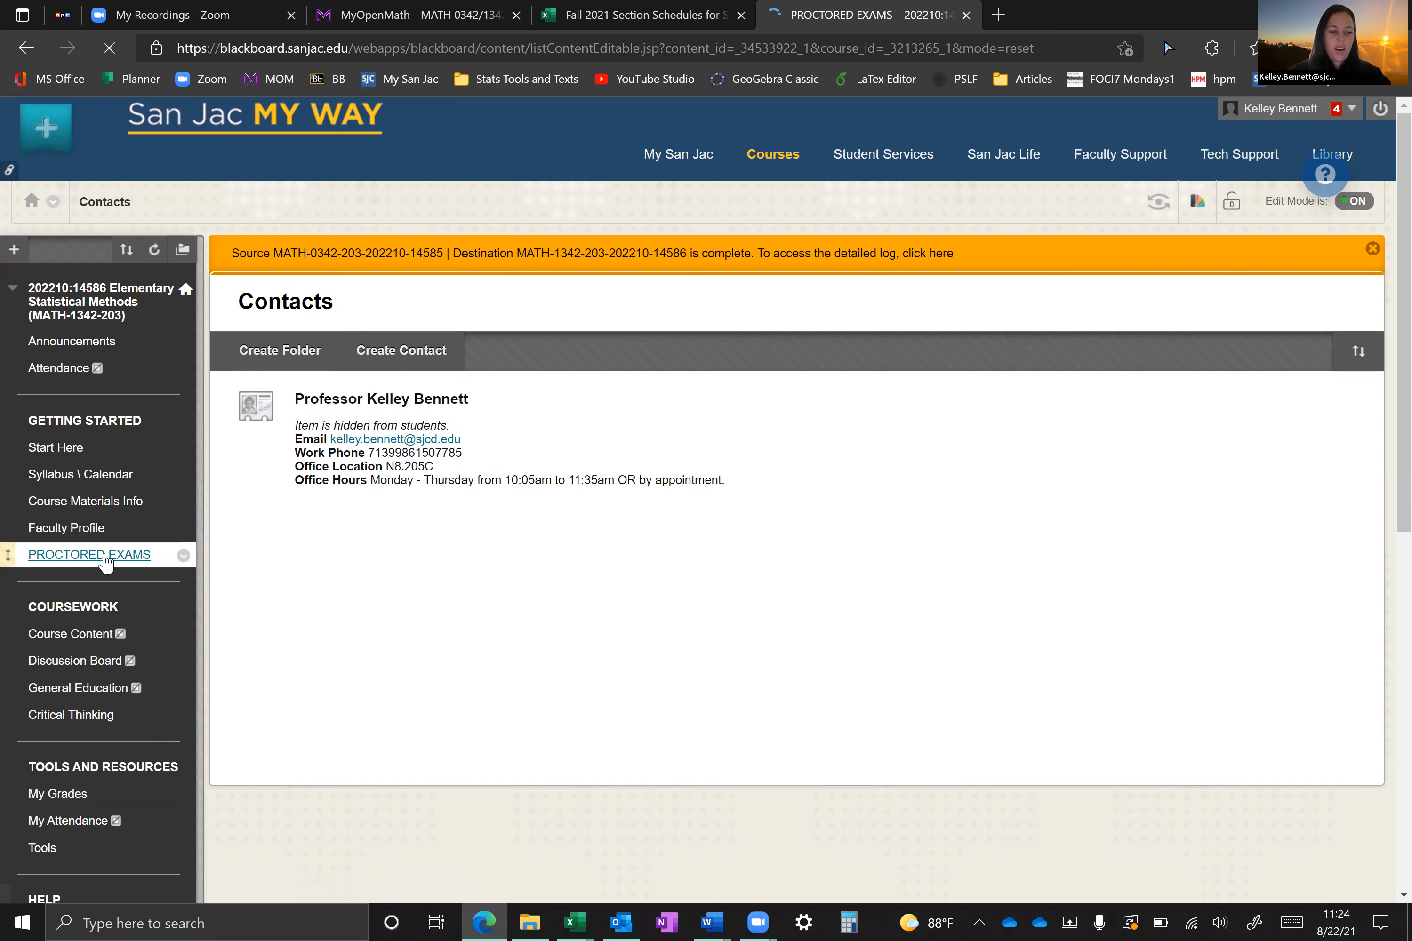
{"action": "left_click", "coordinate": [89, 554]}
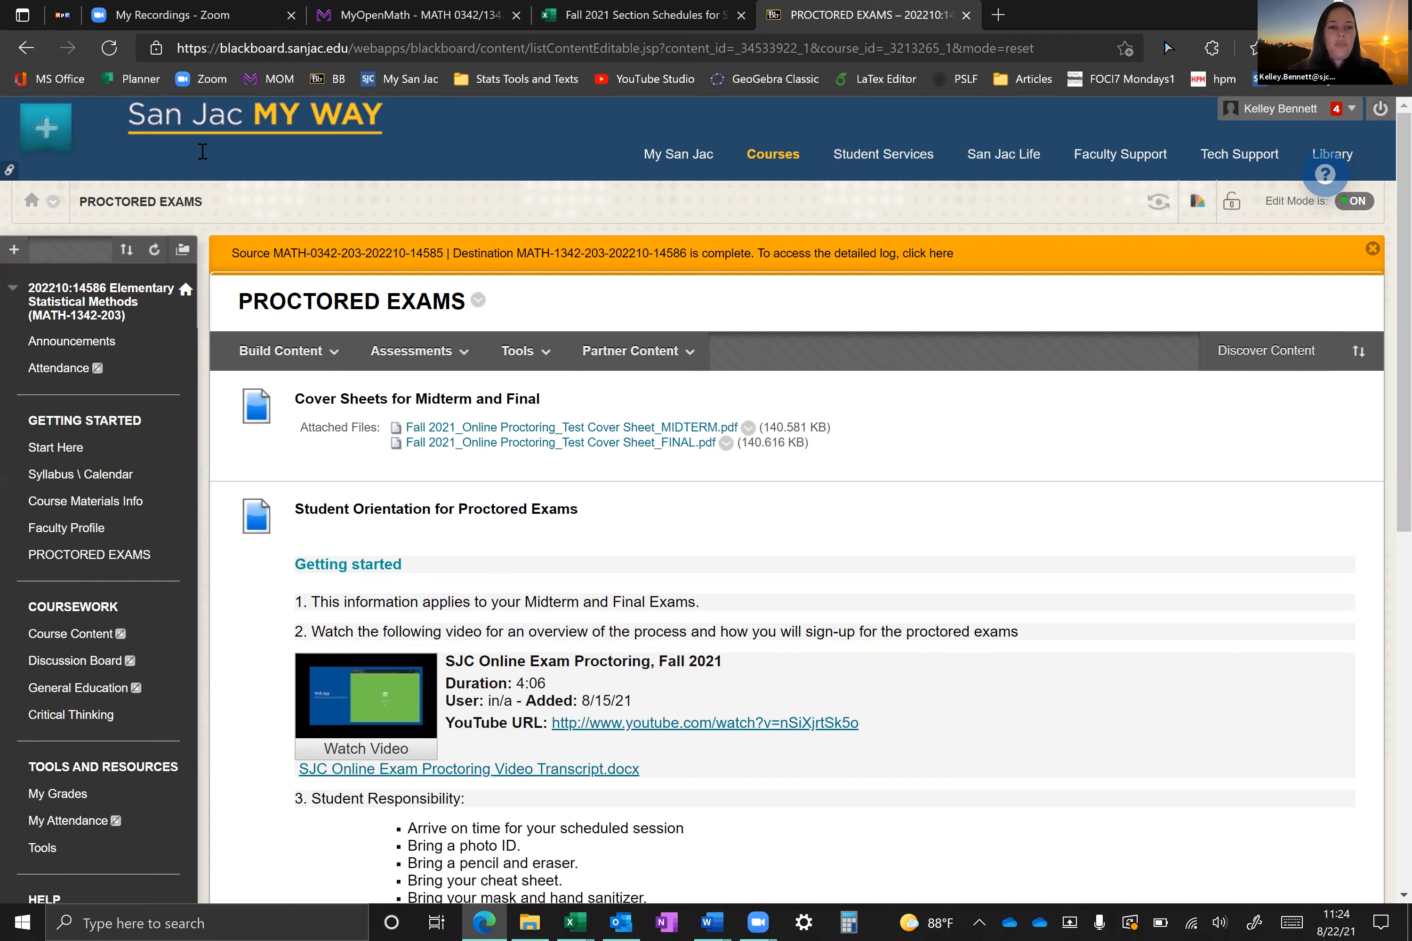
{"action": "mouse_move", "coordinate": [273, 70]}
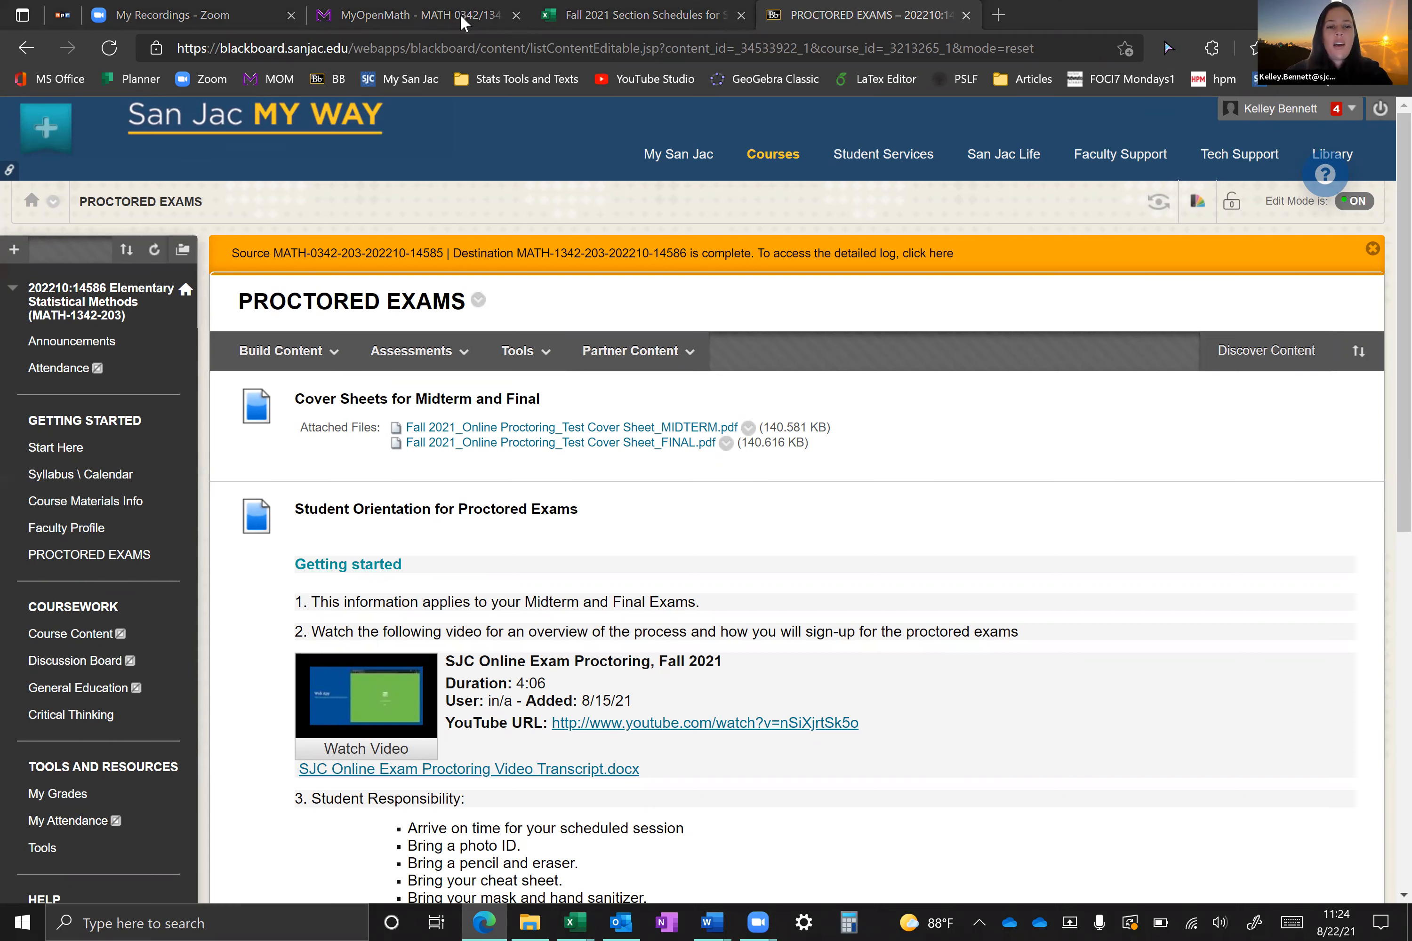
{"action": "left_click", "coordinate": [417, 14]}
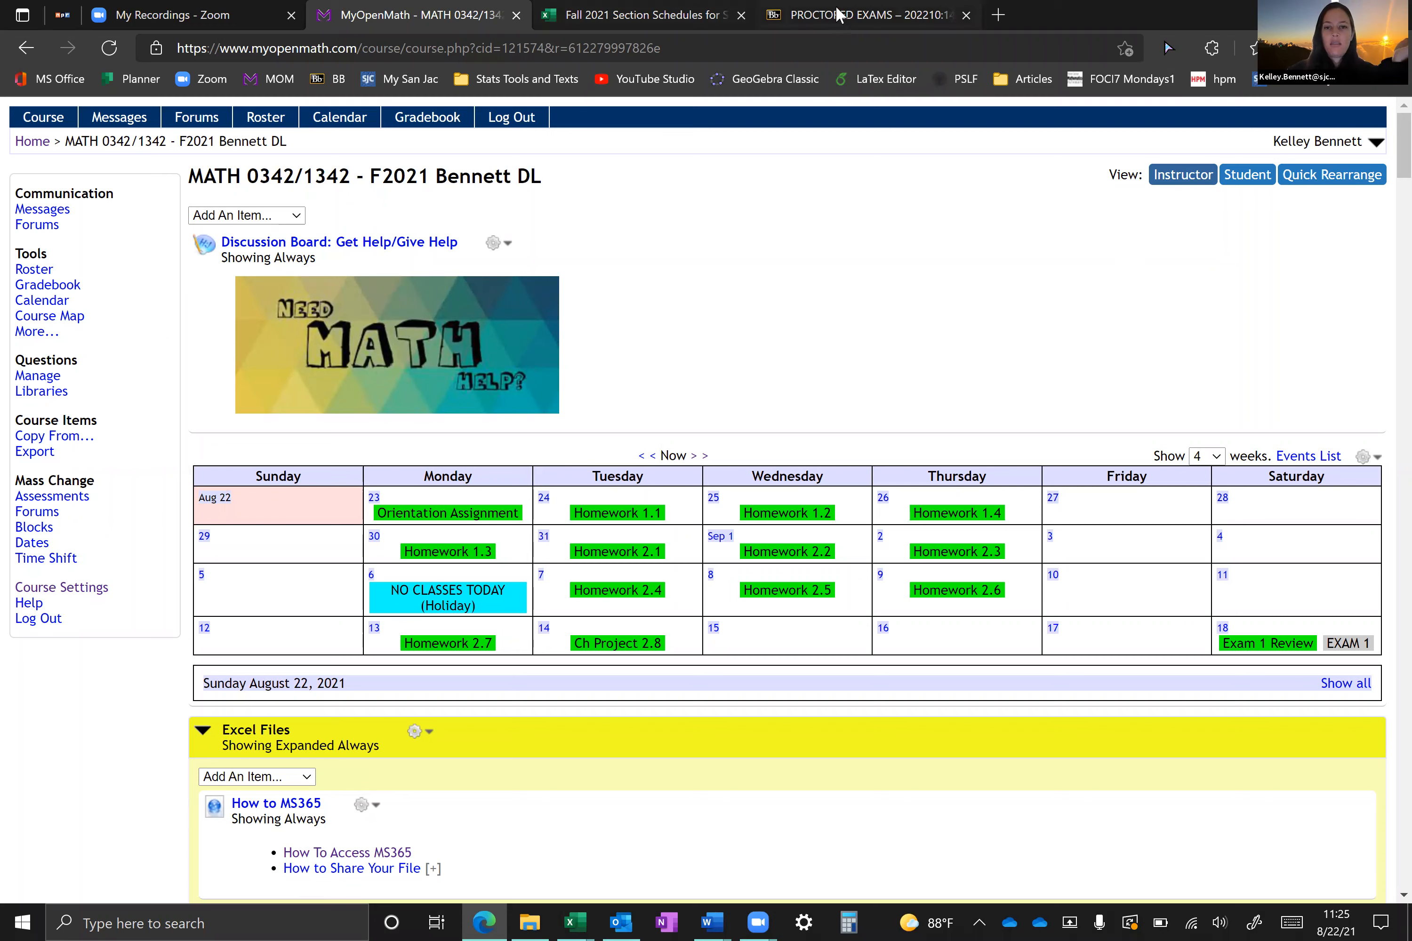
Step: Show the Start Here enrollment details in Blackboard, then switch back to the MyOpenMath calendar
{"action": "left_click", "coordinate": [861, 14]}
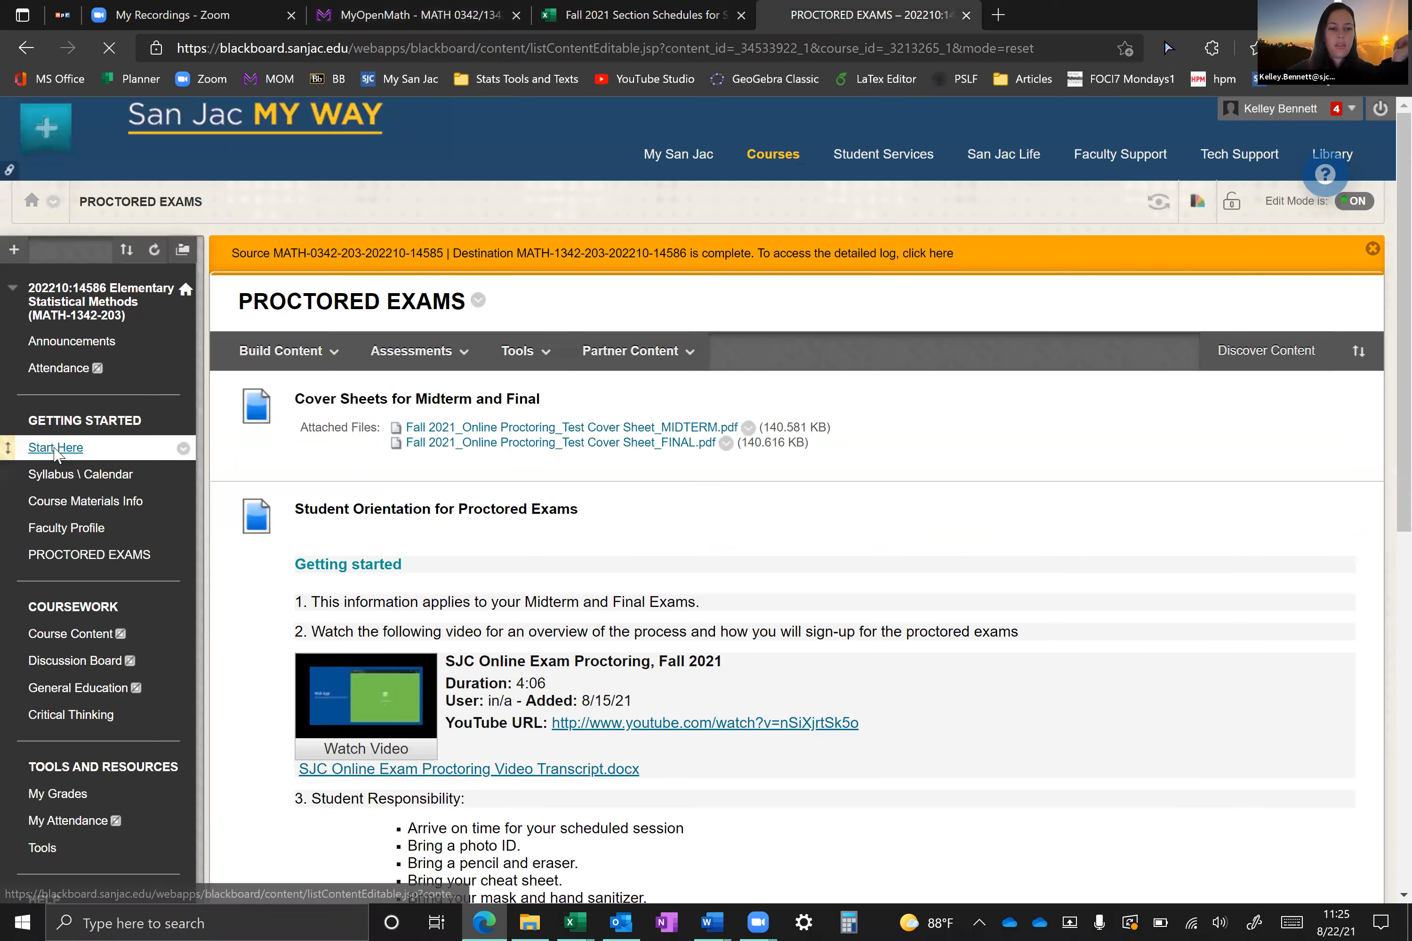
{"action": "left_click", "coordinate": [55, 447]}
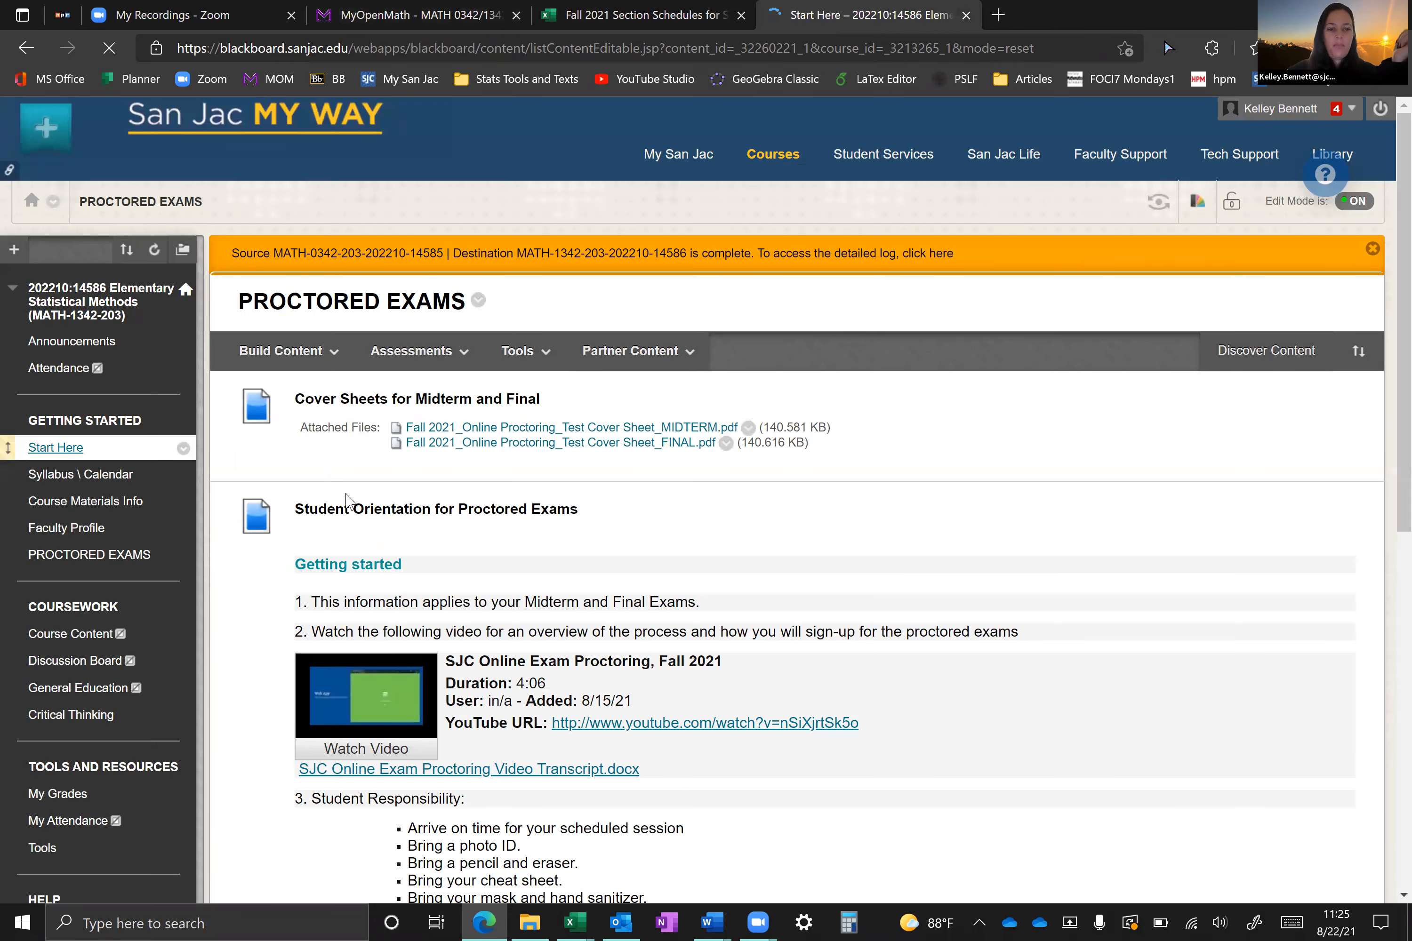
{"action": "left_click", "coordinate": [55, 448]}
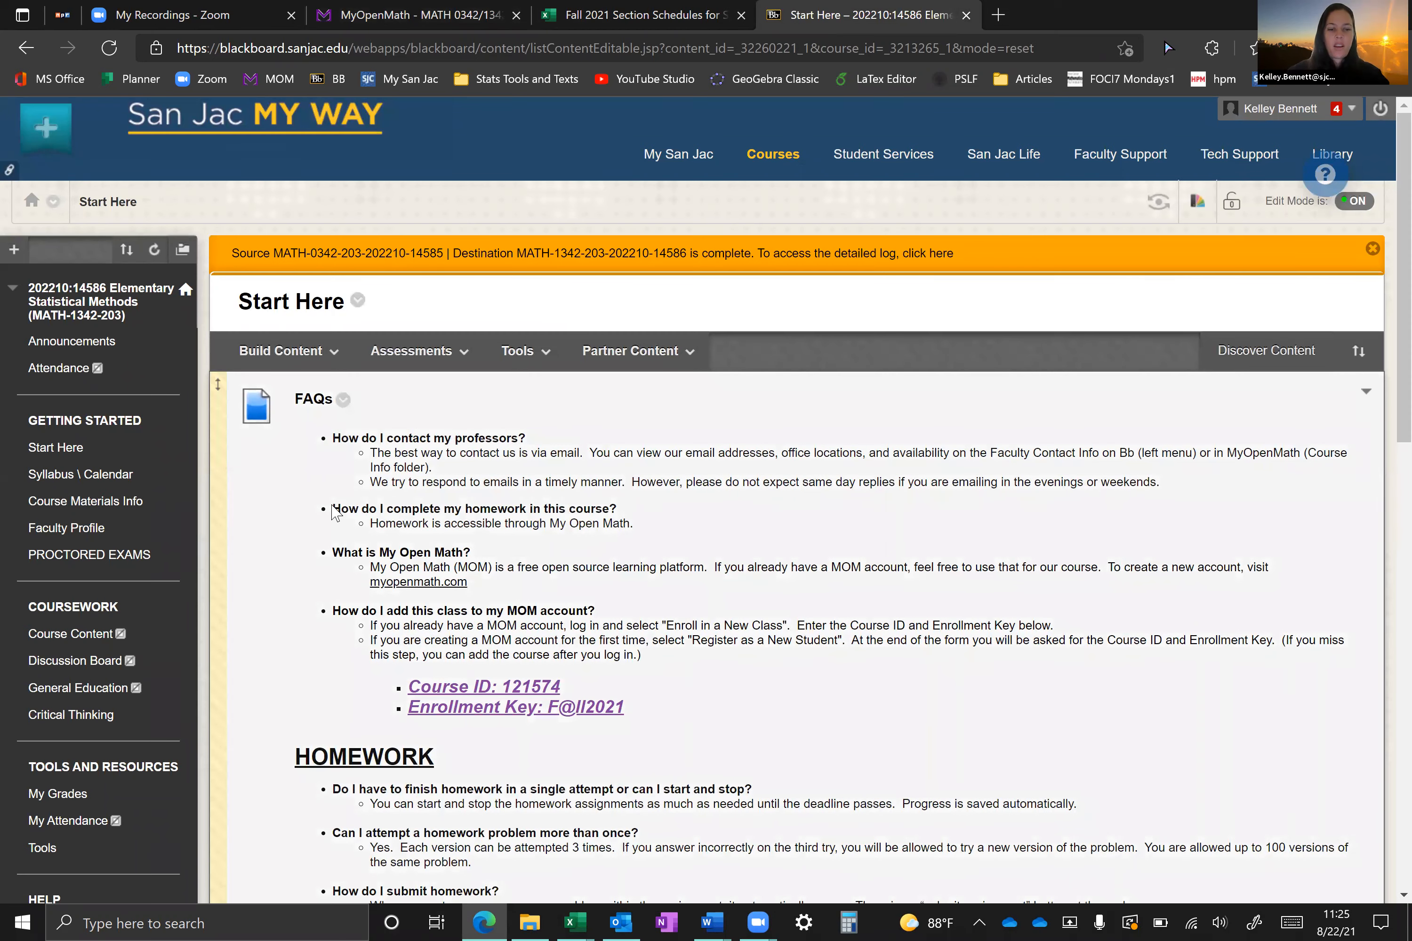
{"action": "scroll", "scroll_direction": "down", "scroll_amount": 3}
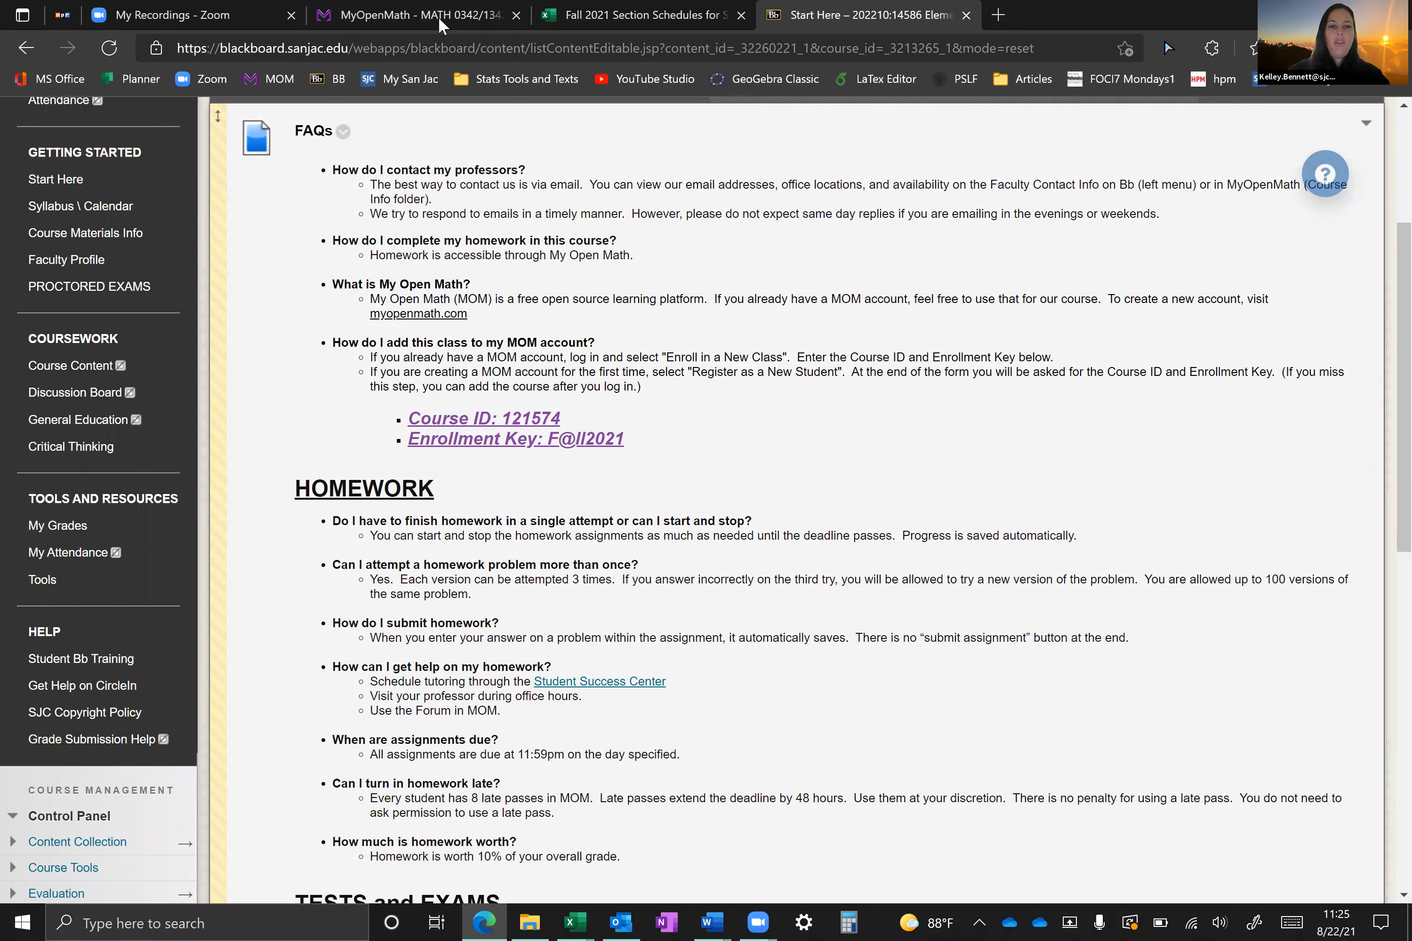
{"action": "left_click", "coordinate": [409, 15]}
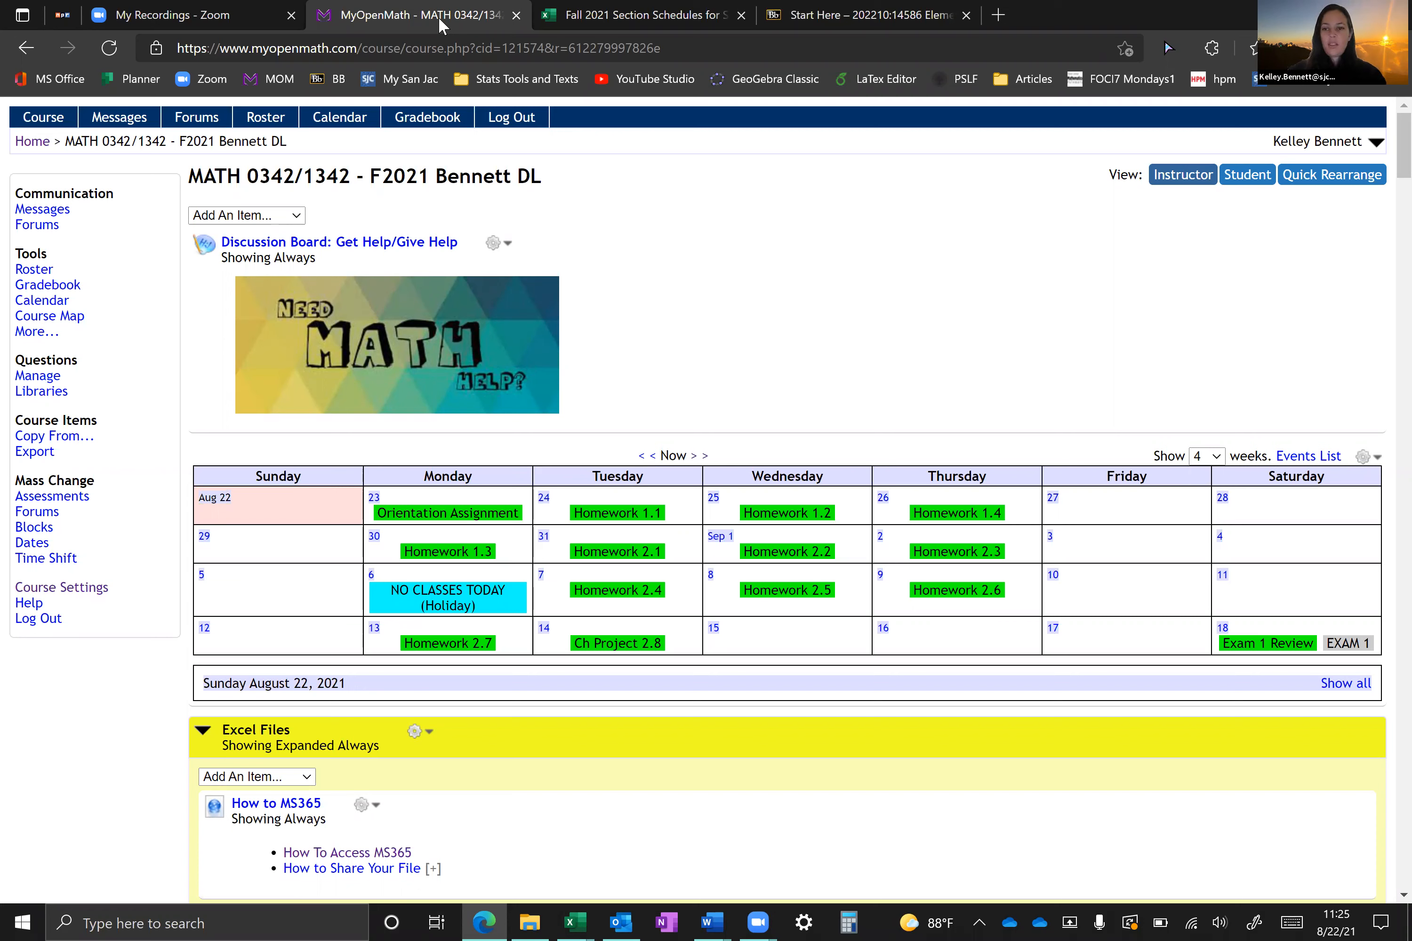
{"action": "mouse_move", "coordinate": [1056, 882]}
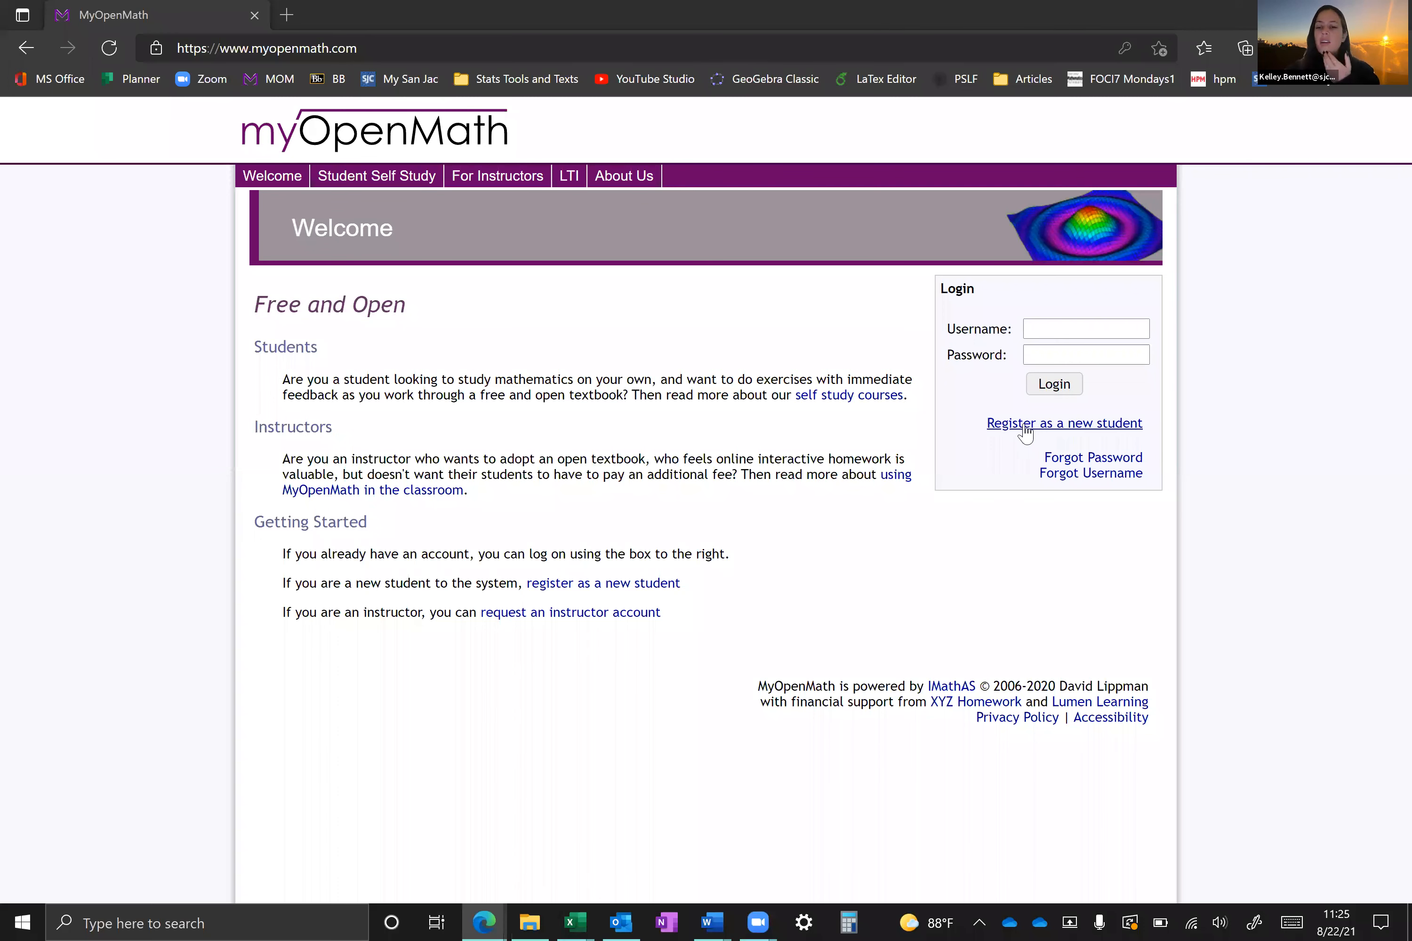
{"action": "mouse_move", "coordinate": [1065, 423]}
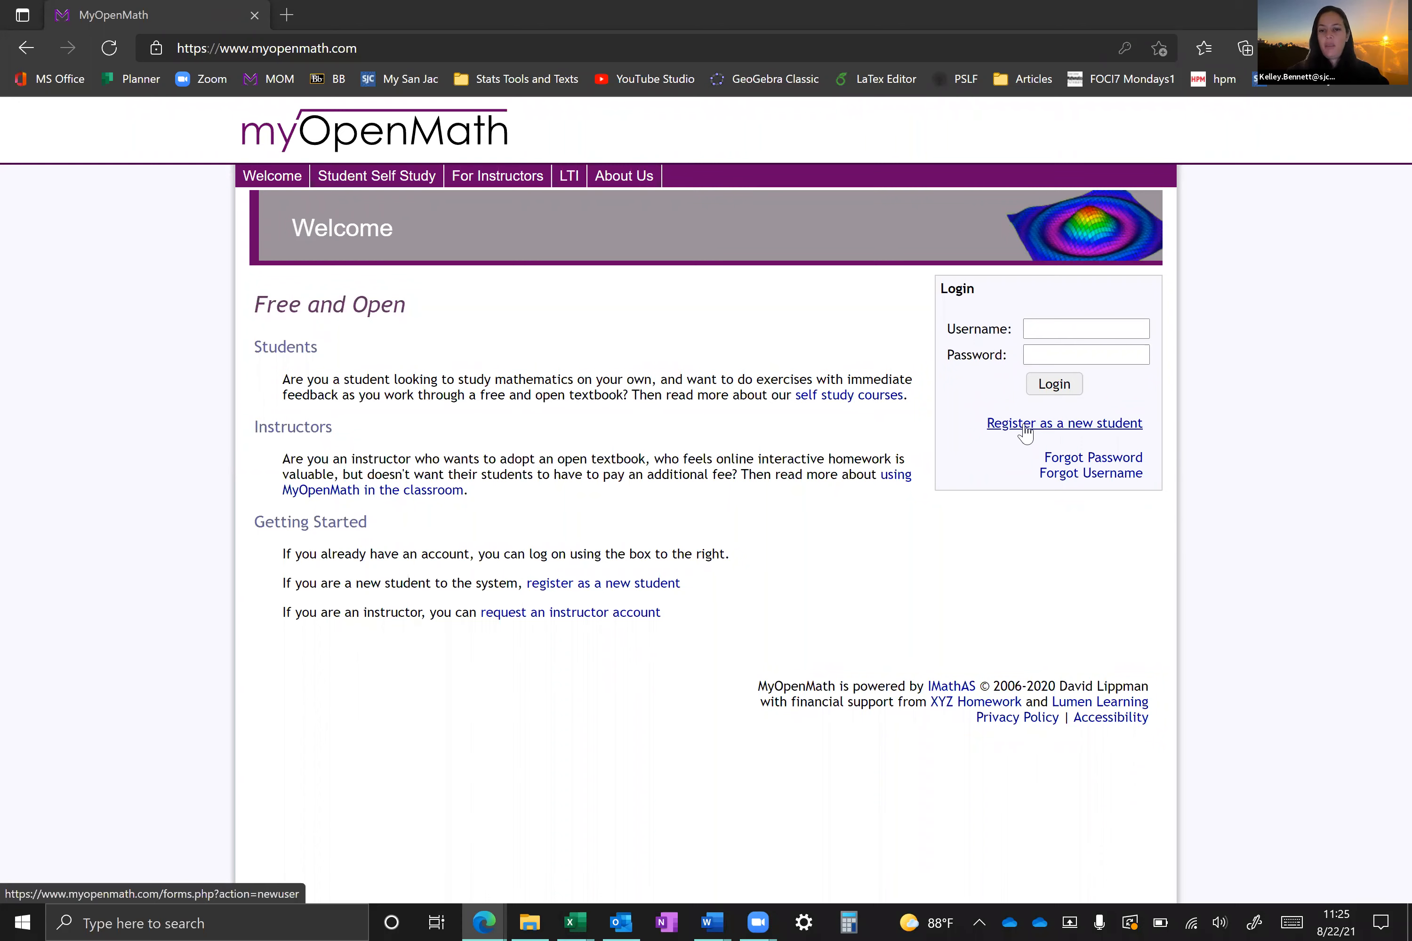
{"action": "left_click", "coordinate": [1064, 424]}
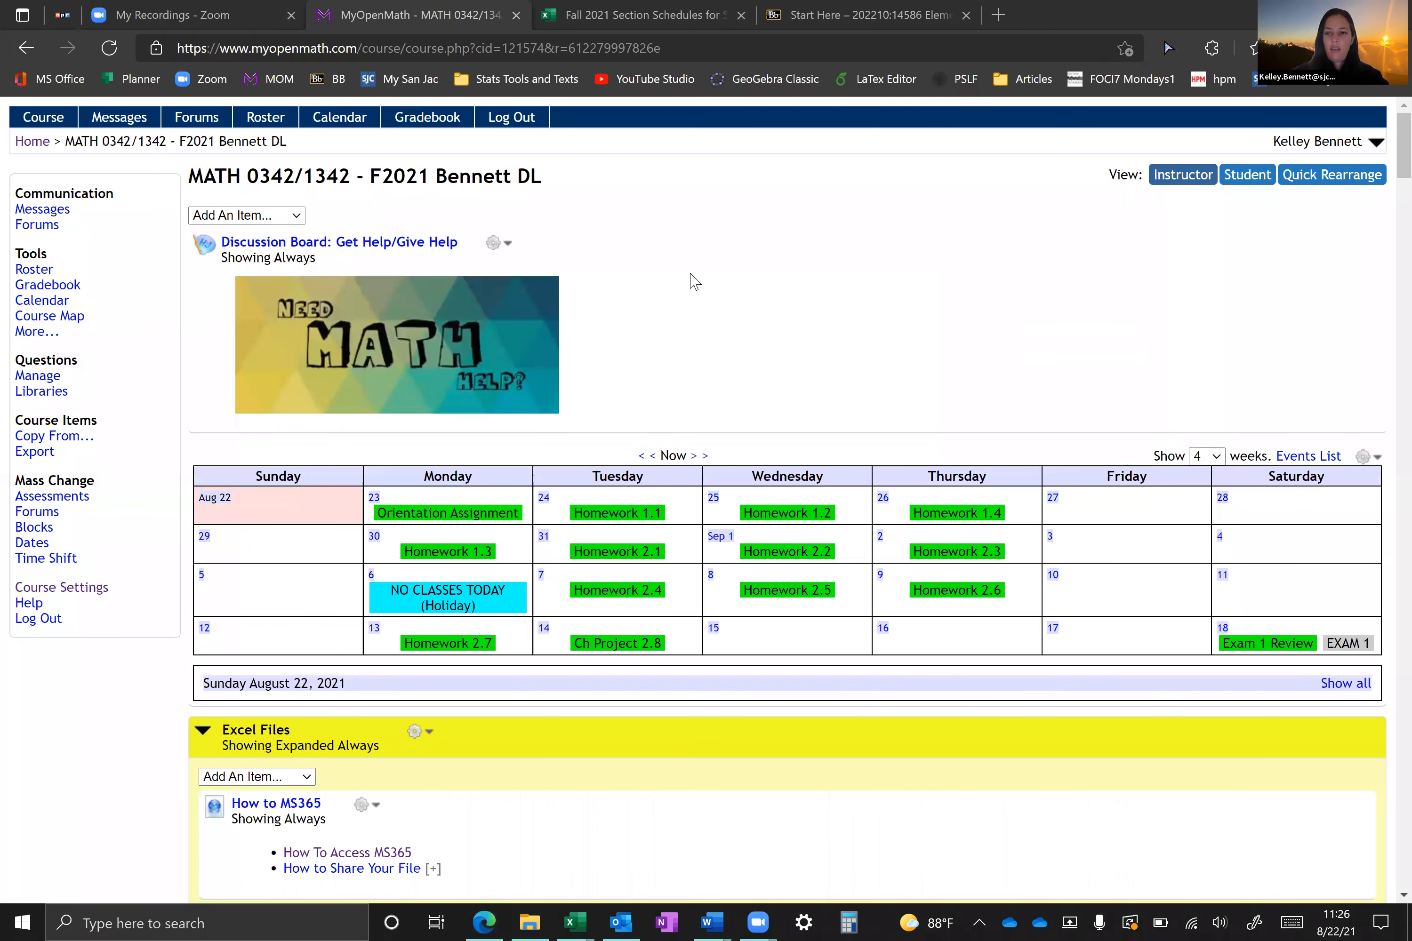
Step: Select Monday August 23 on the calendar to list the Orientation Assignment due 11:59 pm
{"action": "scroll", "scroll_direction": "down", "scroll_amount": 3}
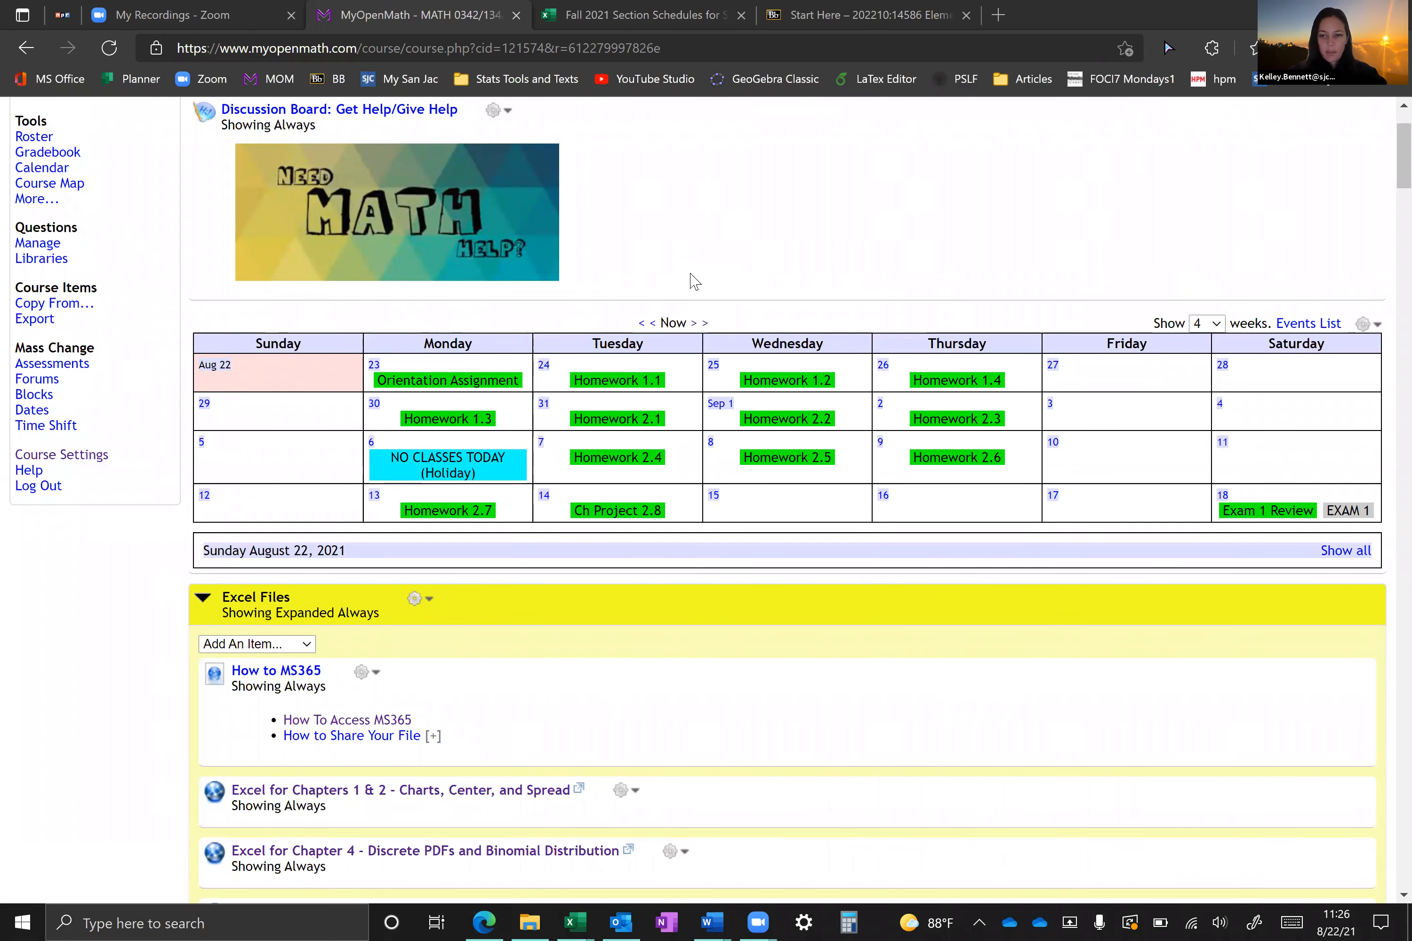
{"action": "mouse_move", "coordinate": [410, 309]}
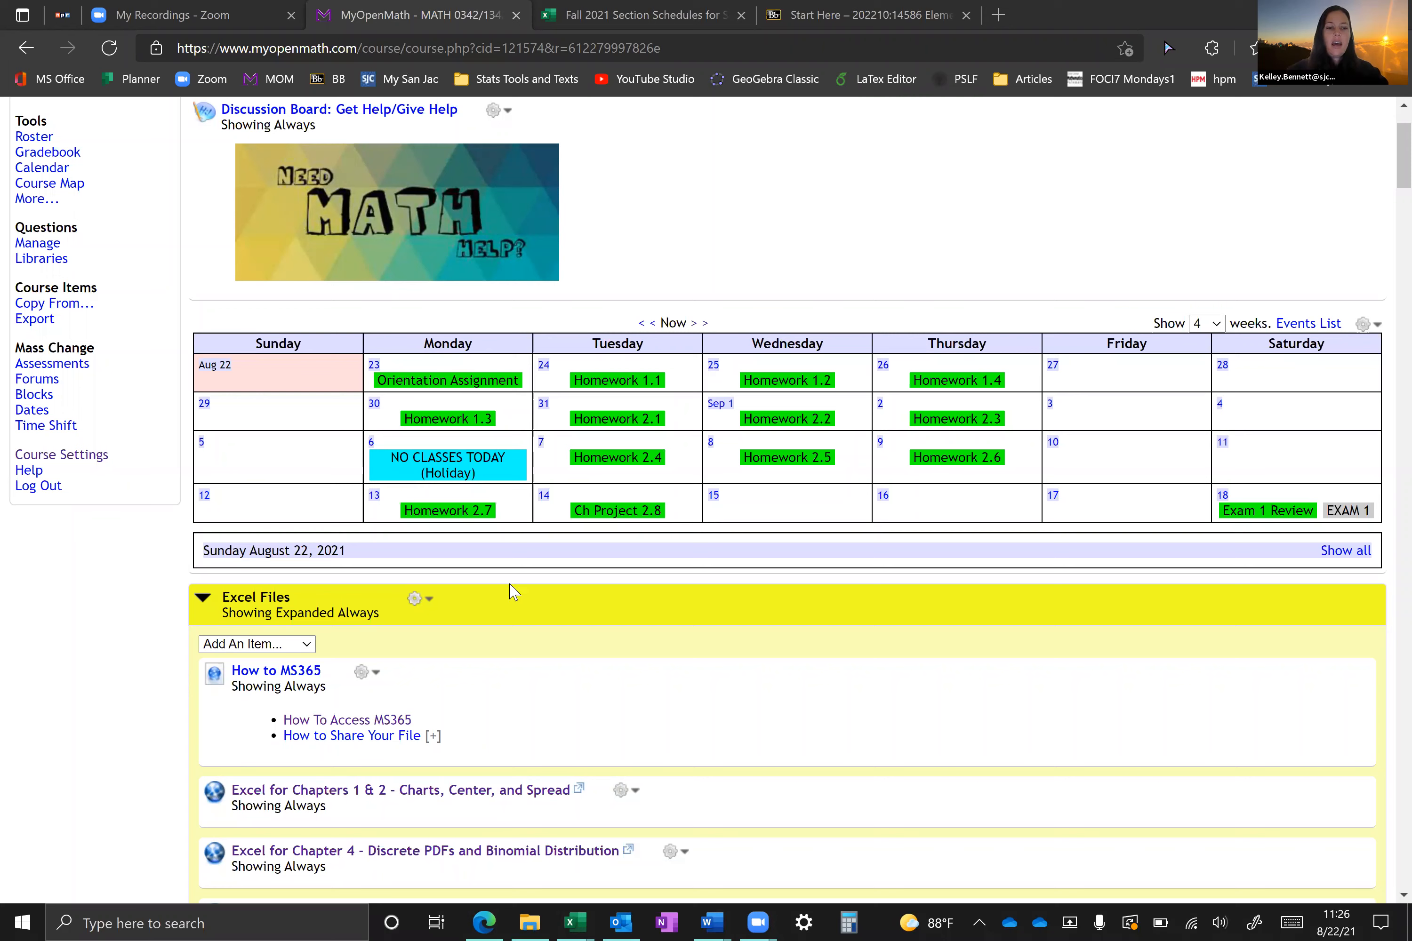
{"action": "scroll", "scroll_direction": "down", "scroll_amount": 3}
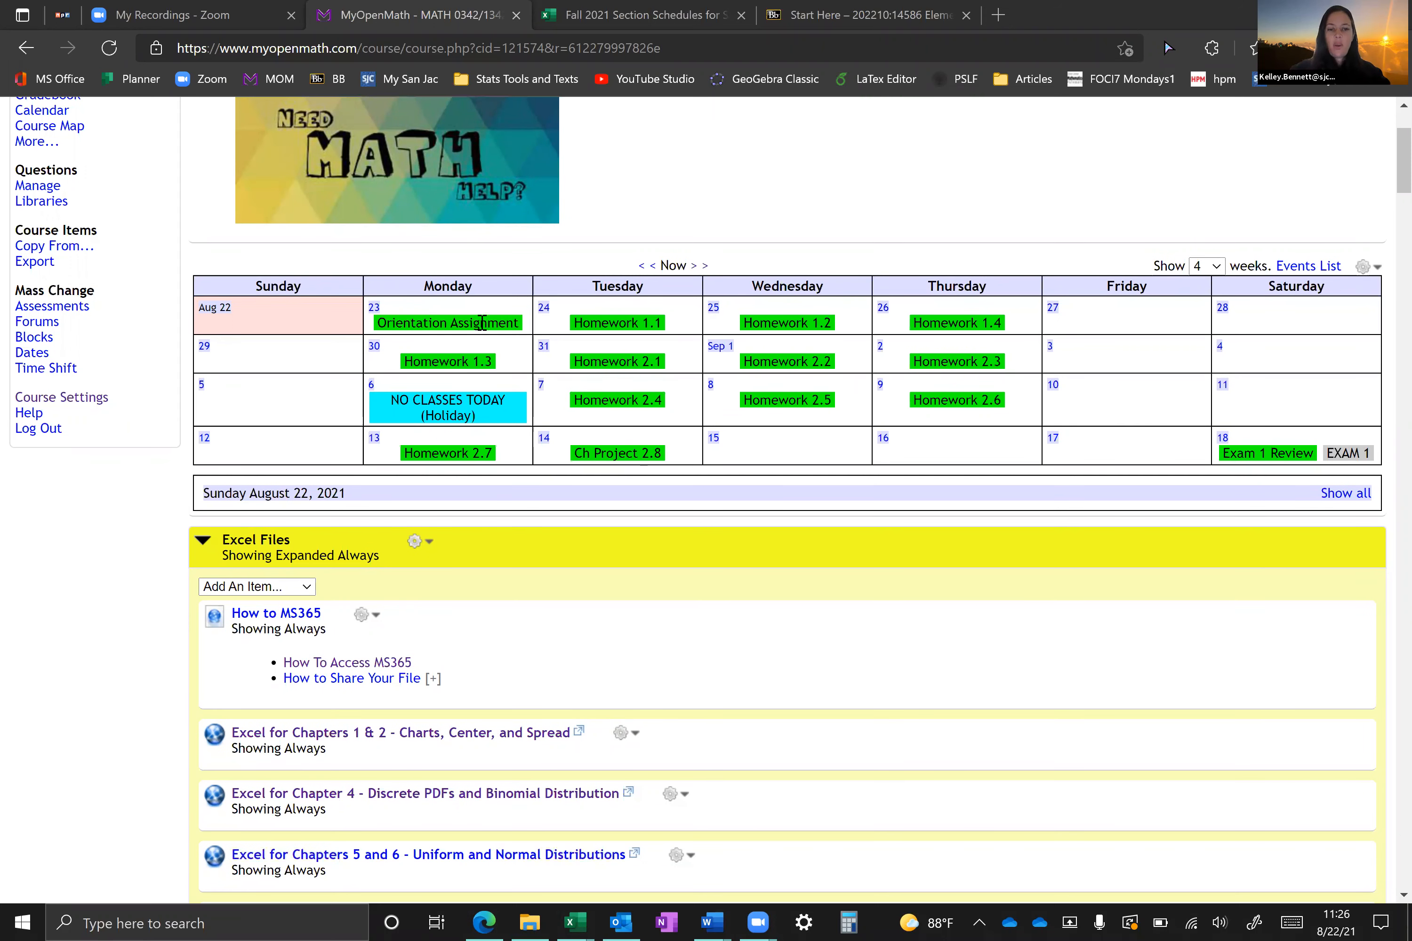
{"action": "left_click", "coordinate": [447, 323]}
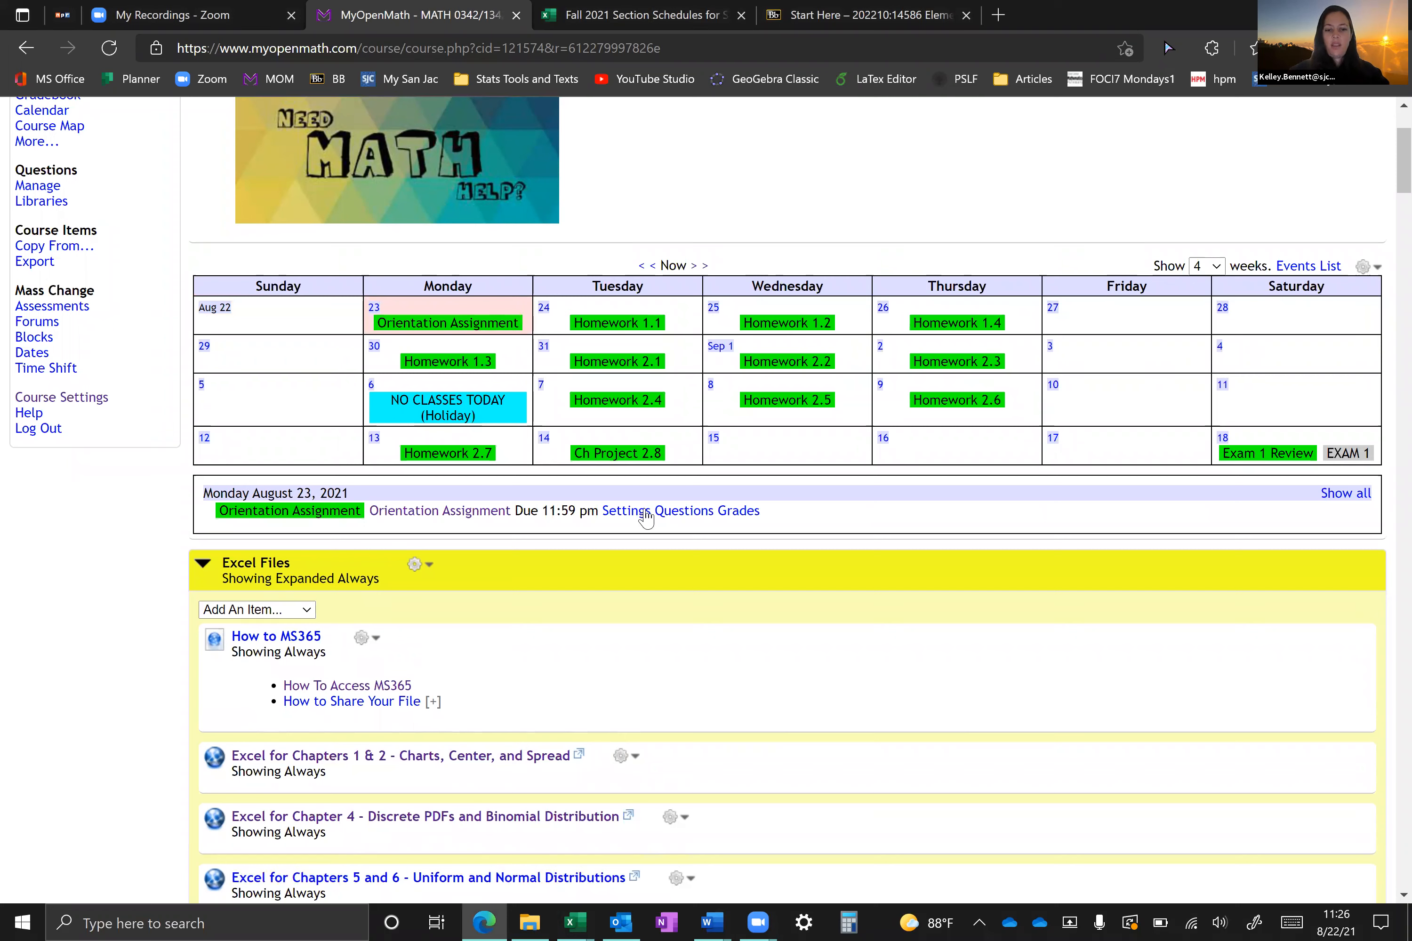
{"action": "mouse_move", "coordinate": [439, 511]}
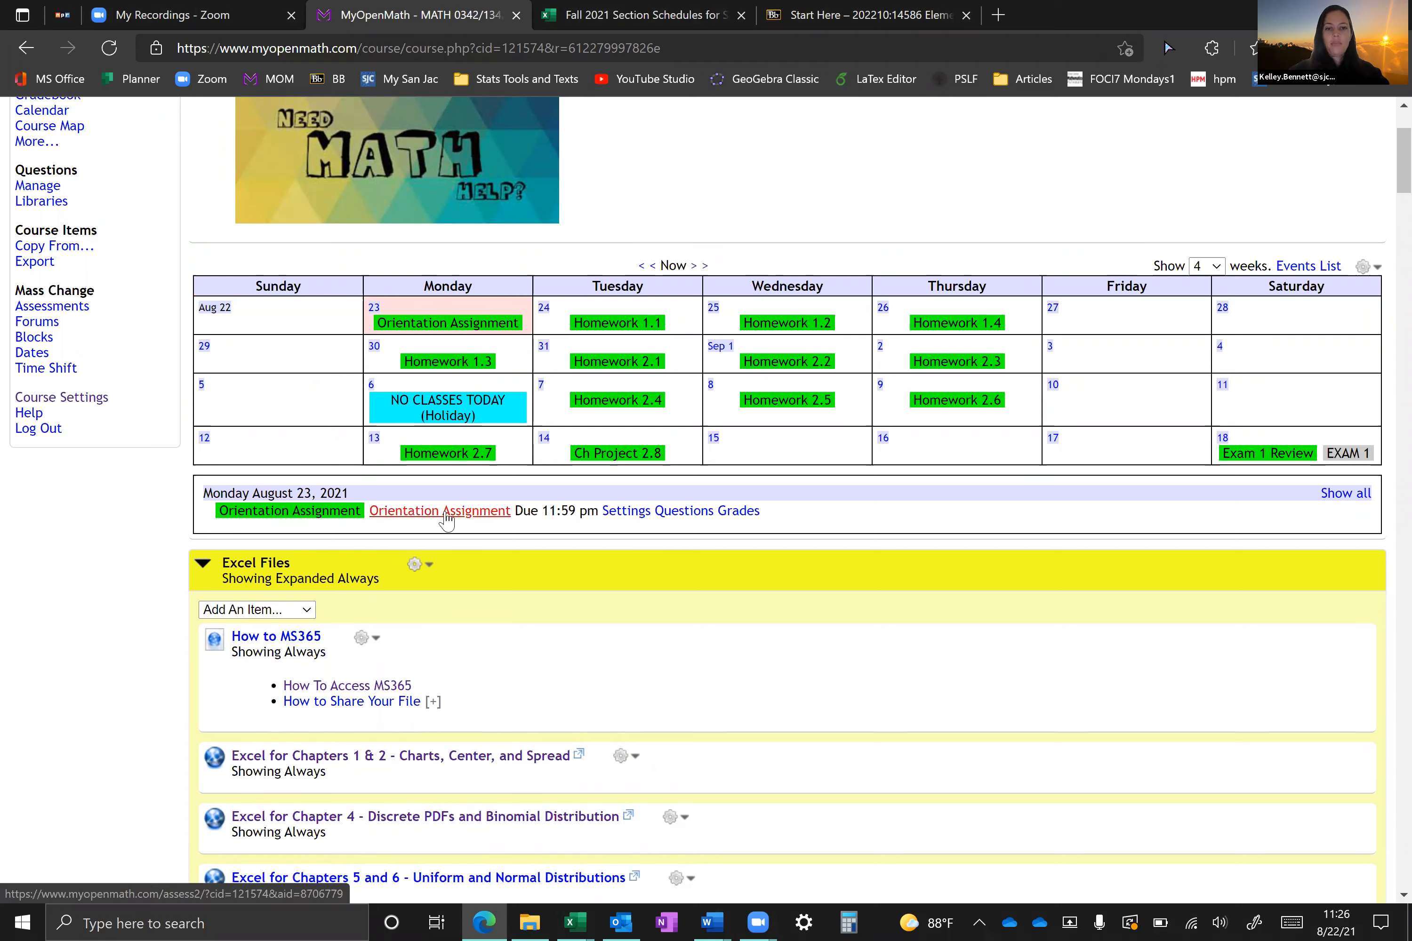
Step: Resume the Orientation Assignment and advance from Question 1 to Question 2
{"action": "left_click", "coordinate": [439, 511]}
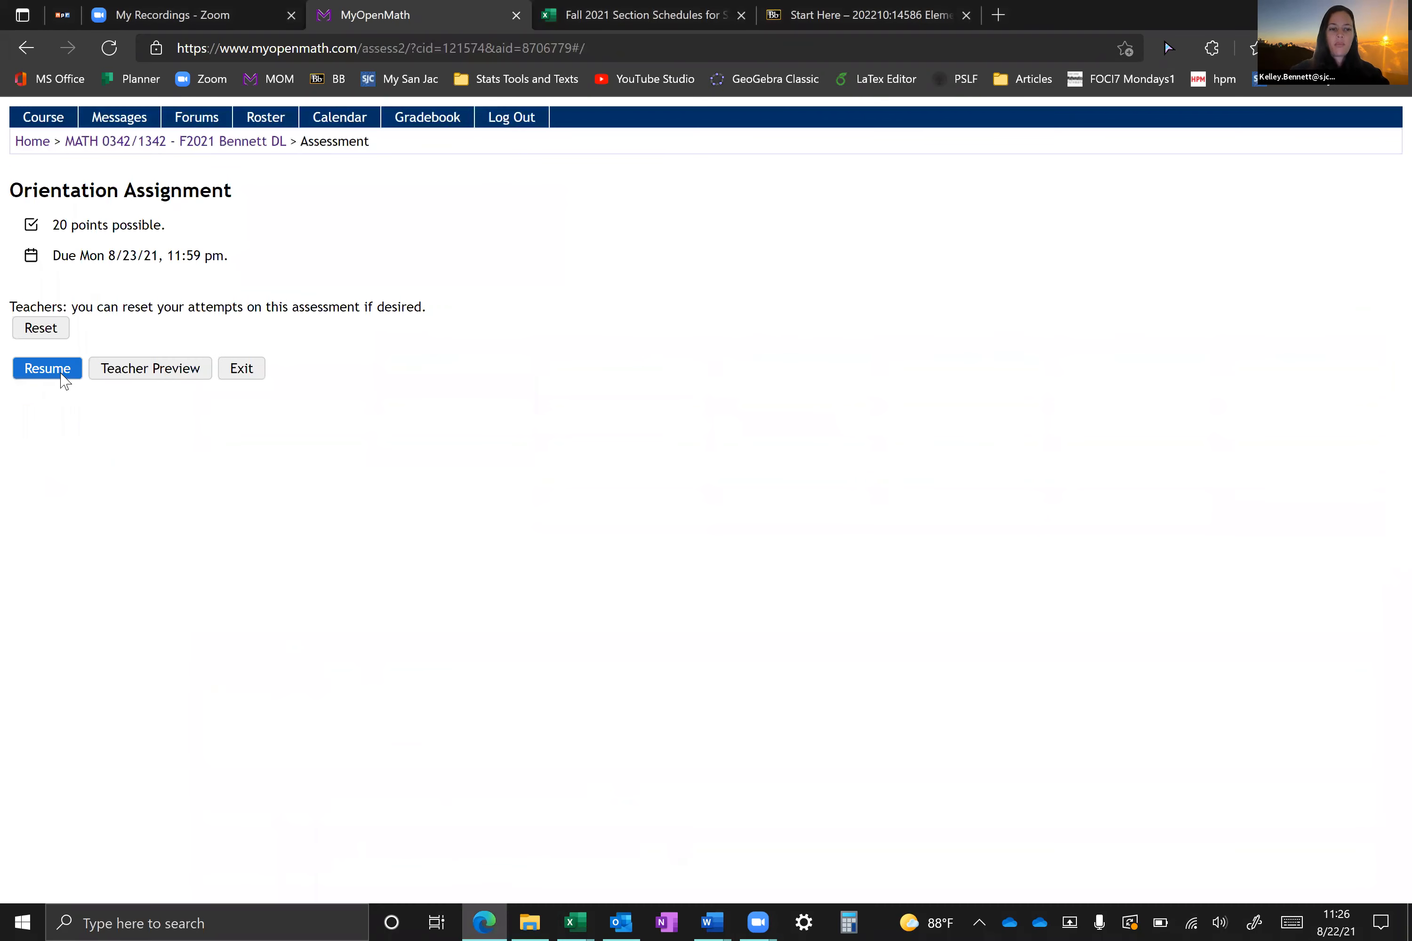
{"action": "left_click", "coordinate": [48, 368]}
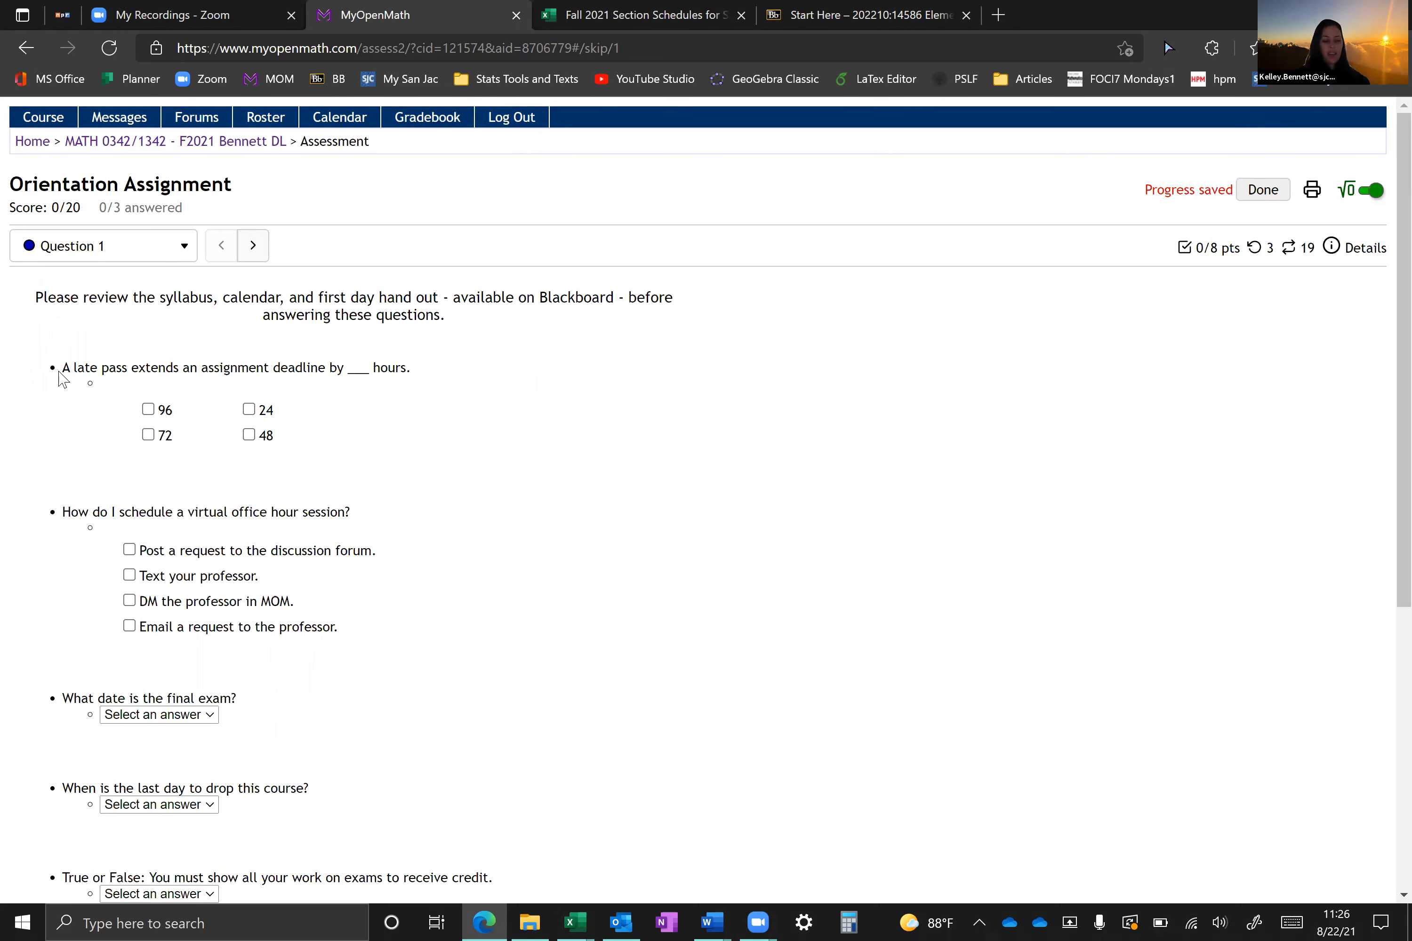
{"action": "mouse_move", "coordinate": [406, 551]}
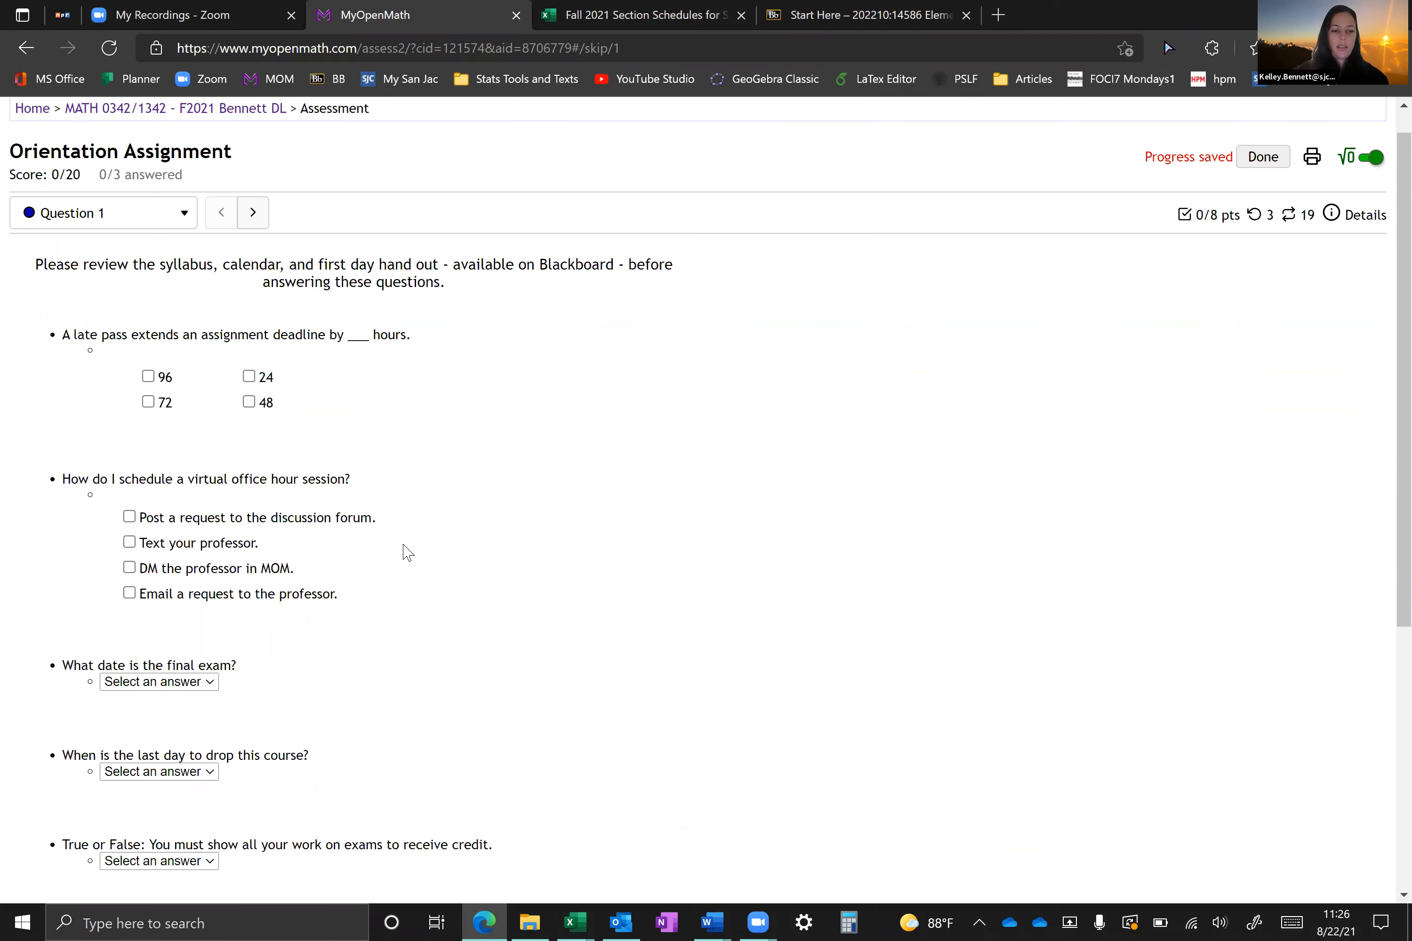
{"action": "scroll", "scroll_direction": "down", "scroll_amount": 3}
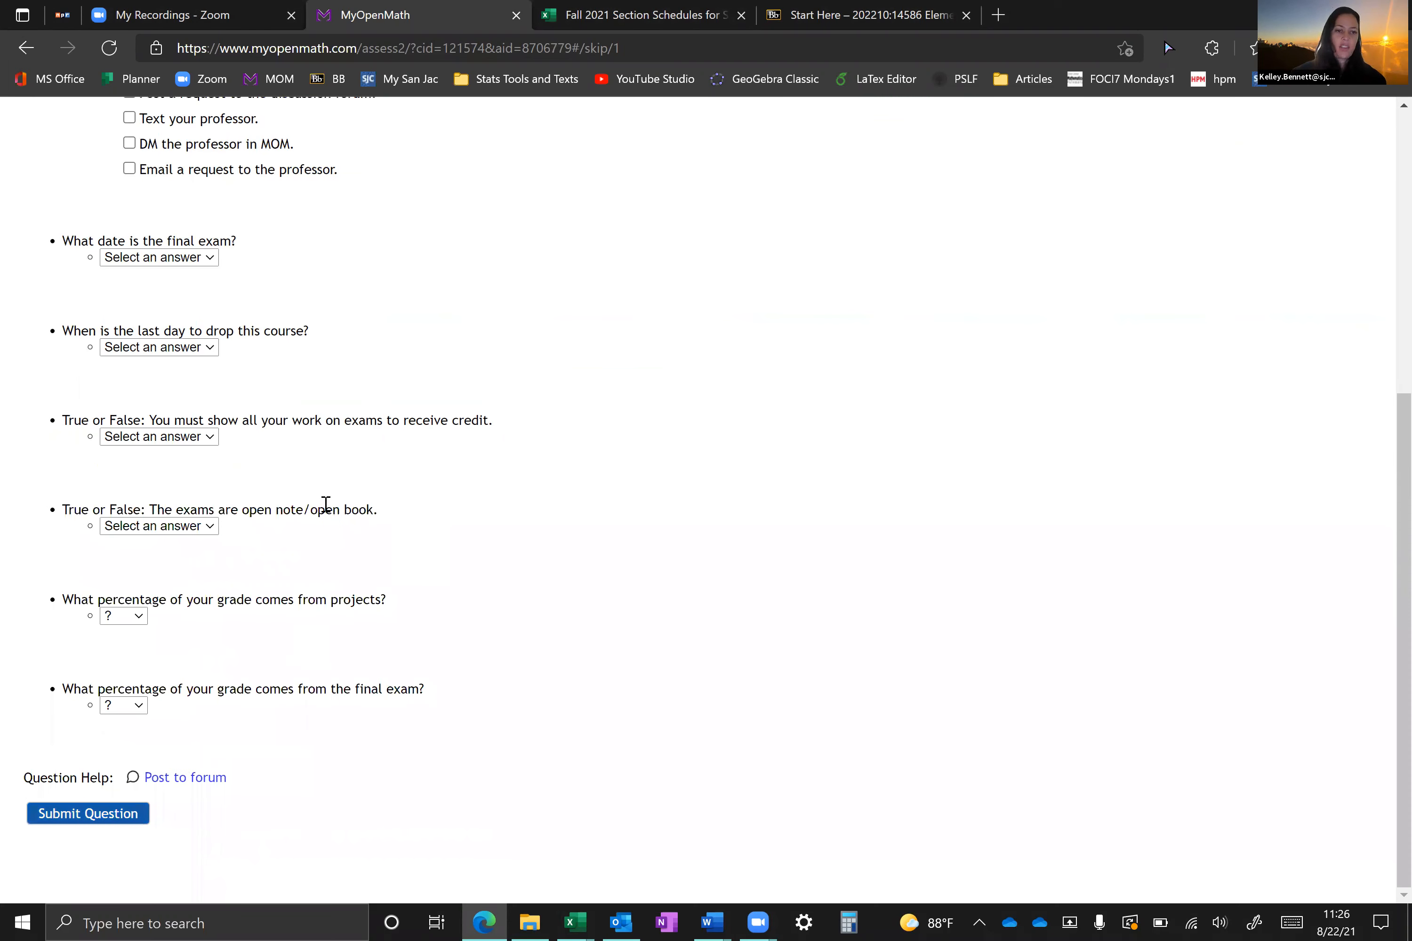
{"action": "left_click", "coordinate": [252, 245]}
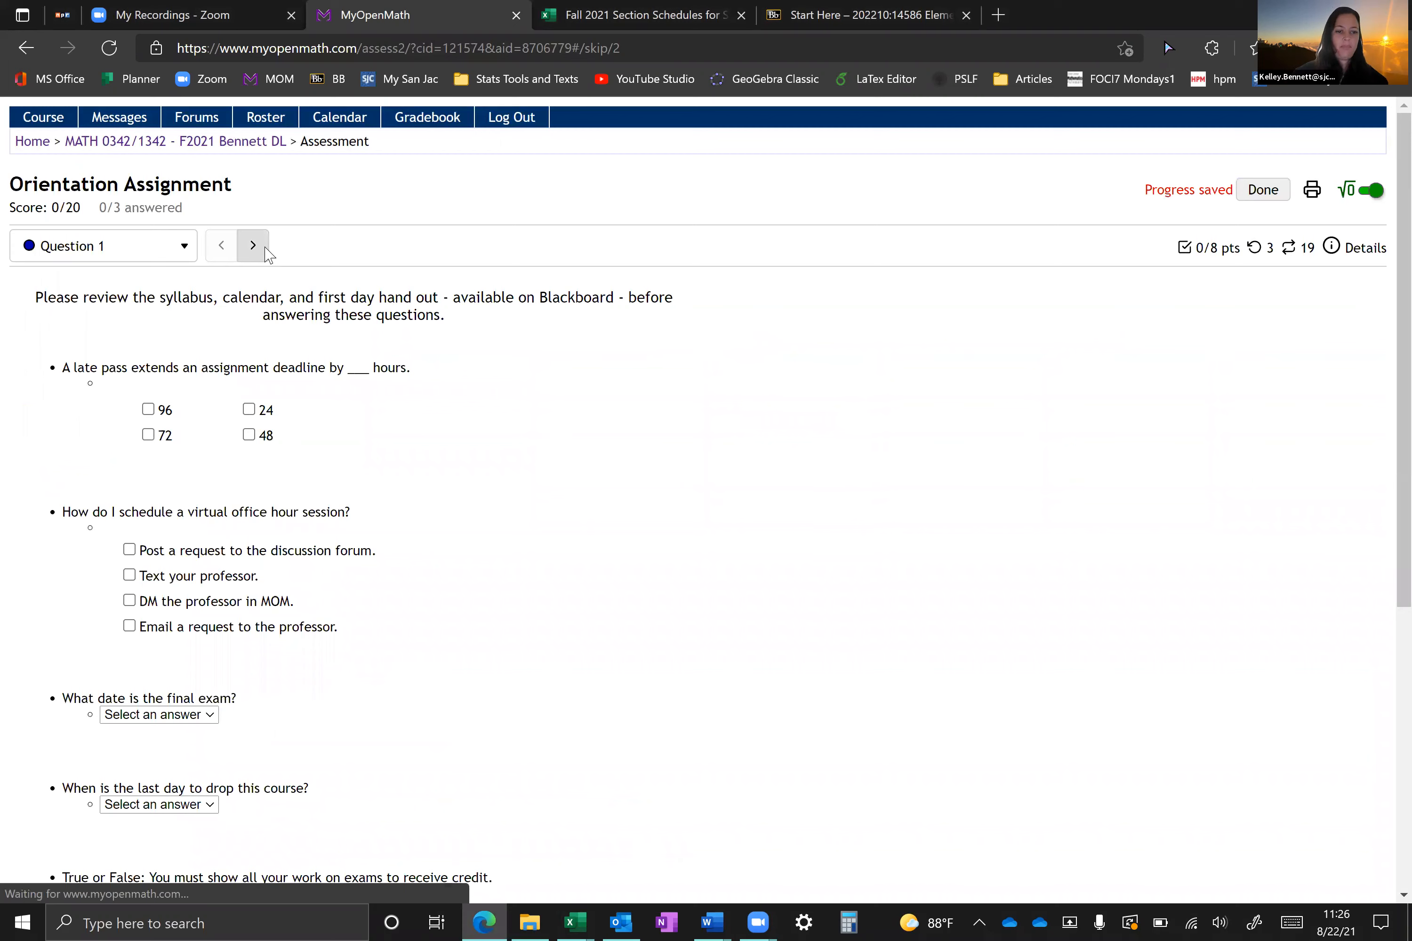
{"action": "left_click", "coordinate": [253, 245]}
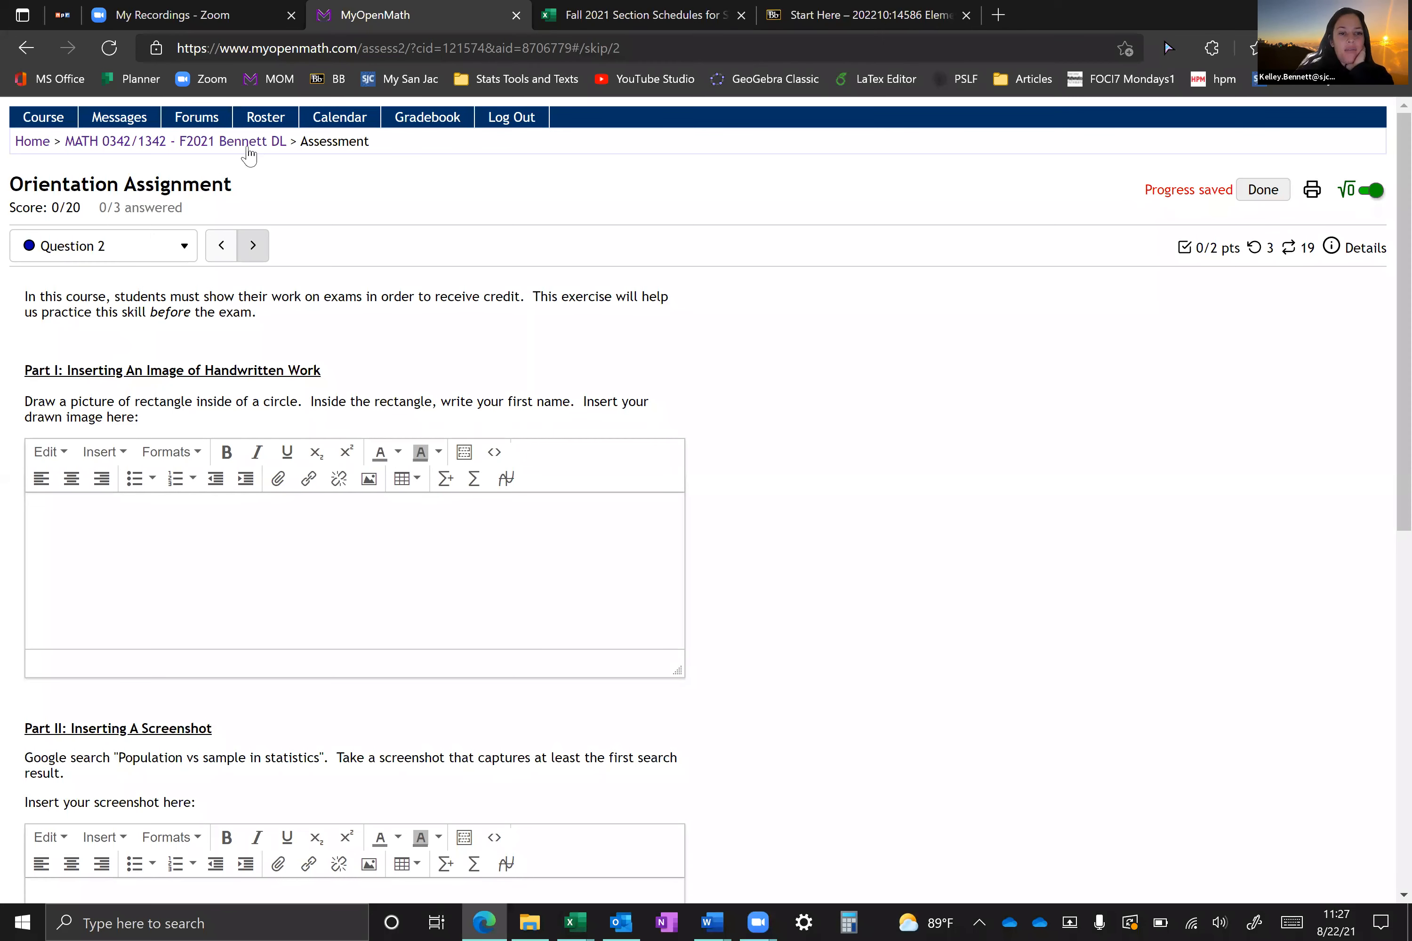
{"action": "mouse_move", "coordinate": [177, 141]}
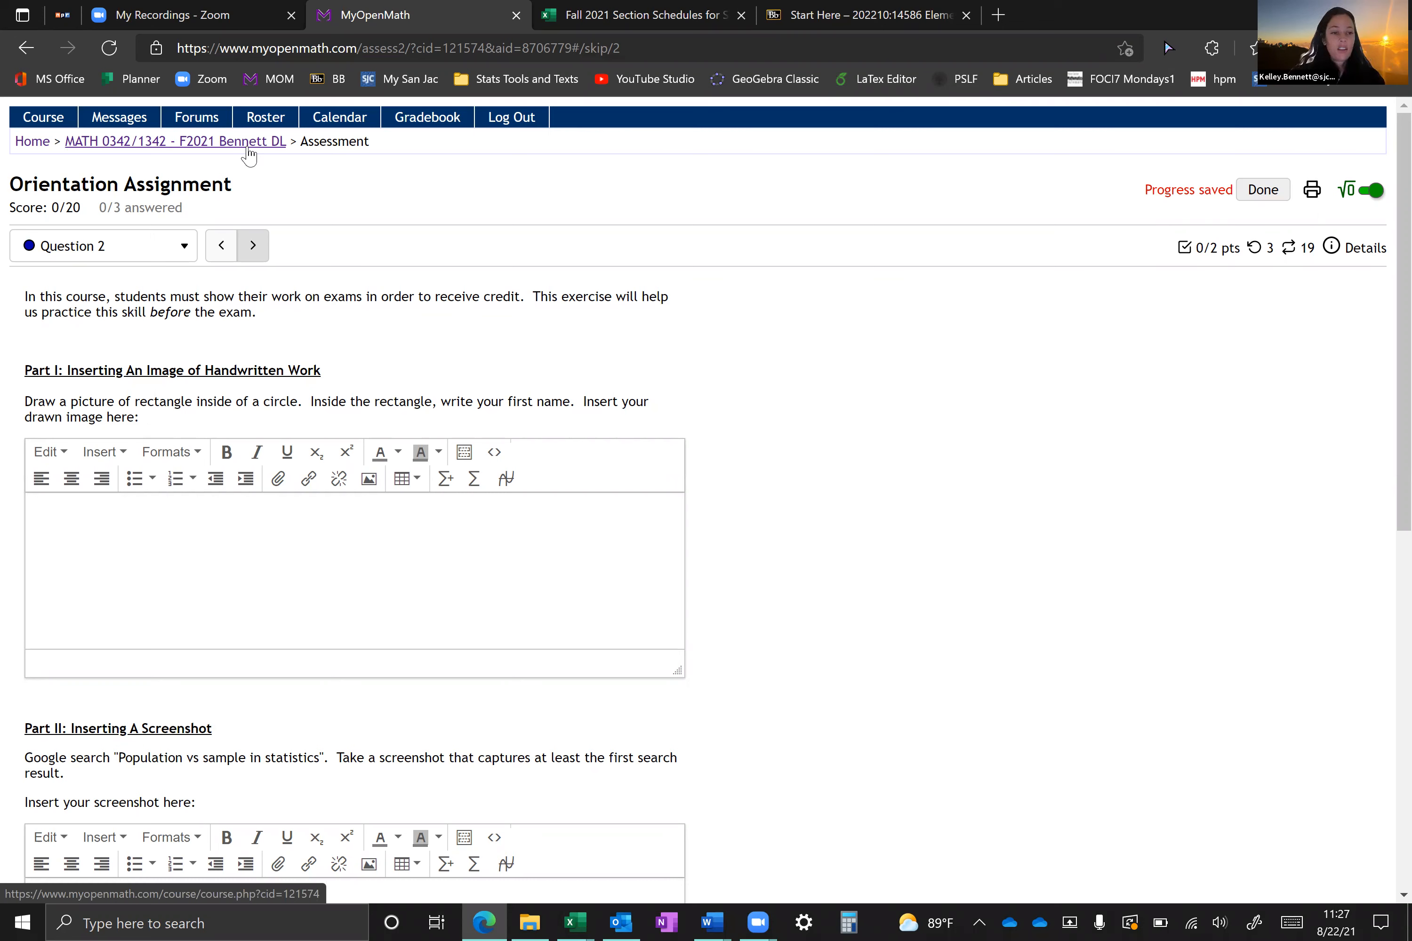
Step: Return to the course home page and scroll past Excel Files and Textbooks to Module 1
{"action": "left_click", "coordinate": [172, 140]}
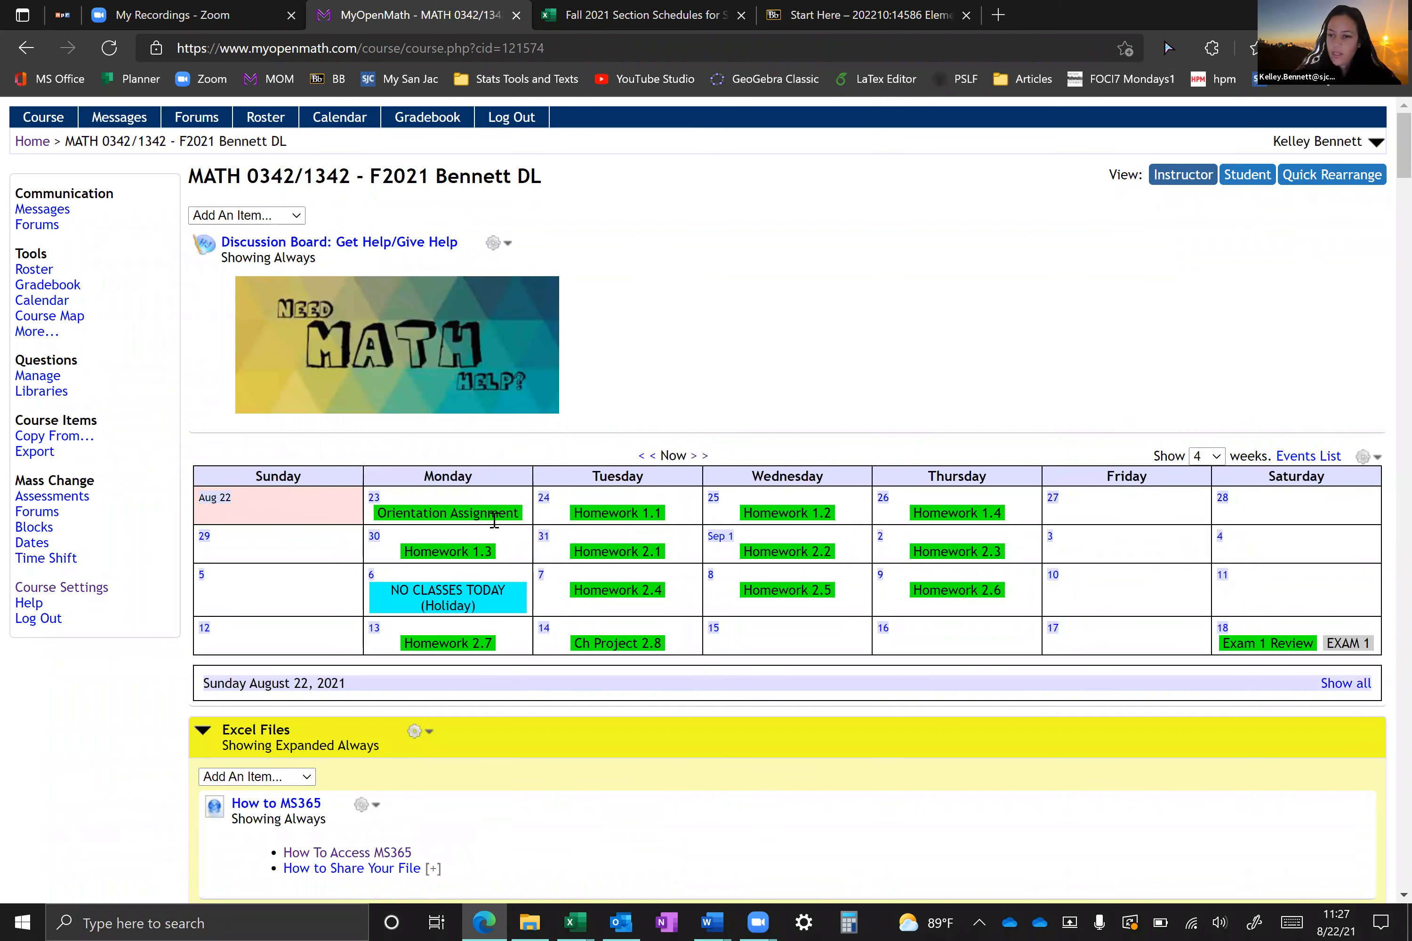
{"action": "mouse_move", "coordinate": [653, 511]}
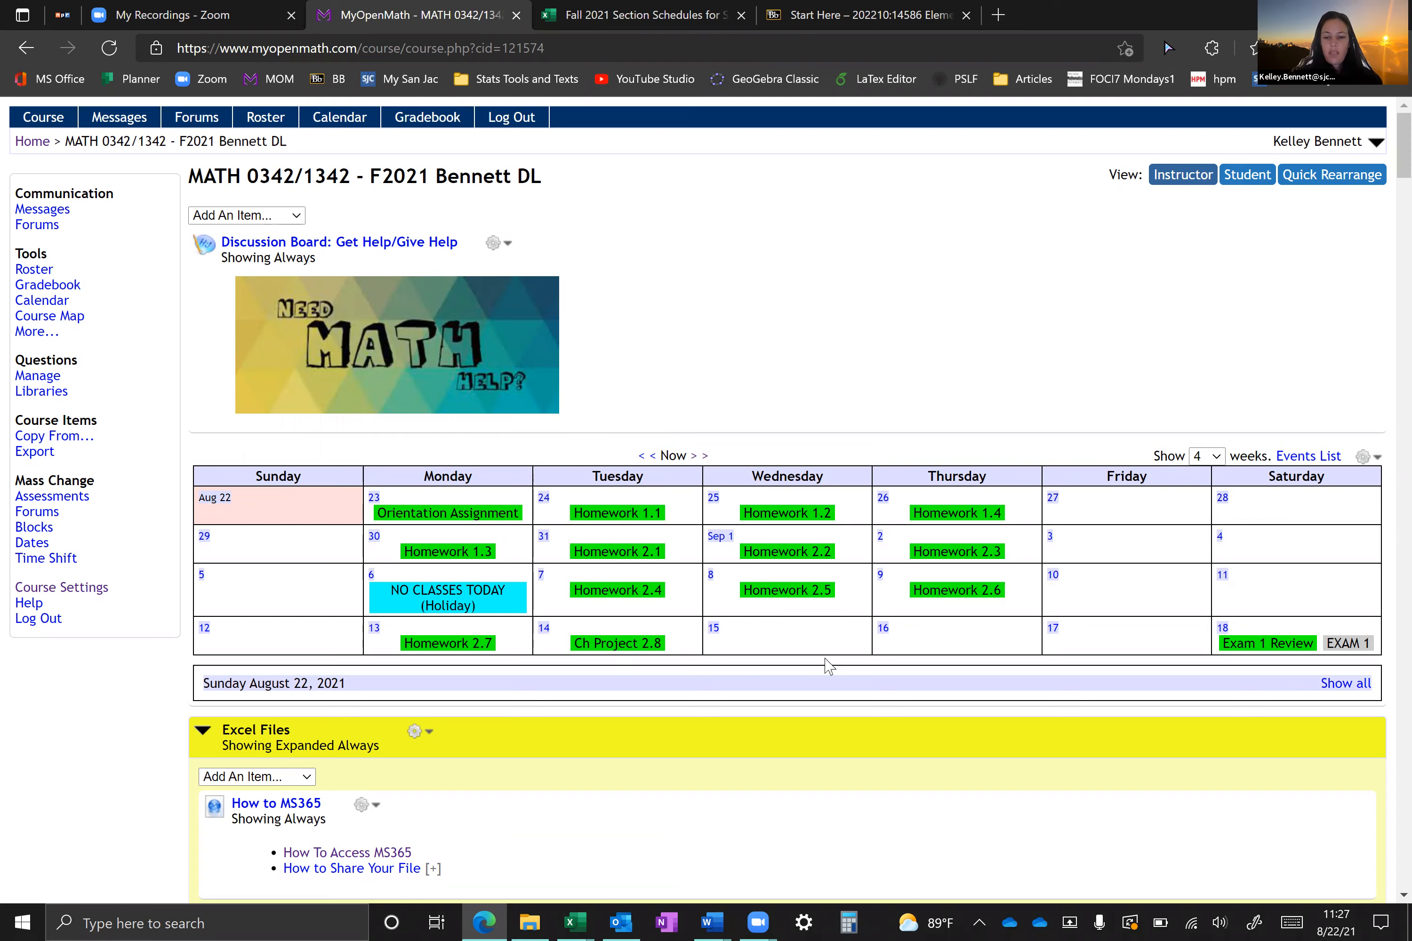
{"action": "mouse_move", "coordinate": [731, 606]}
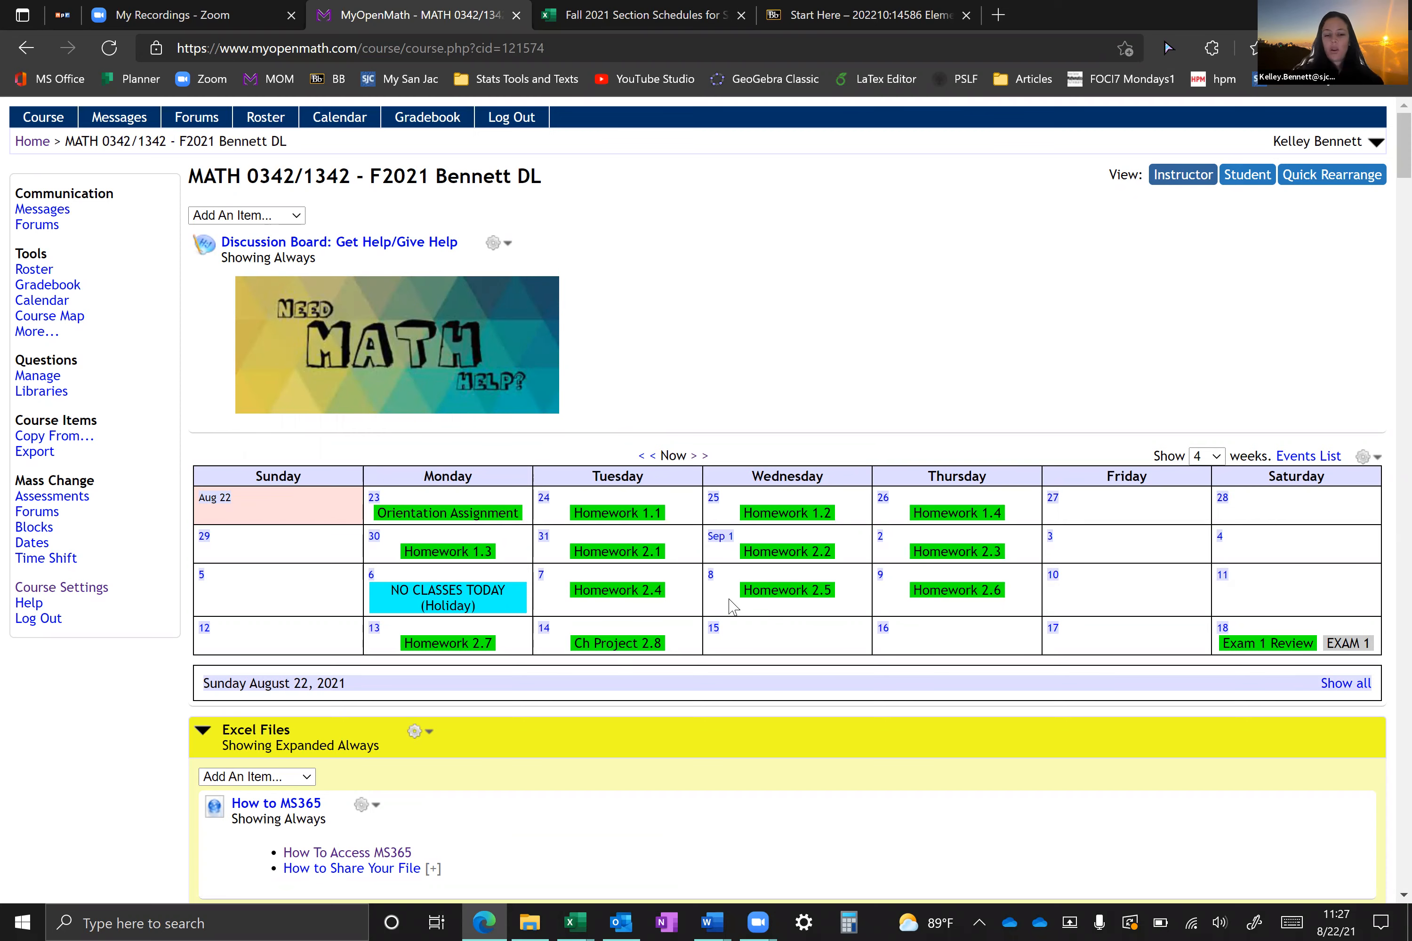
{"action": "scroll", "scroll_direction": "down", "scroll_amount": 3}
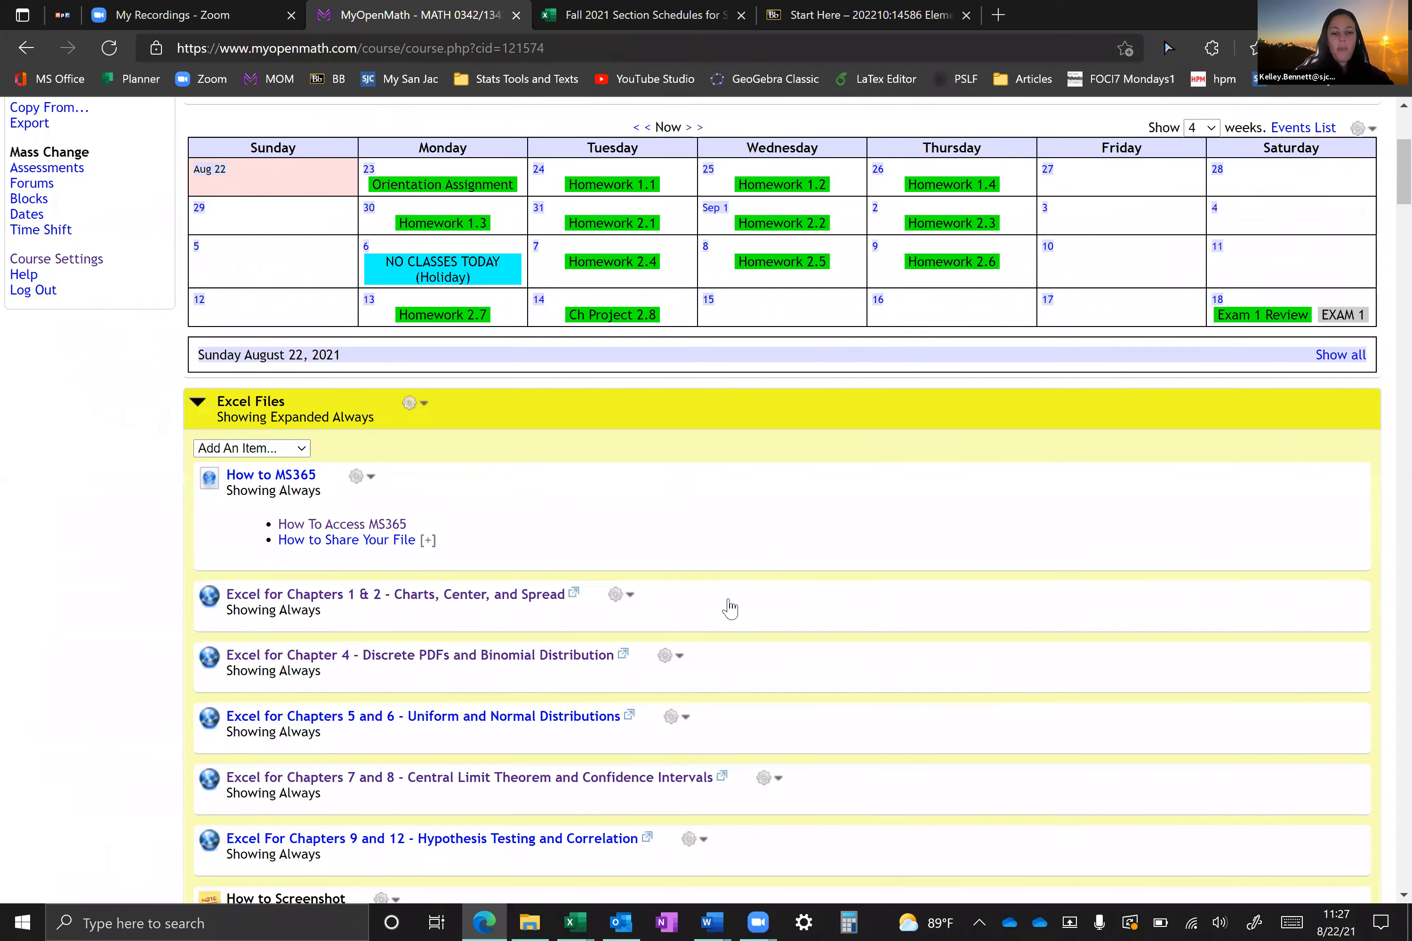
{"action": "scroll", "scroll_direction": "down", "scroll_amount": 3}
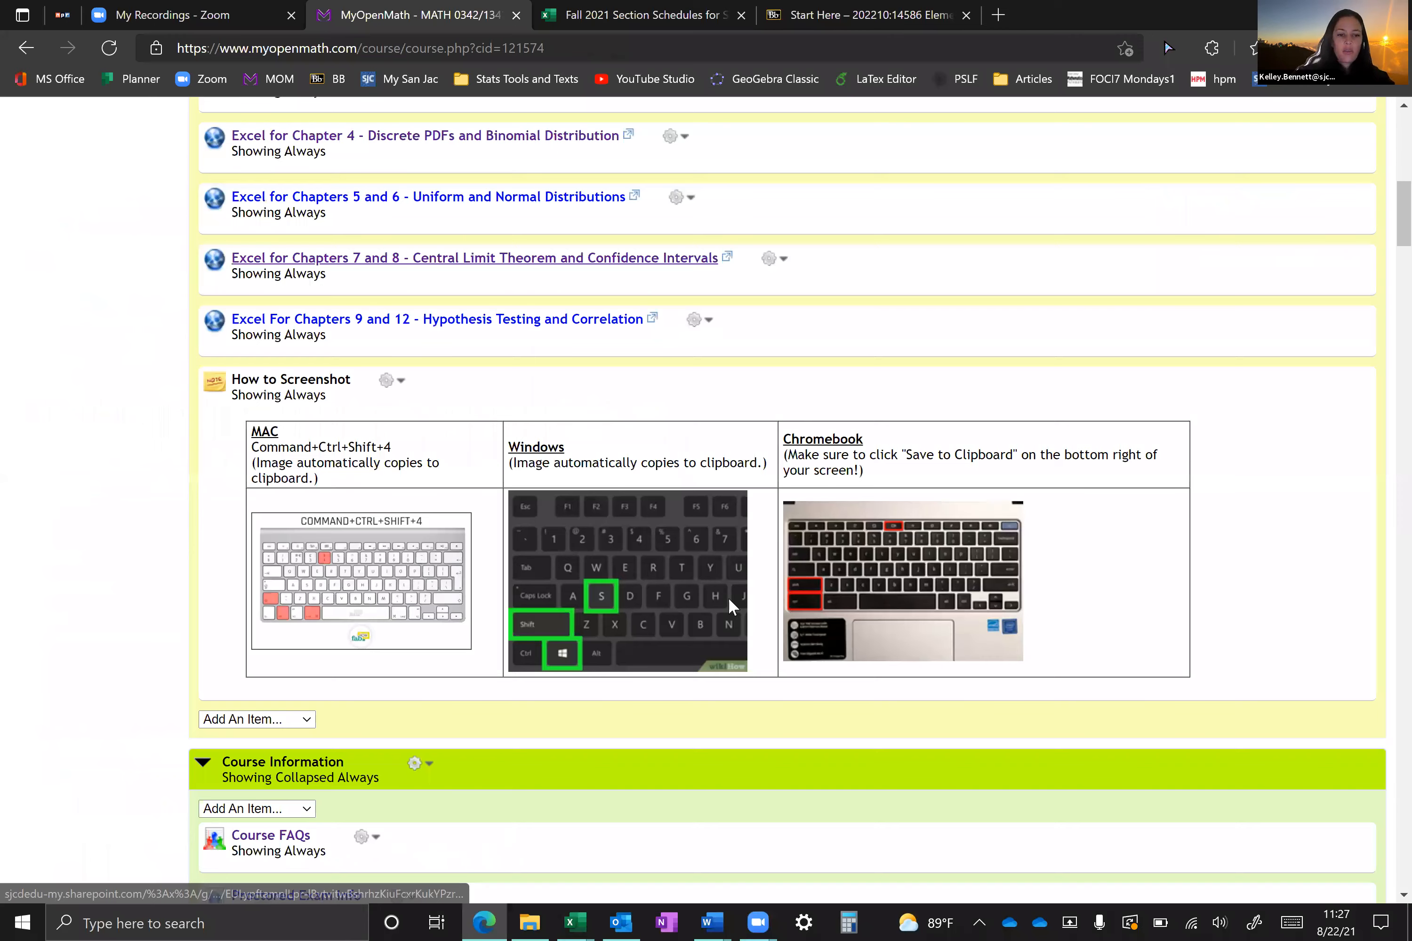
{"action": "scroll", "scroll_direction": "down", "scroll_amount": 3}
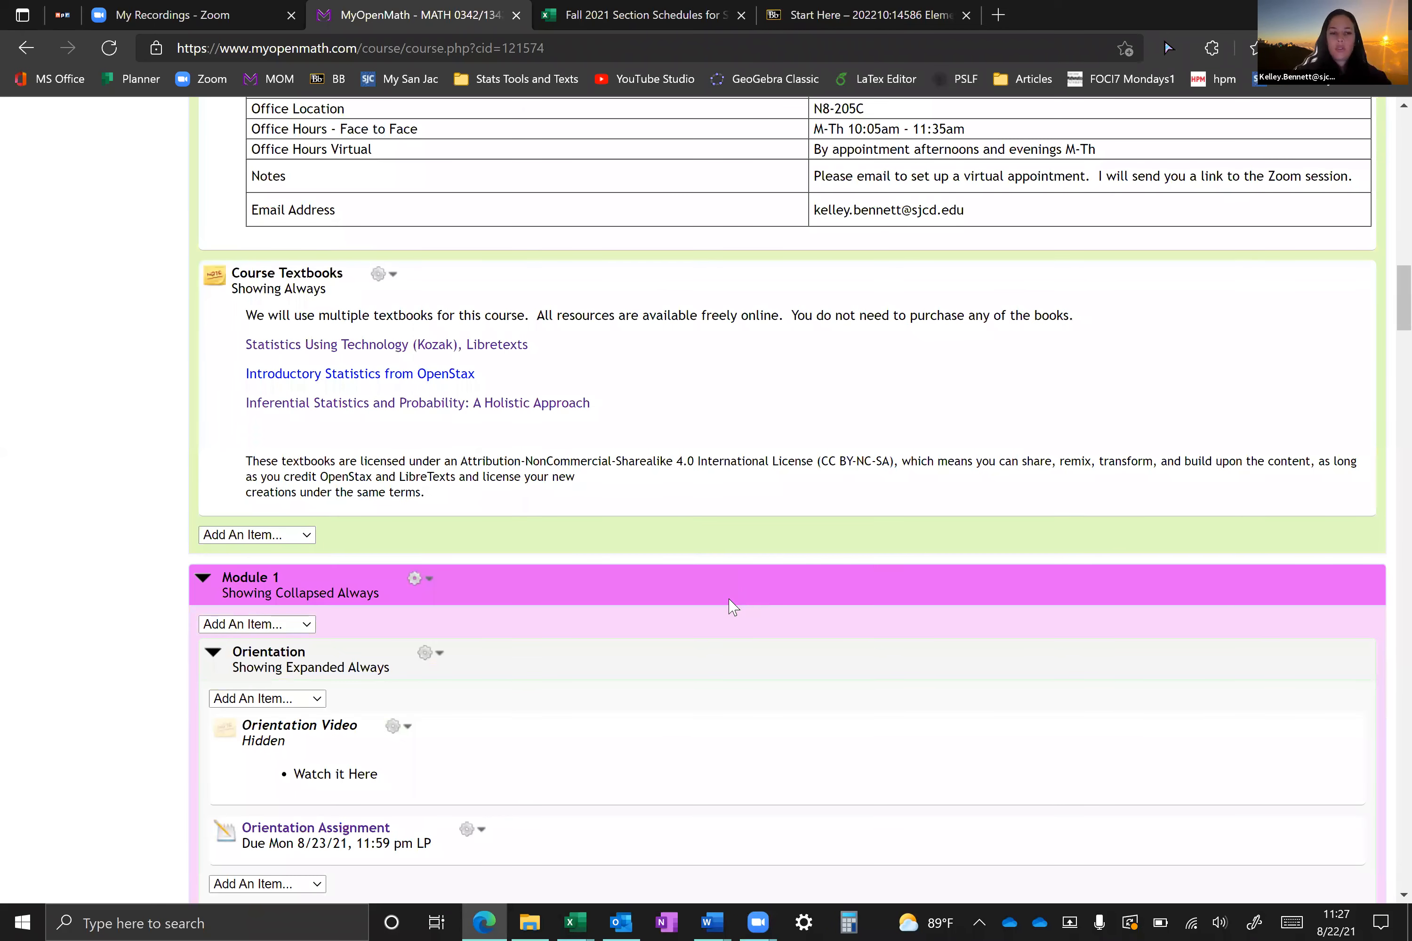
{"action": "scroll", "scroll_direction": "down", "scroll_amount": 3}
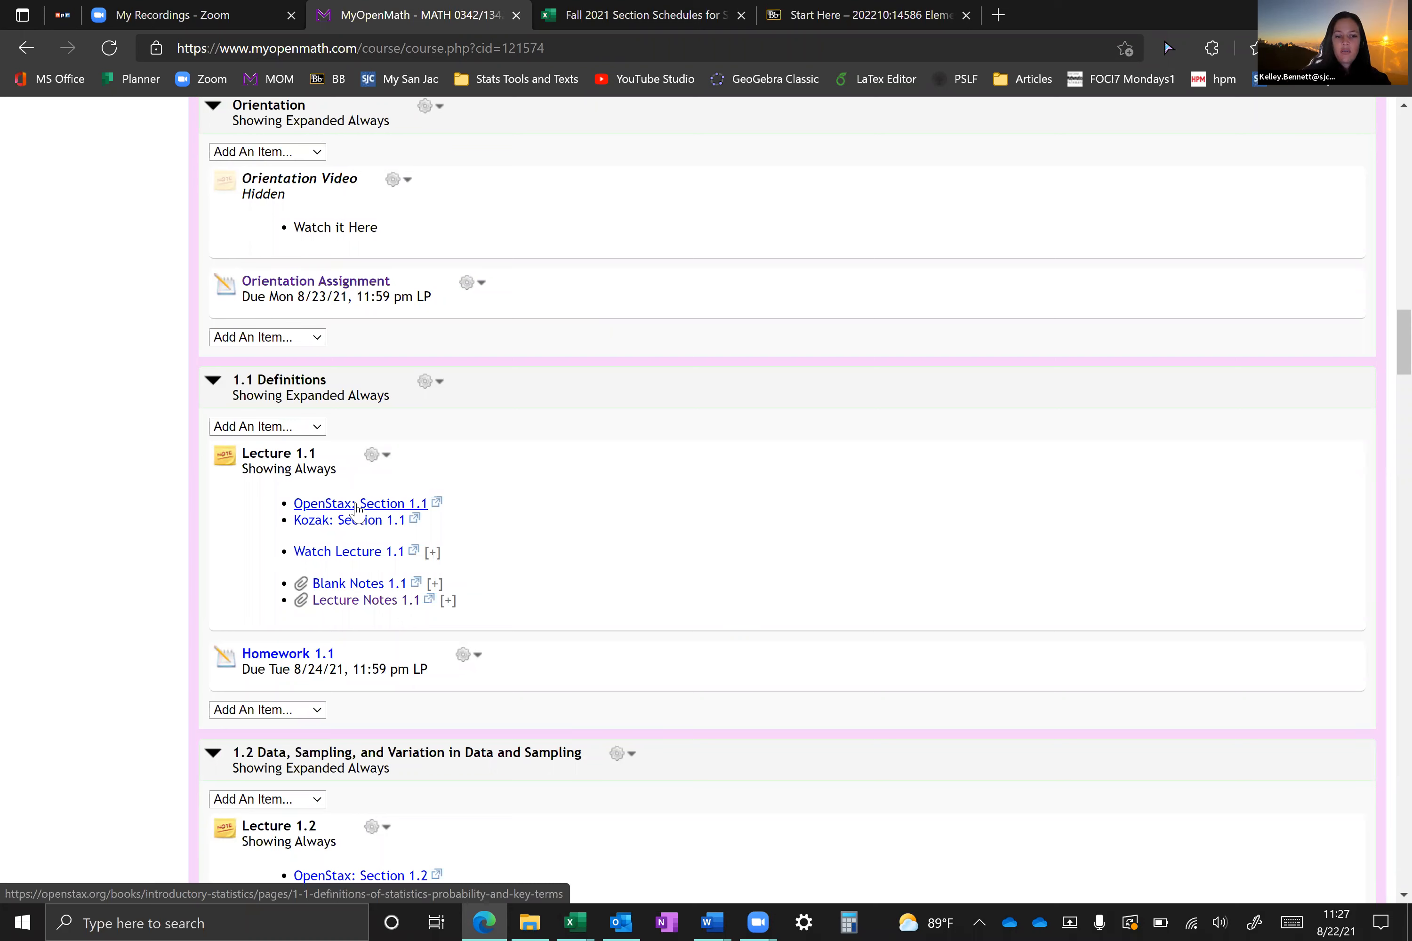
{"action": "mouse_move", "coordinate": [360, 527]}
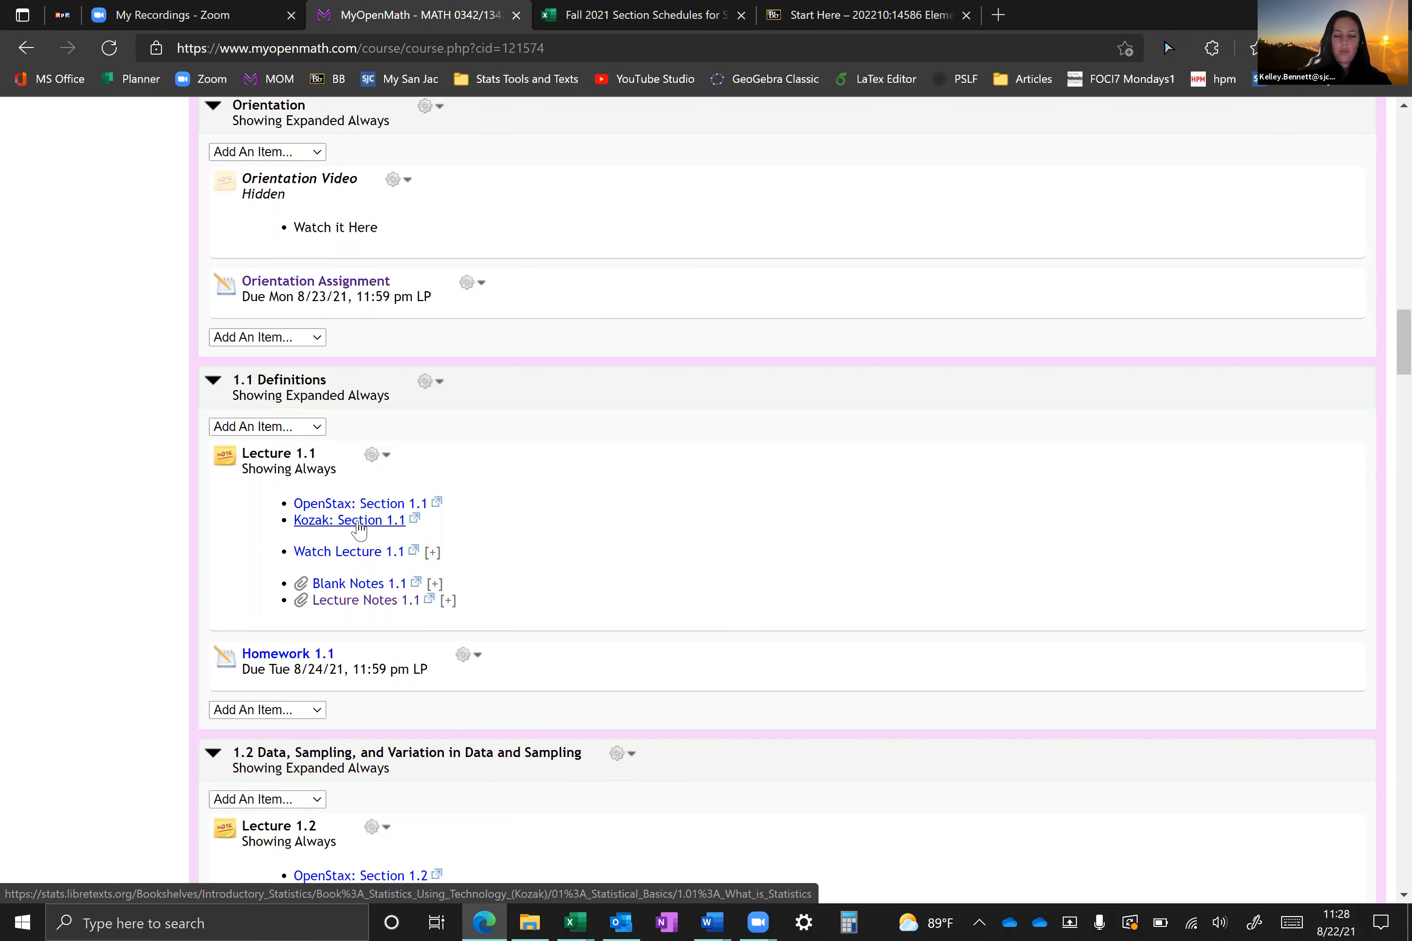
{"action": "mouse_move", "coordinate": [360, 557]}
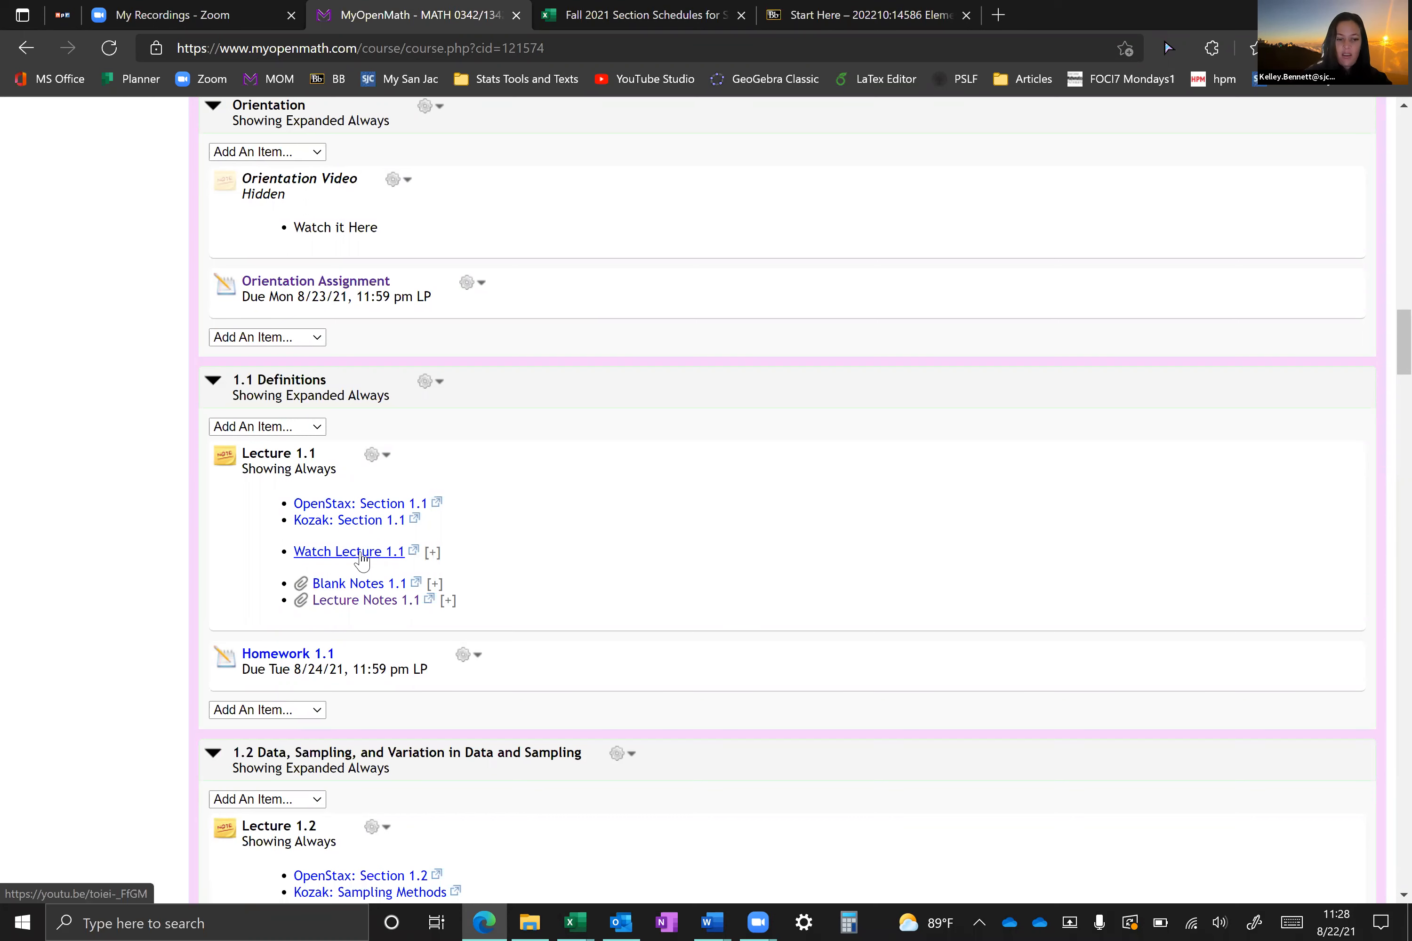
{"action": "mouse_move", "coordinate": [602, 559]}
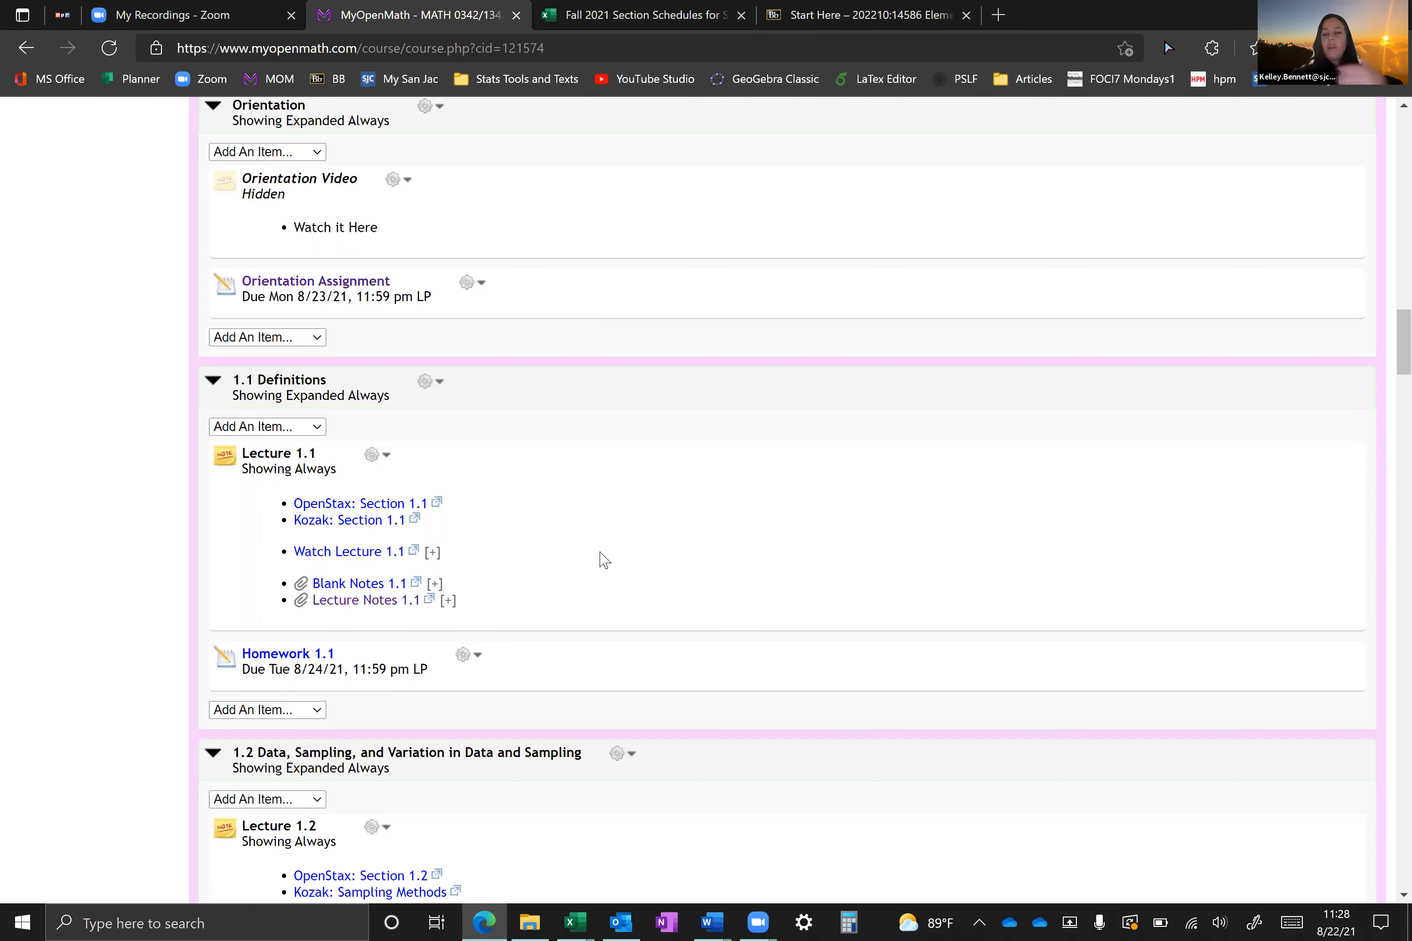
{"action": "mouse_move", "coordinate": [287, 653]}
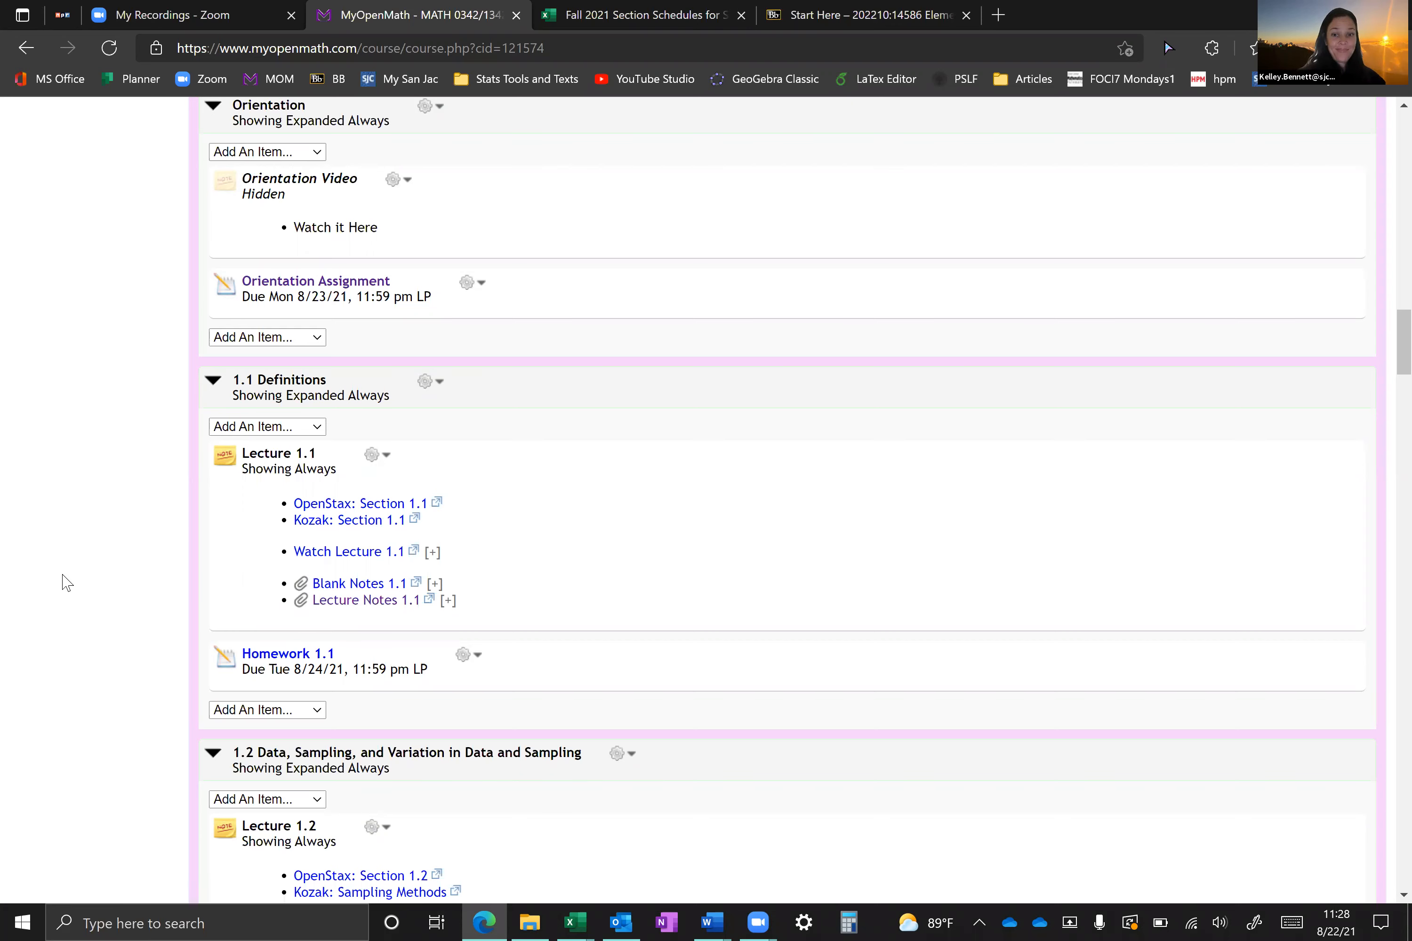
{"action": "mouse_move", "coordinate": [102, 591]}
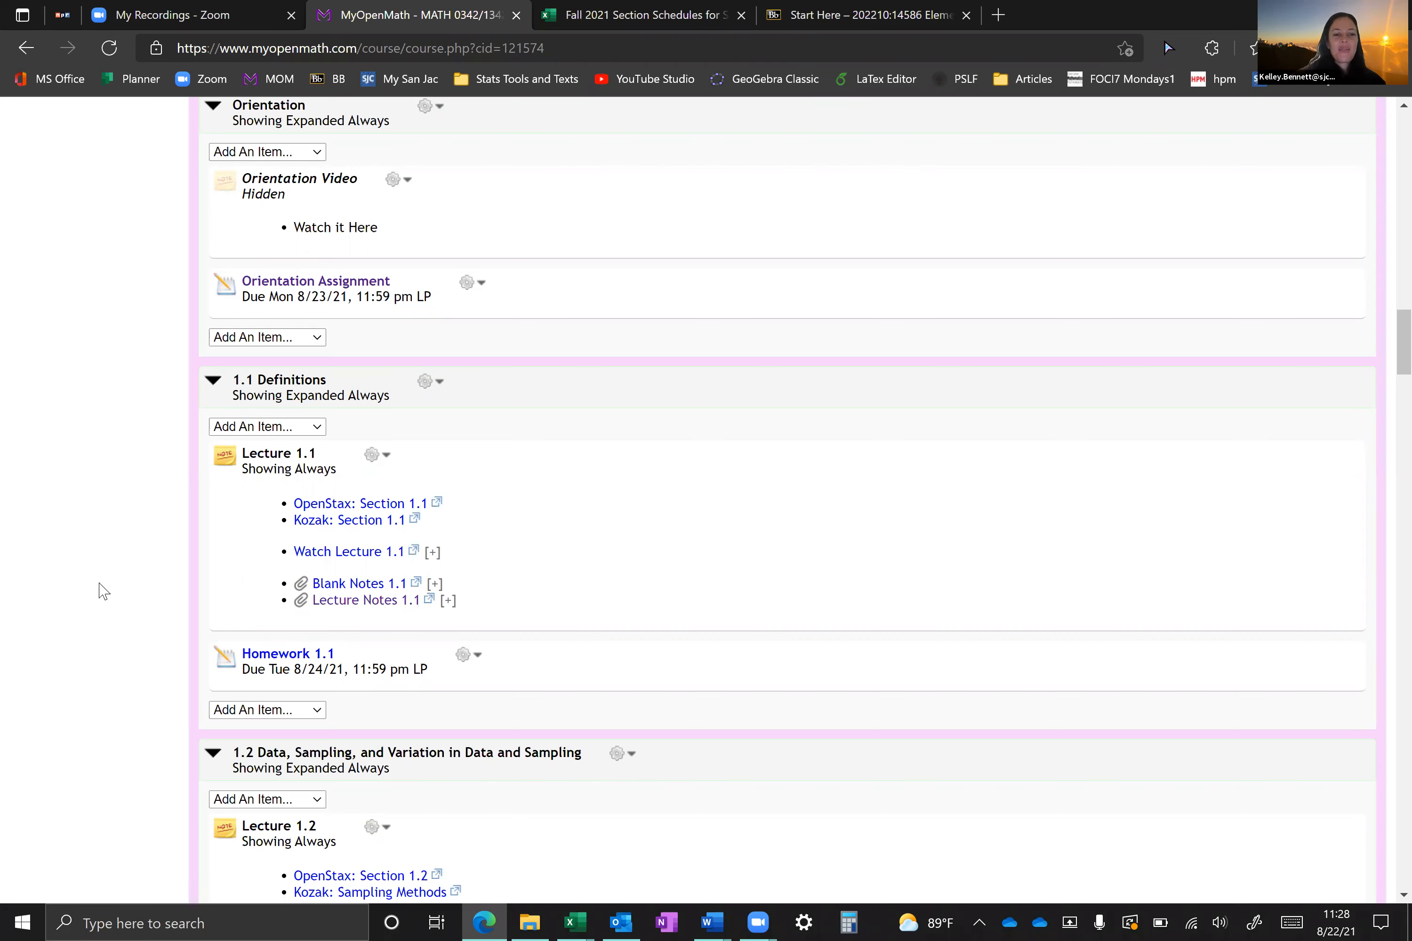
Step: Scroll through Module 1 sections 1.2–2.8 down to Exam 1 Review and Exam 1
{"action": "scroll", "scroll_direction": "down", "scroll_amount": 3}
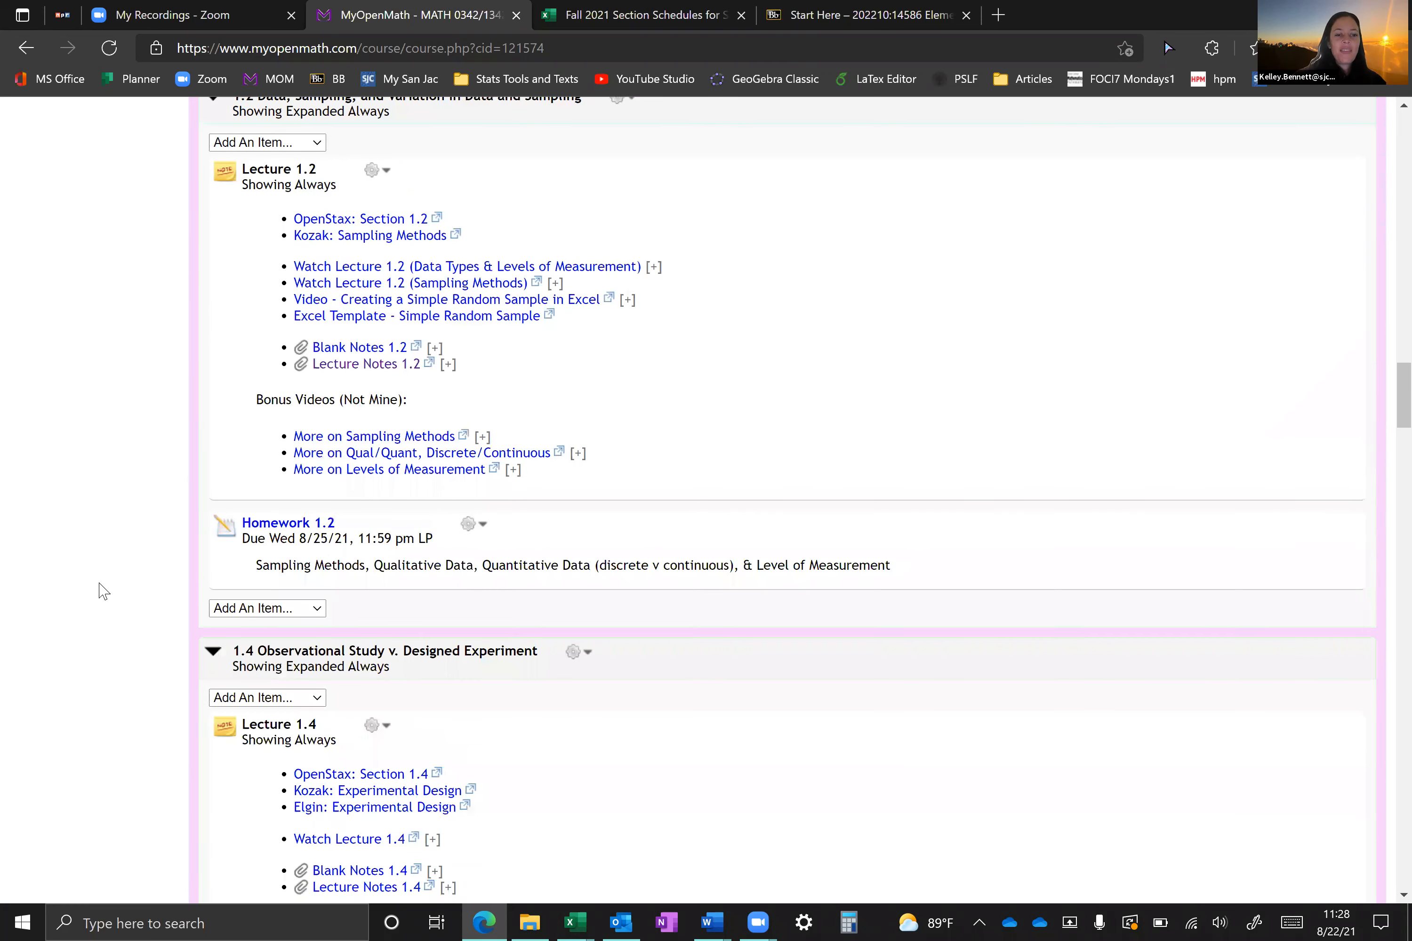
{"action": "scroll", "scroll_direction": "down", "scroll_amount": 3}
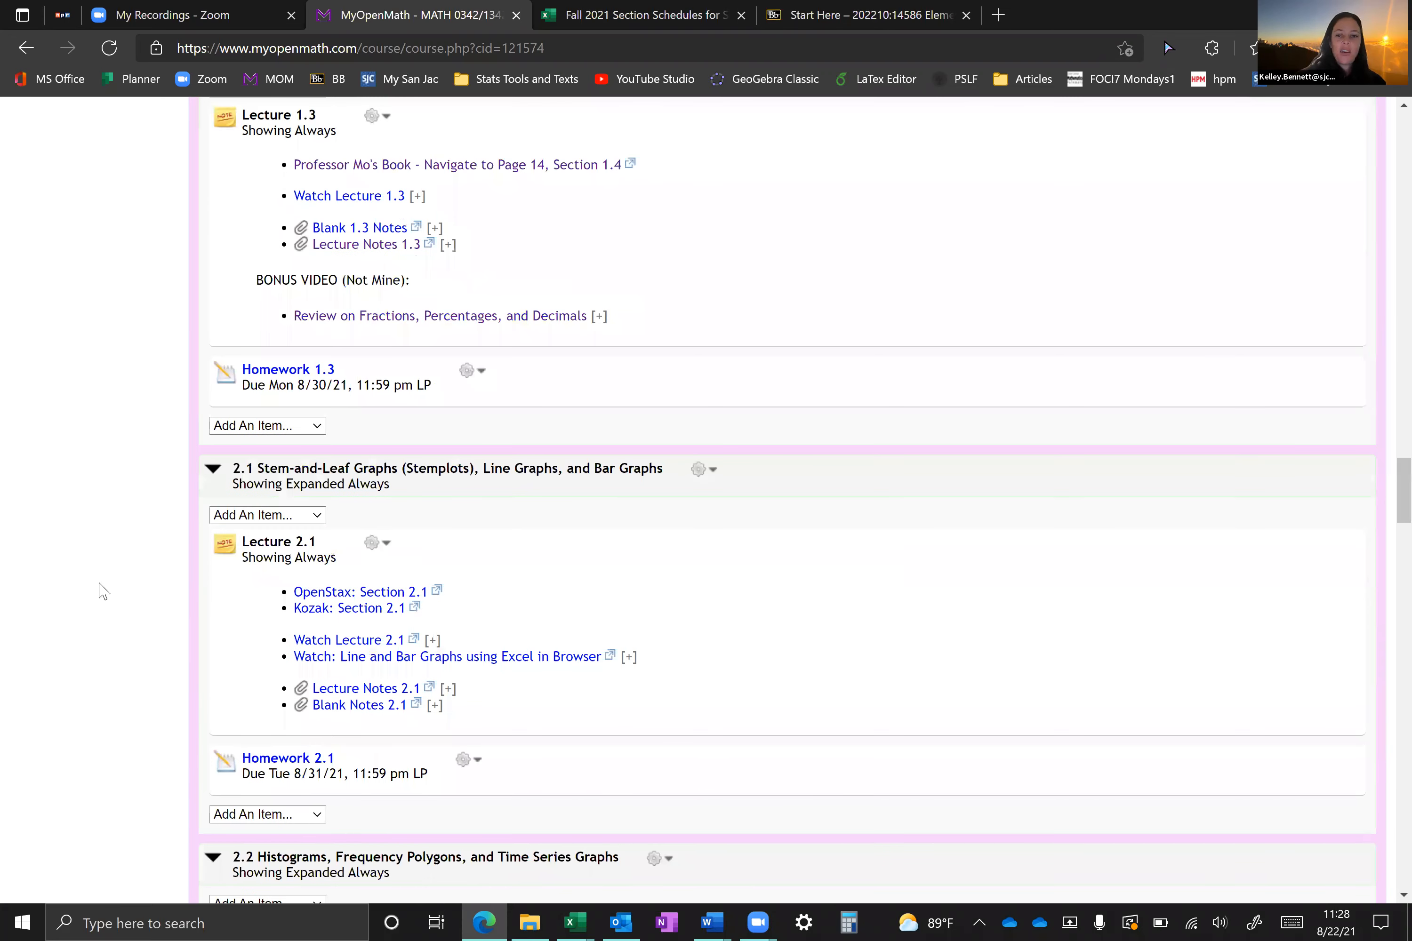
{"action": "scroll", "scroll_direction": "down", "scroll_amount": 3}
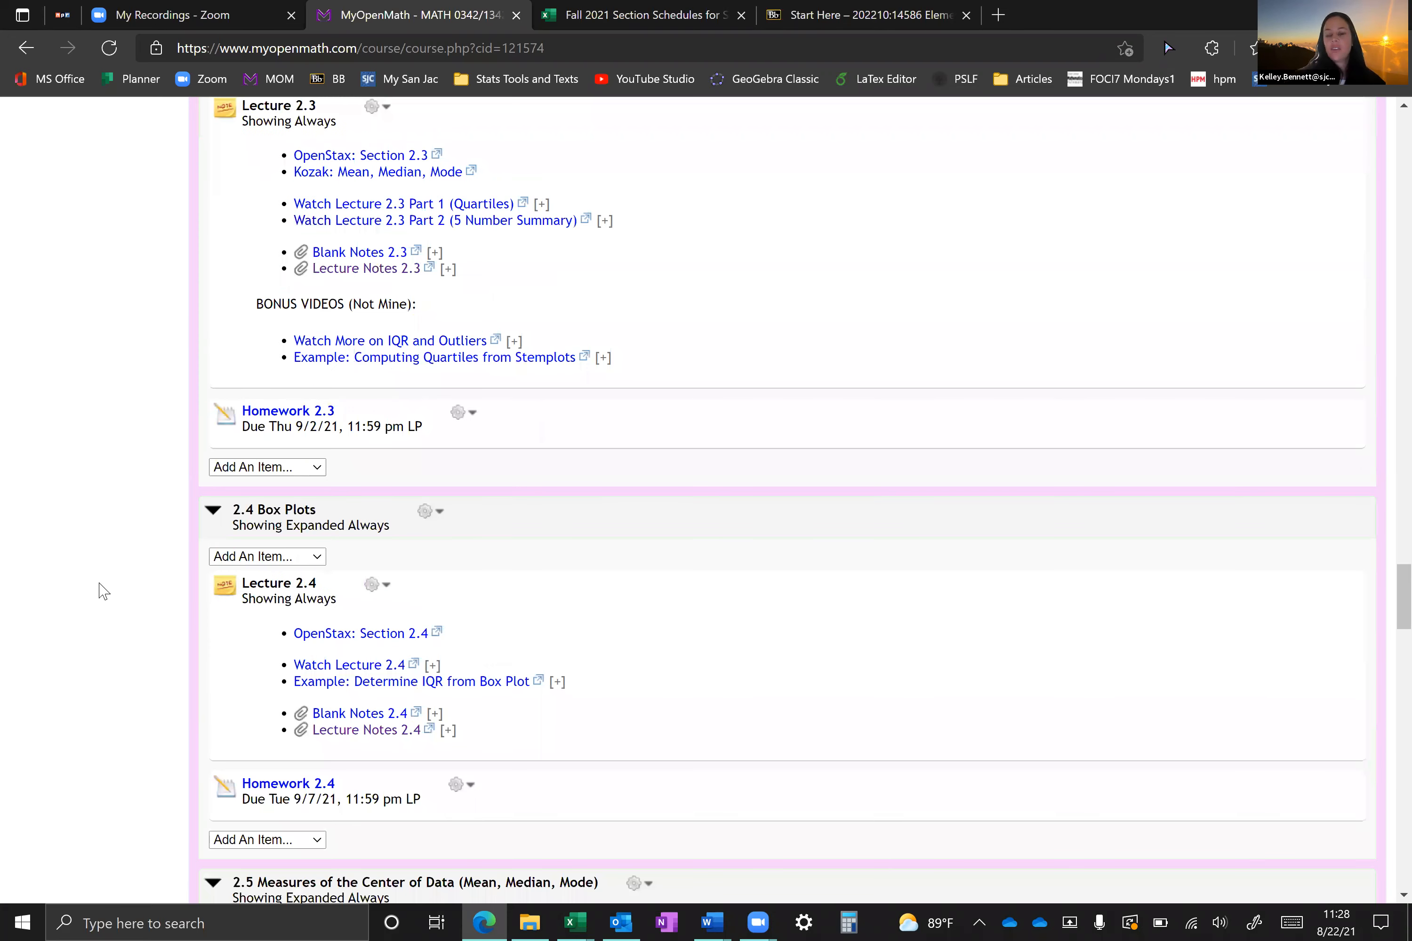
{"action": "scroll", "scroll_direction": "down", "scroll_amount": 3}
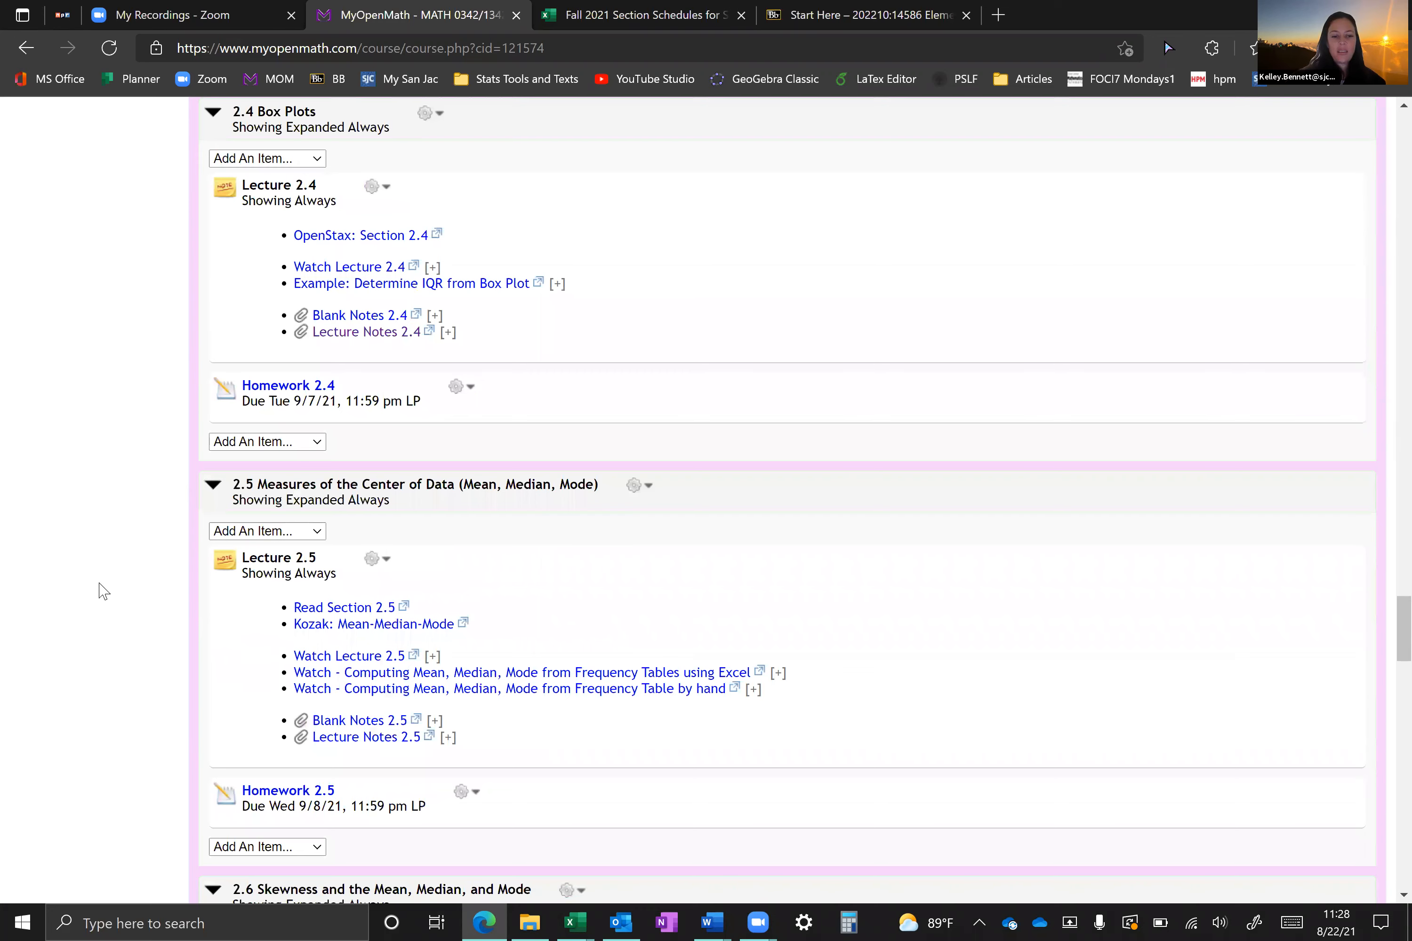
{"action": "scroll", "scroll_direction": "down", "scroll_amount": 3}
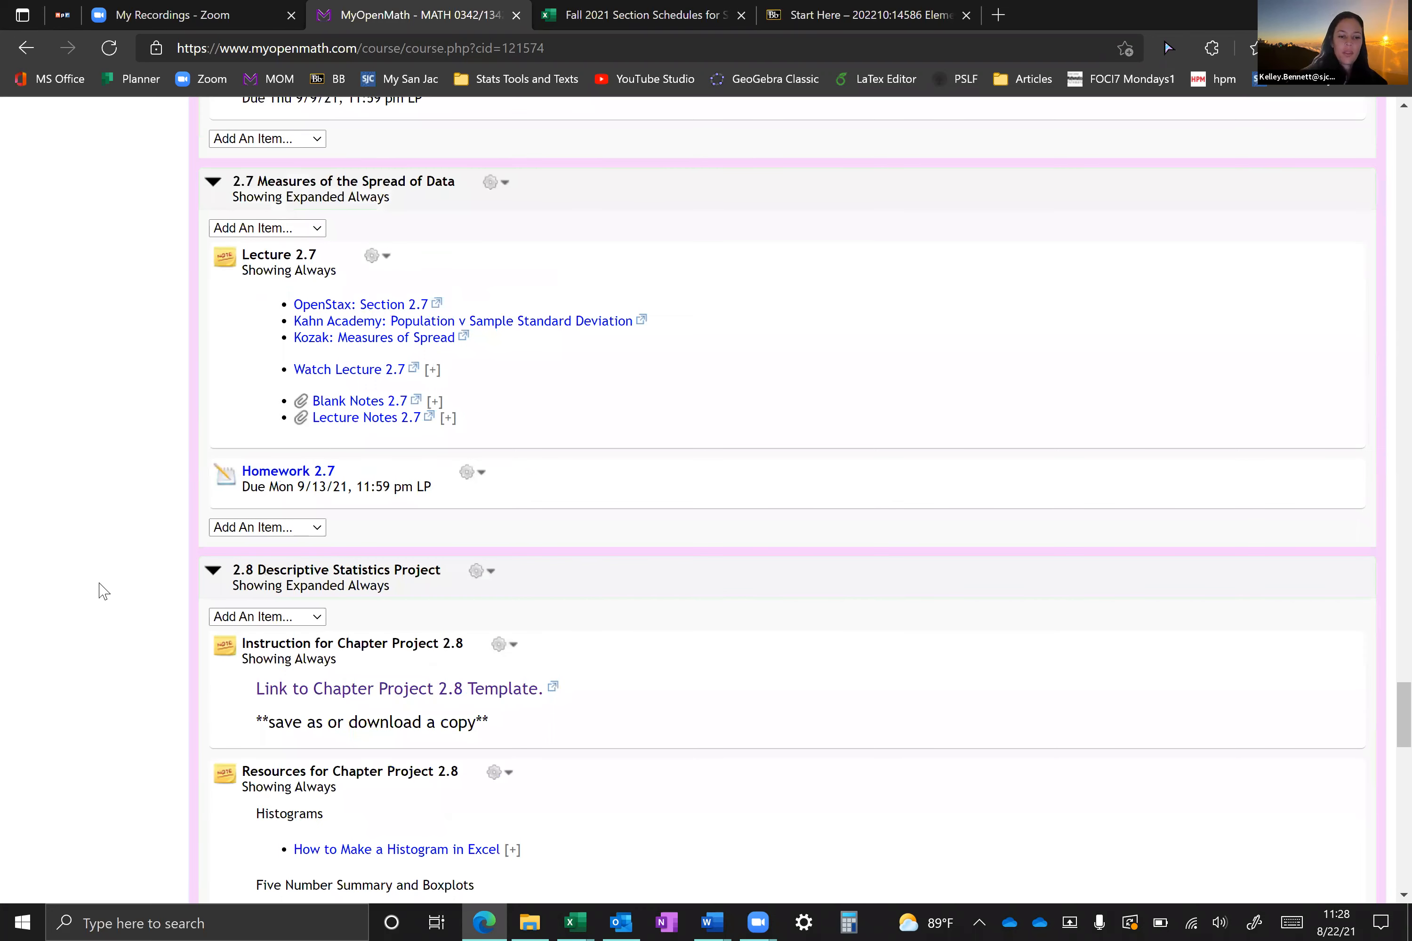
{"action": "scroll", "scroll_direction": "down", "scroll_amount": 3}
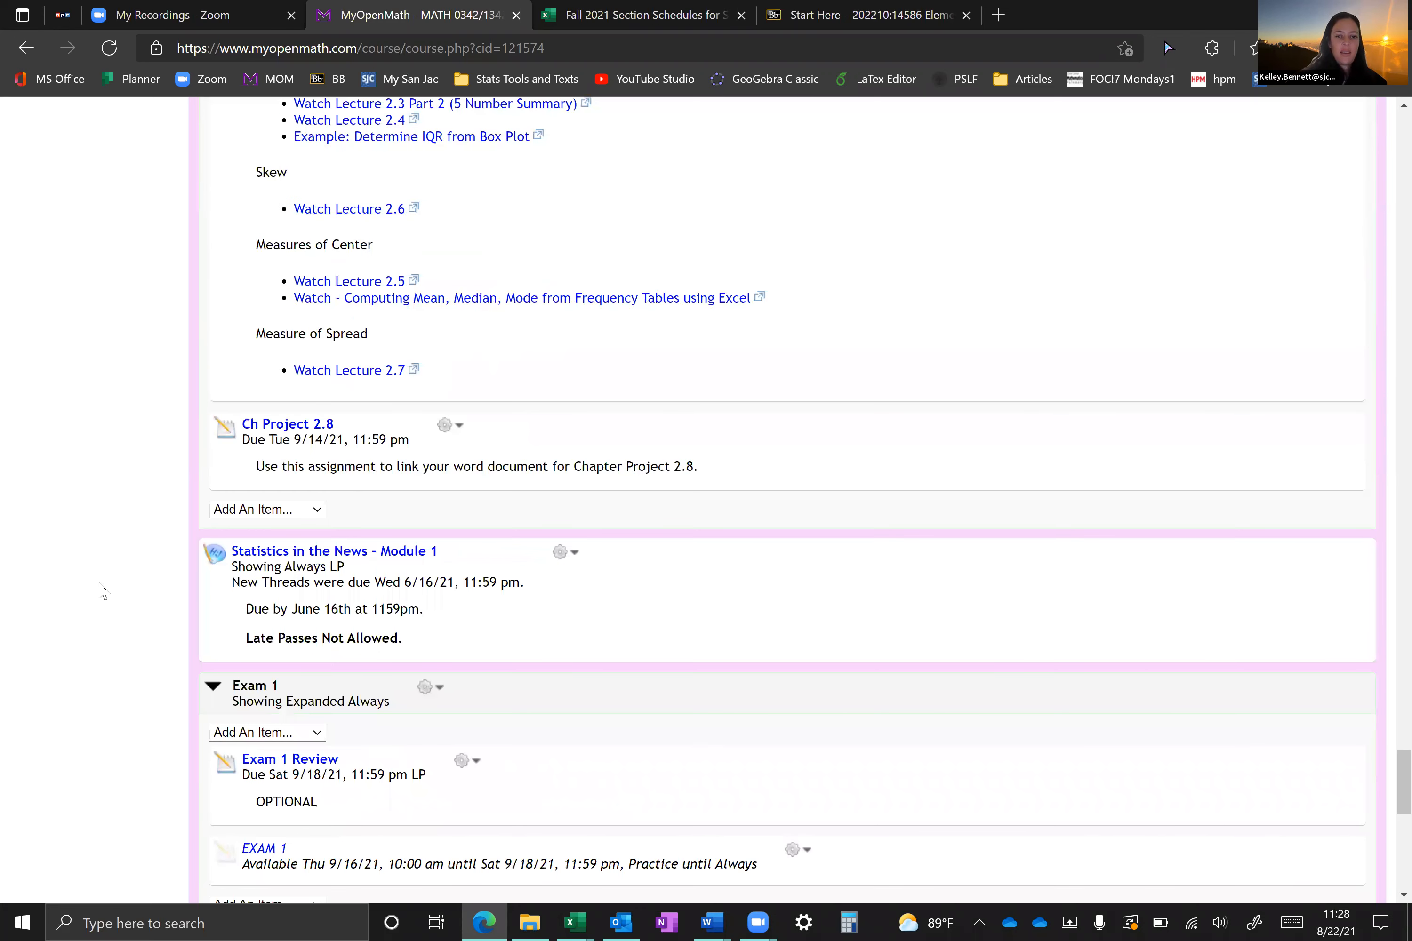
{"action": "scroll", "scroll_direction": "down", "scroll_amount": 3}
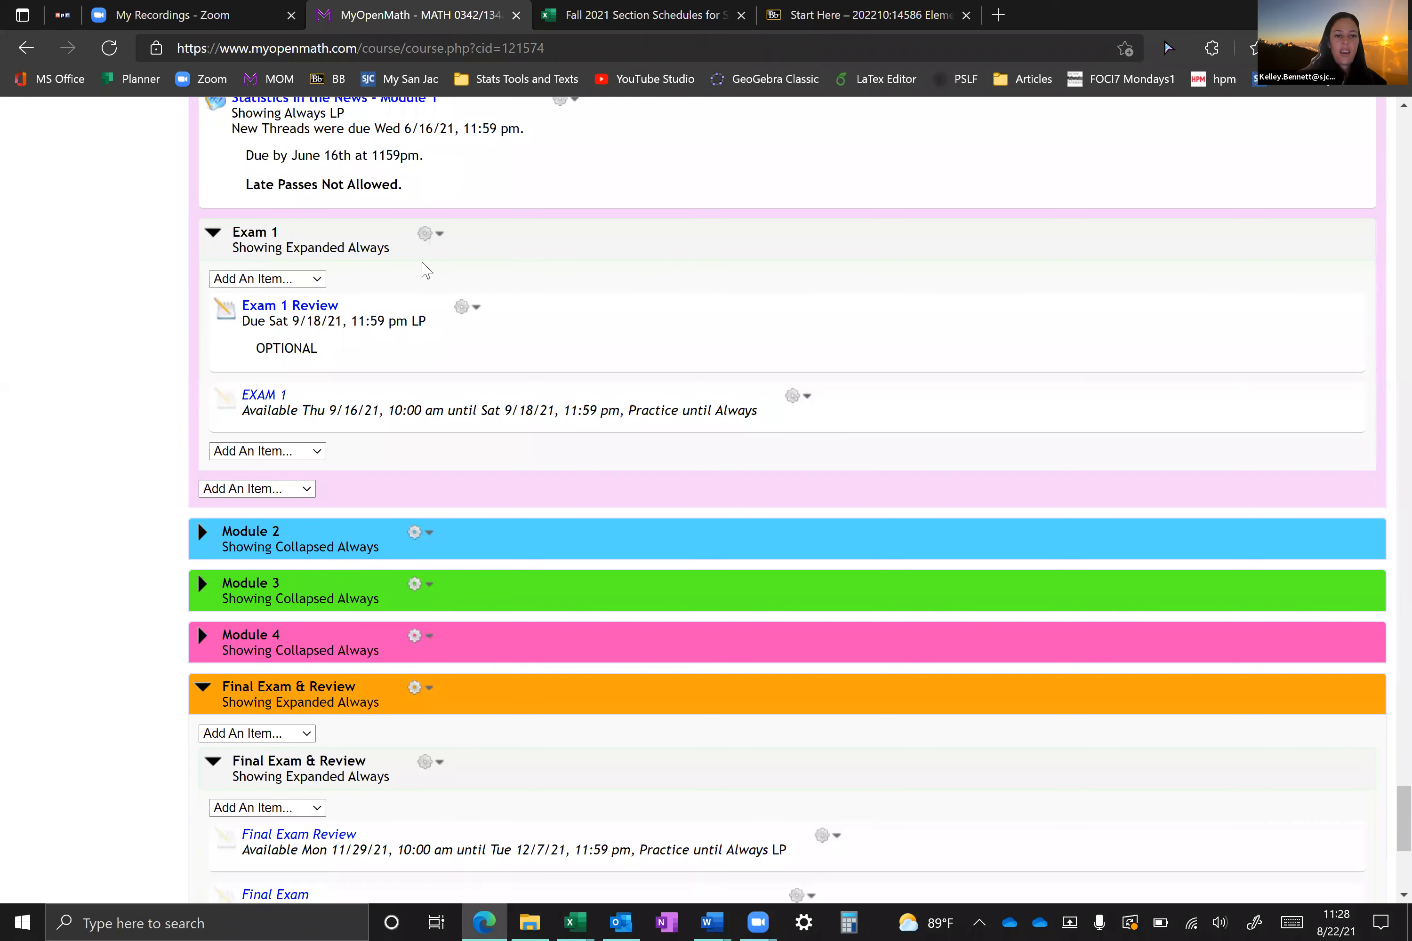
{"action": "scroll", "scroll_direction": "down", "scroll_amount": 3}
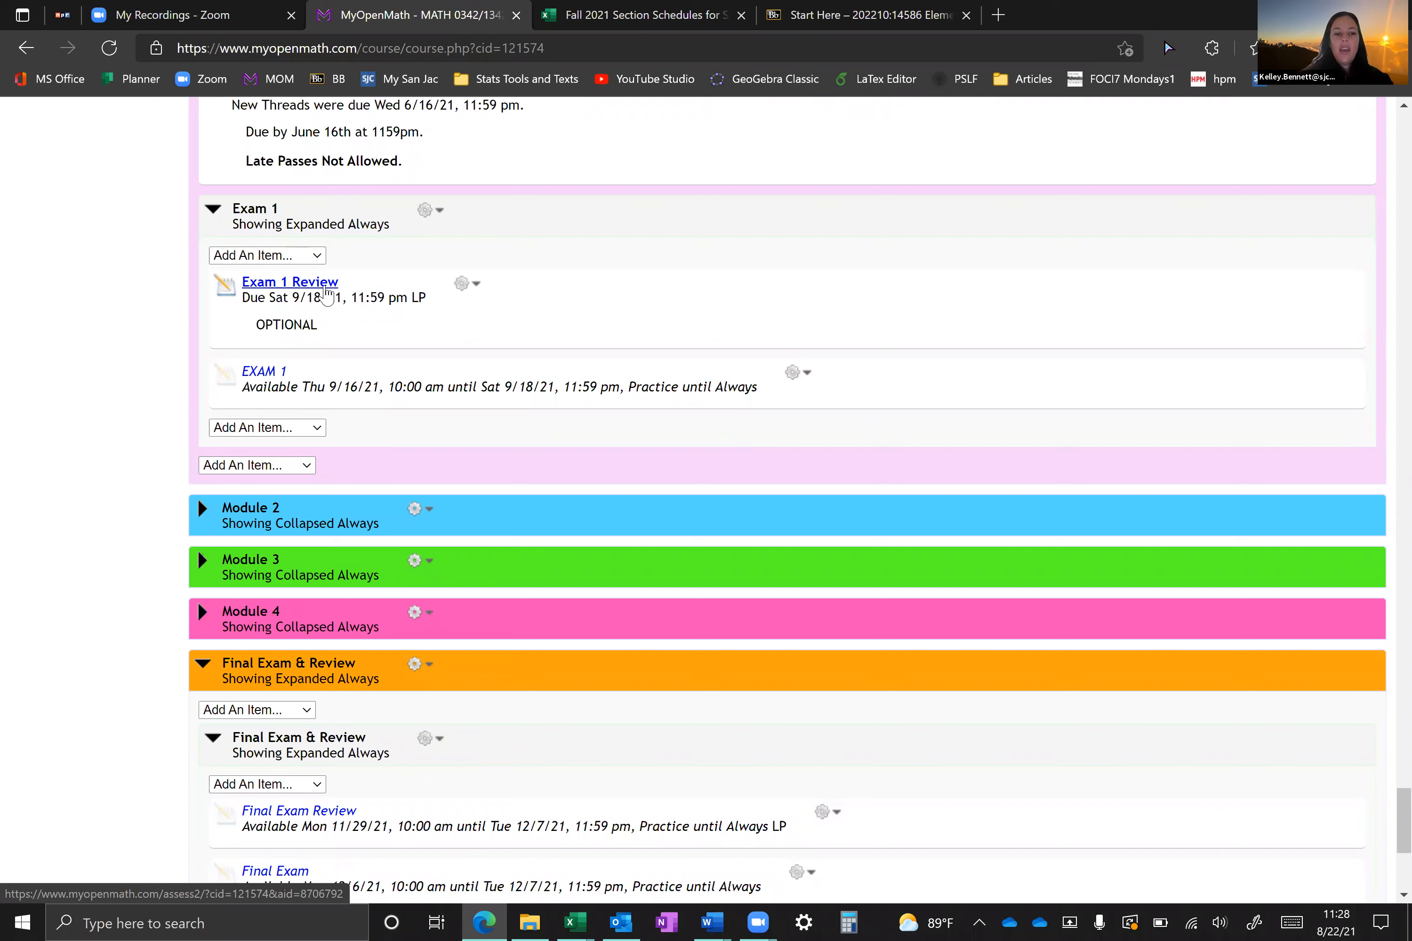
{"action": "mouse_move", "coordinate": [262, 371]}
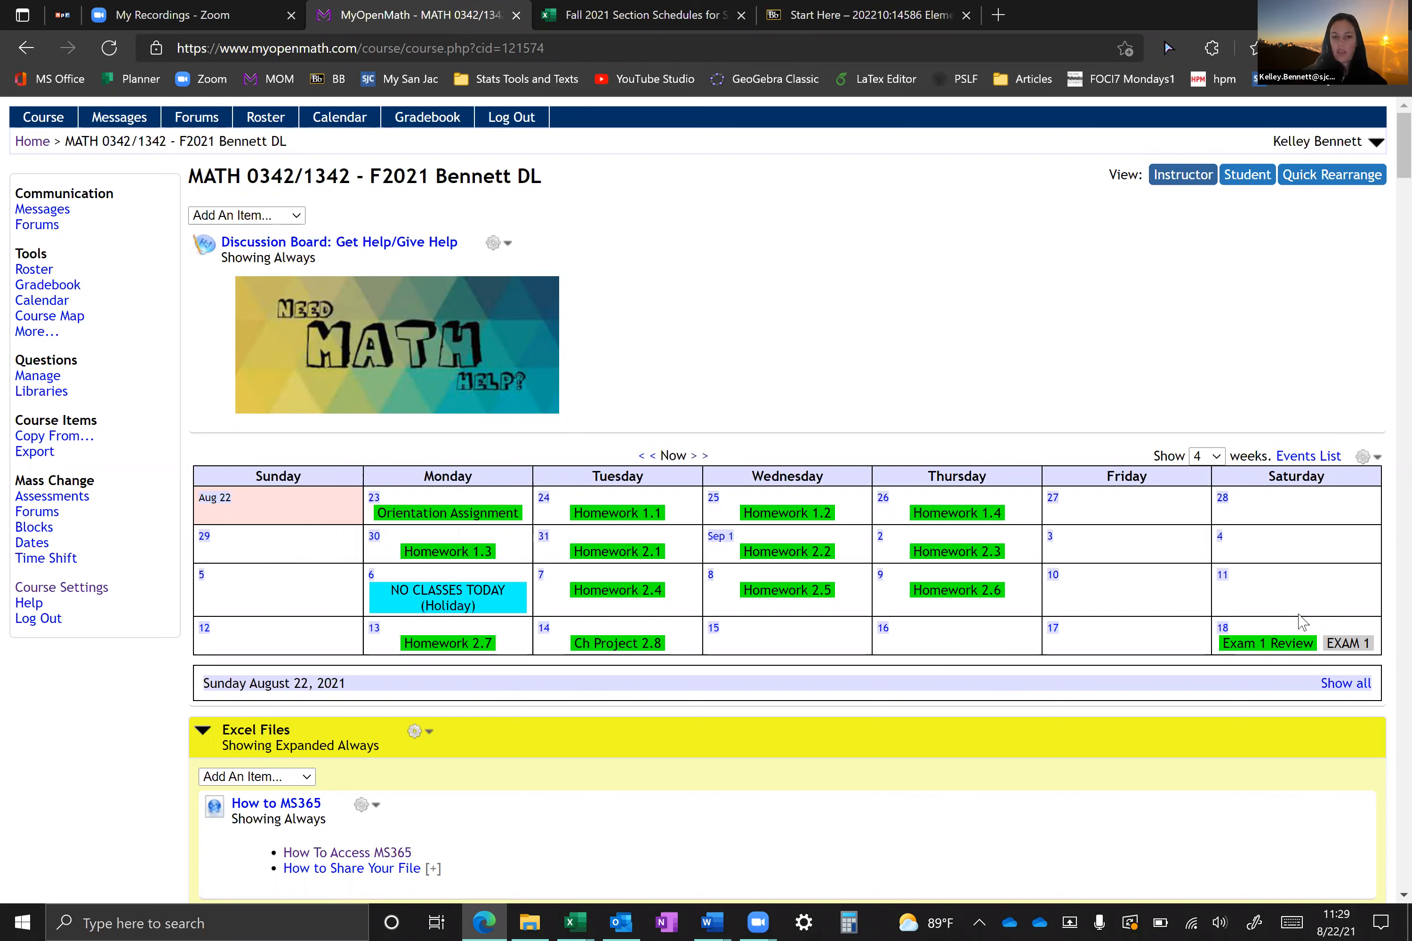
{"action": "mouse_move", "coordinate": [323, 769]}
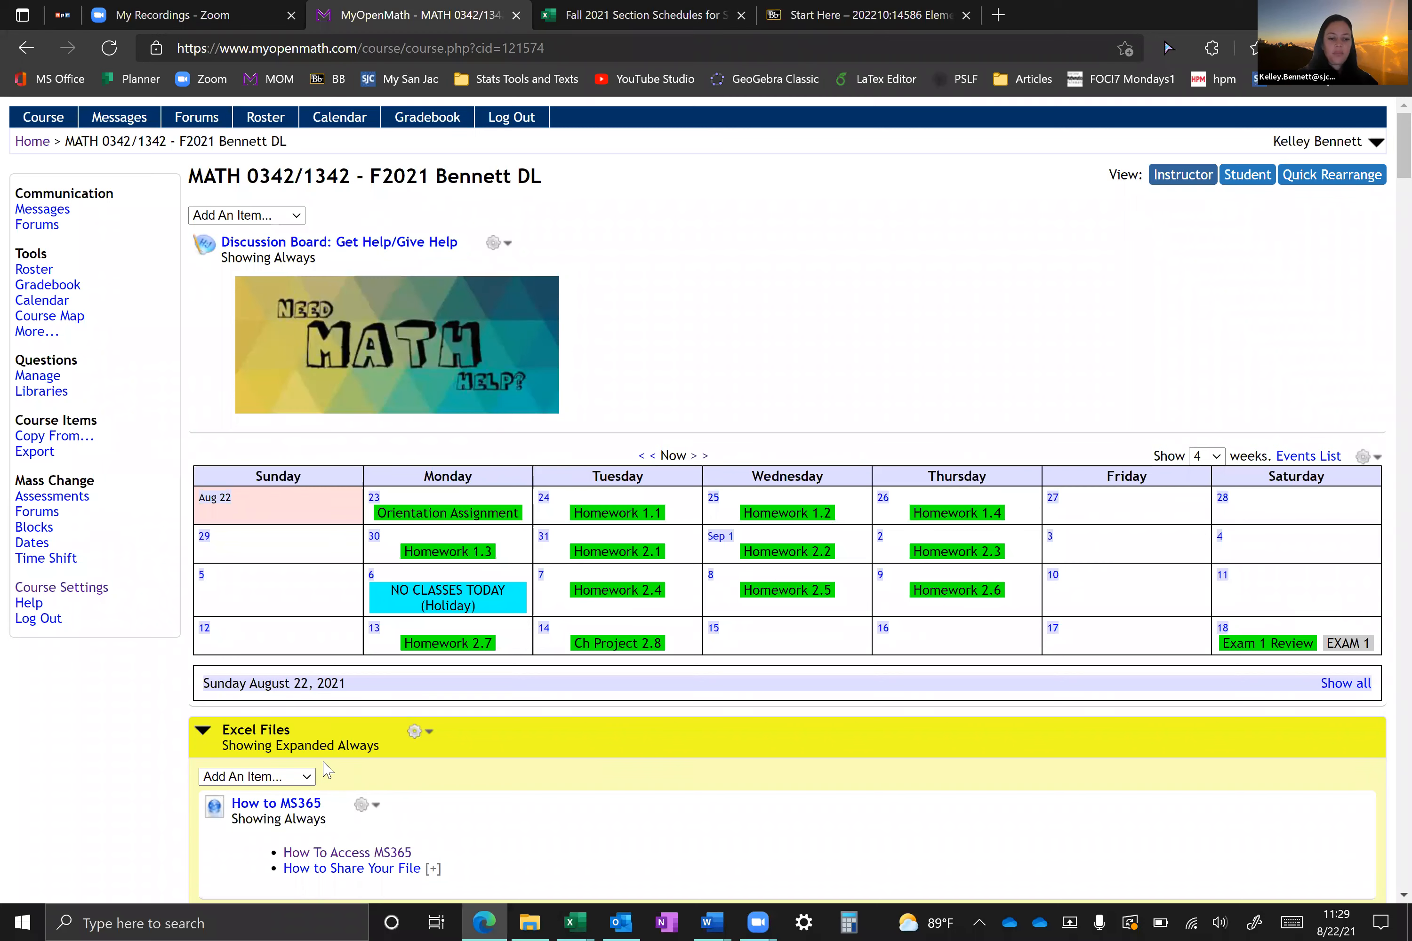
Step: Scroll past the calendar and Excel Files to the Course Information block
{"action": "scroll", "scroll_direction": "down", "scroll_amount": 3}
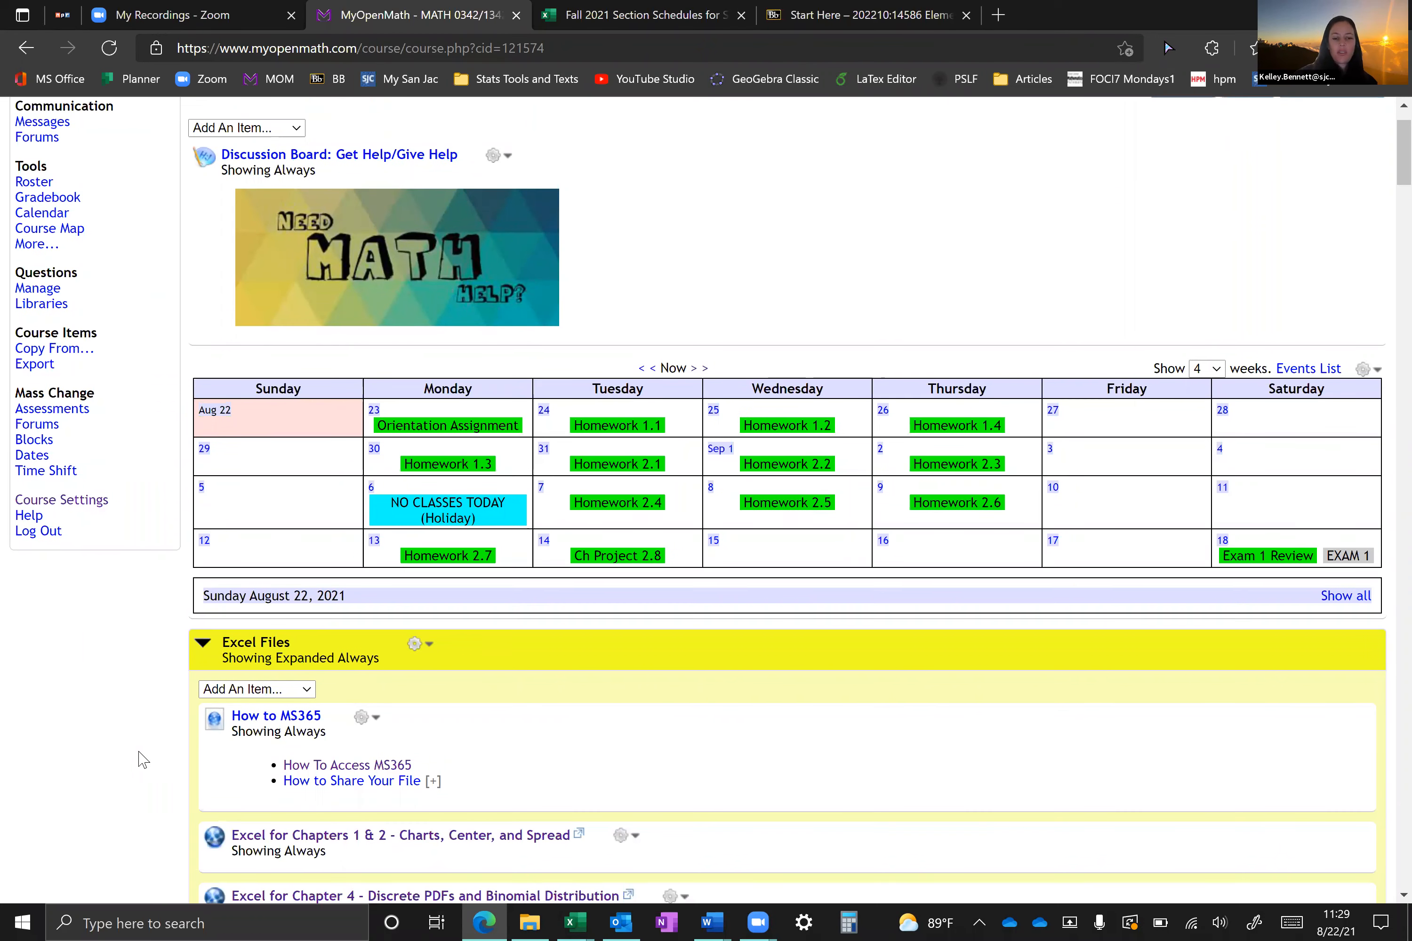
{"action": "scroll", "scroll_direction": "down", "scroll_amount": 3}
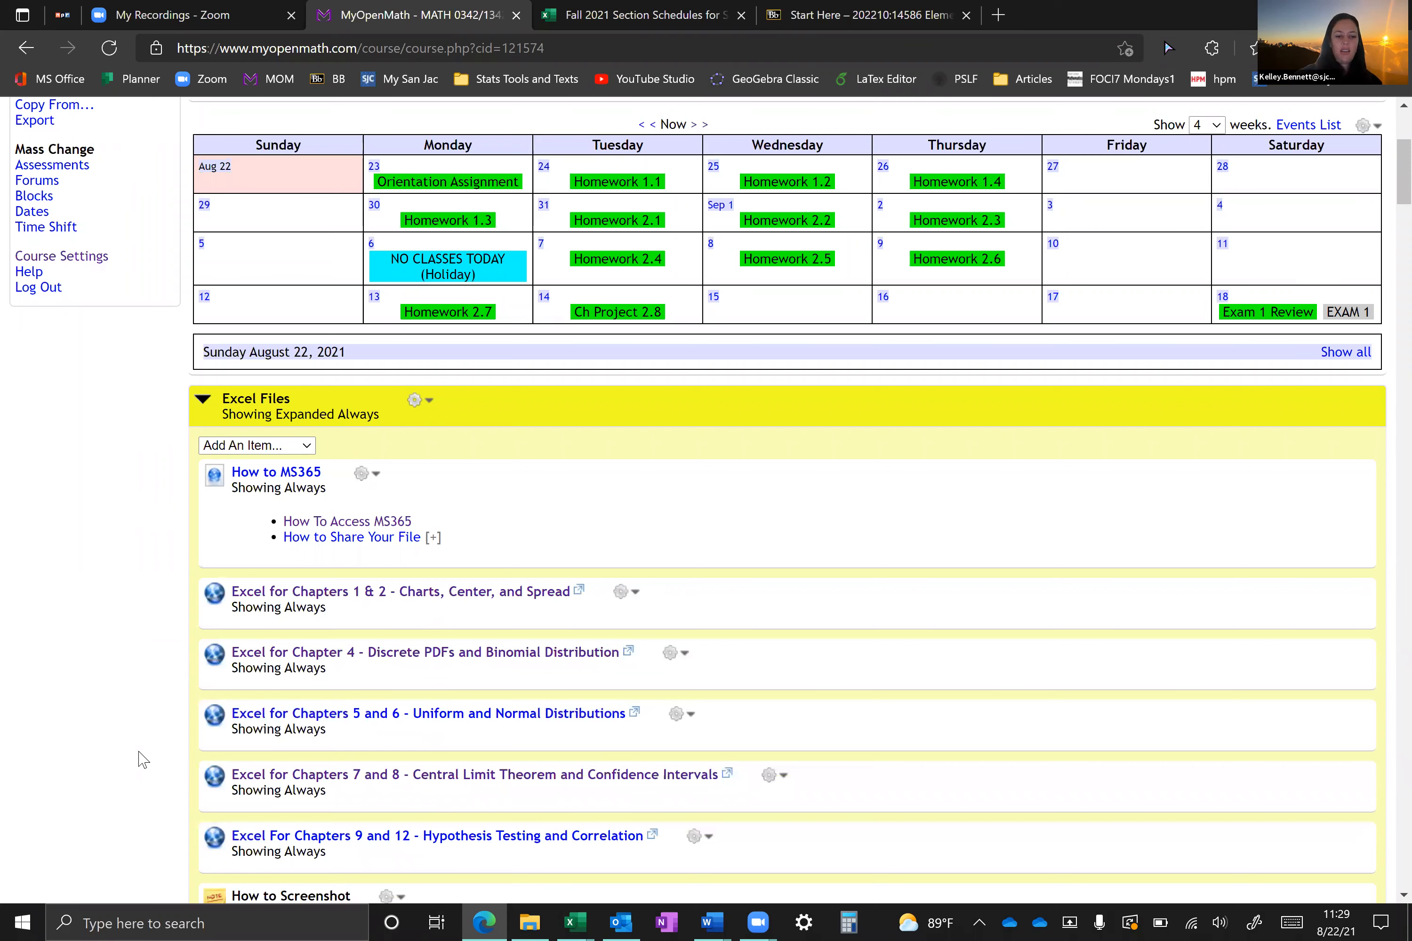
{"action": "scroll", "scroll_direction": "down", "scroll_amount": 3}
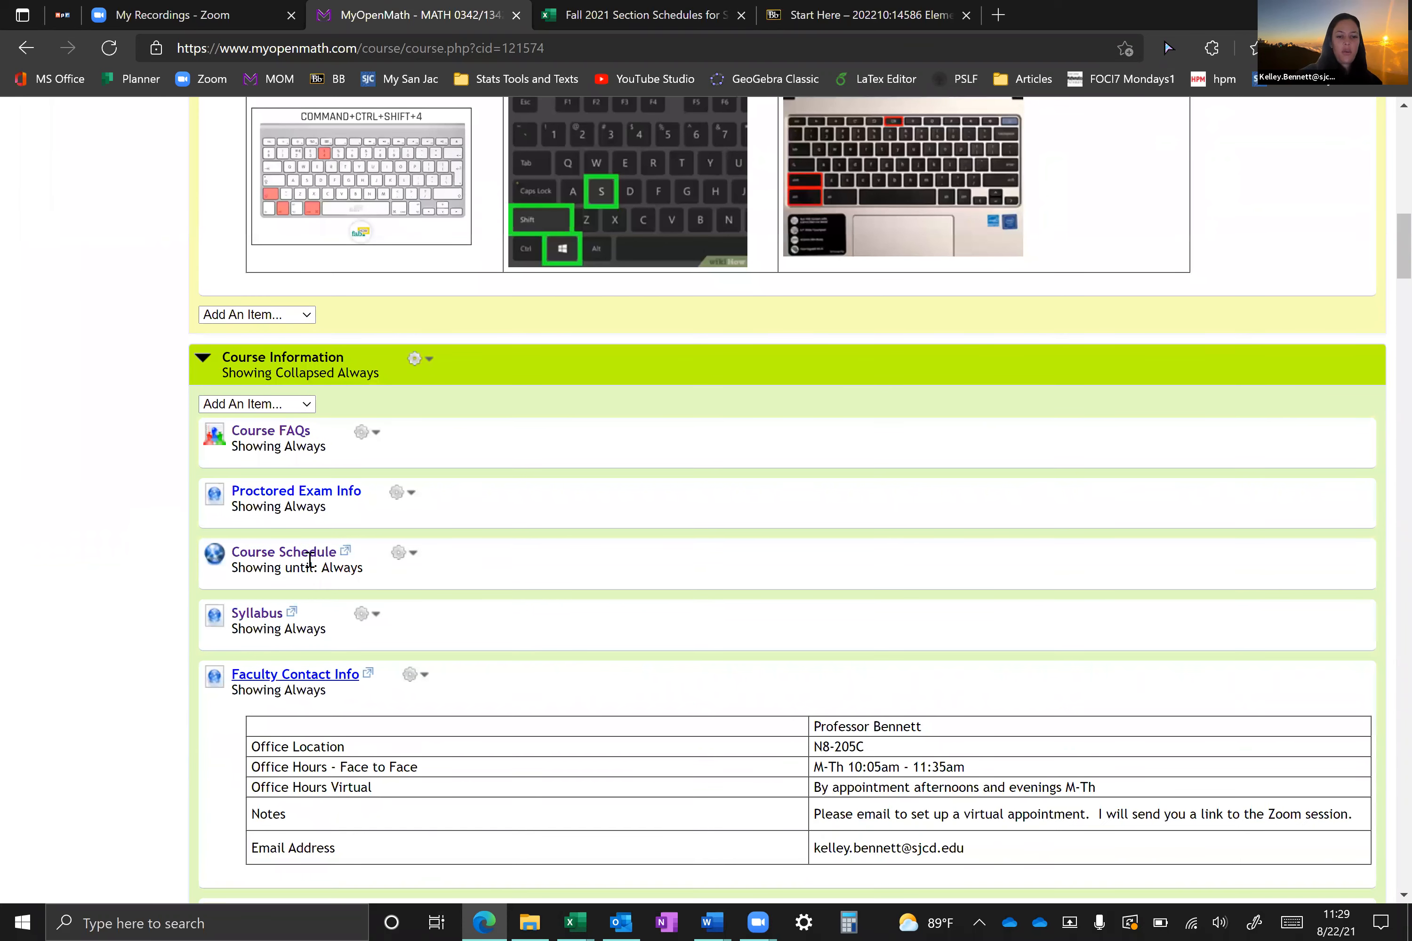
{"action": "mouse_move", "coordinate": [653, 18]}
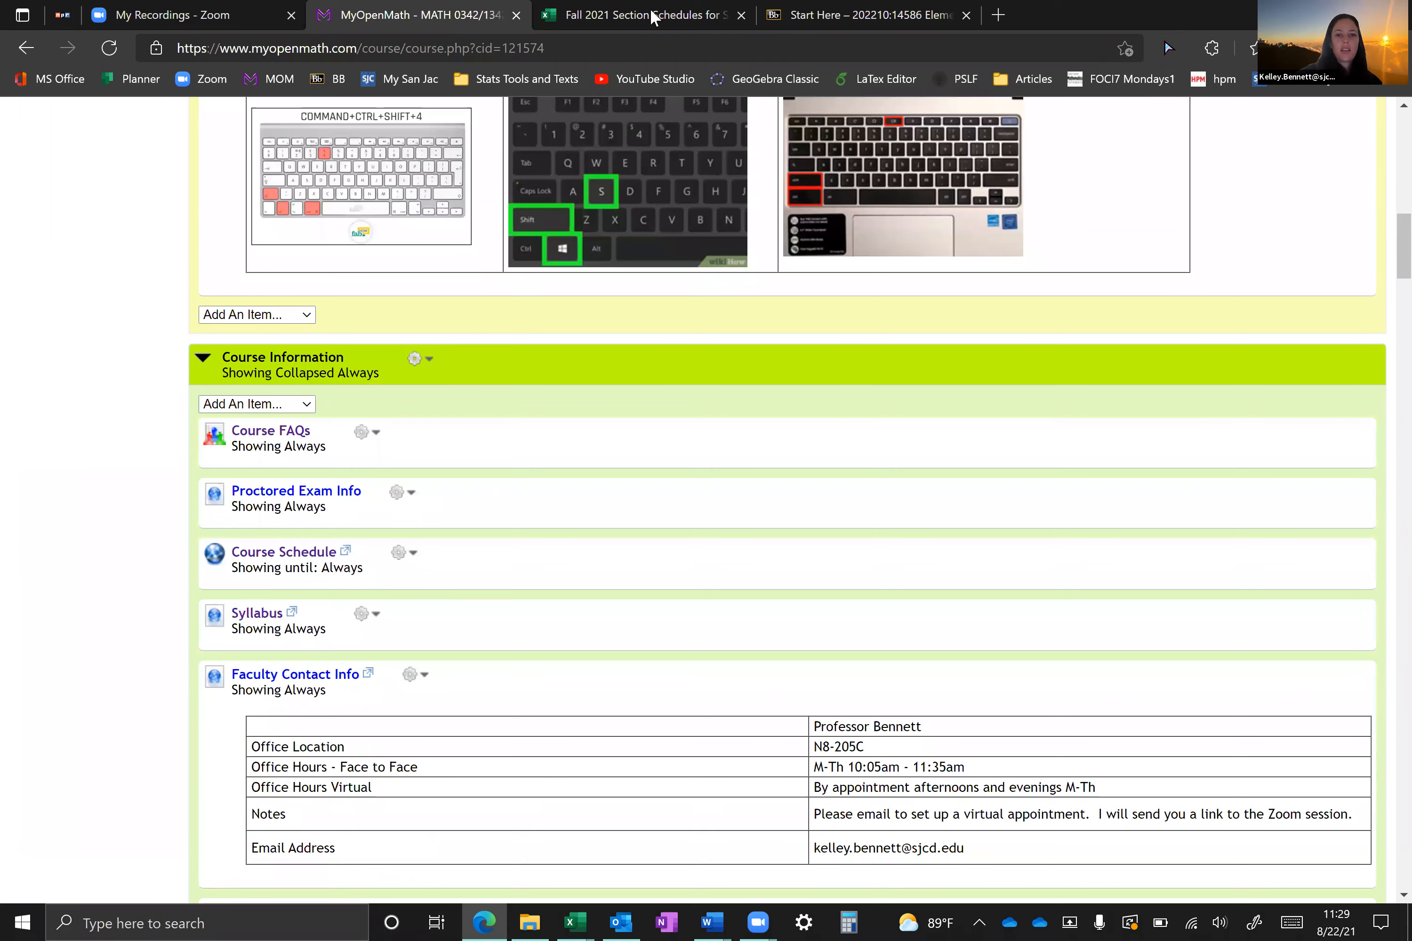
Step: Bring up the Fall 2021 Section Schedules workbook on the Online Anytime Bennett lecture-topics sheet
{"action": "left_click", "coordinate": [639, 14]}
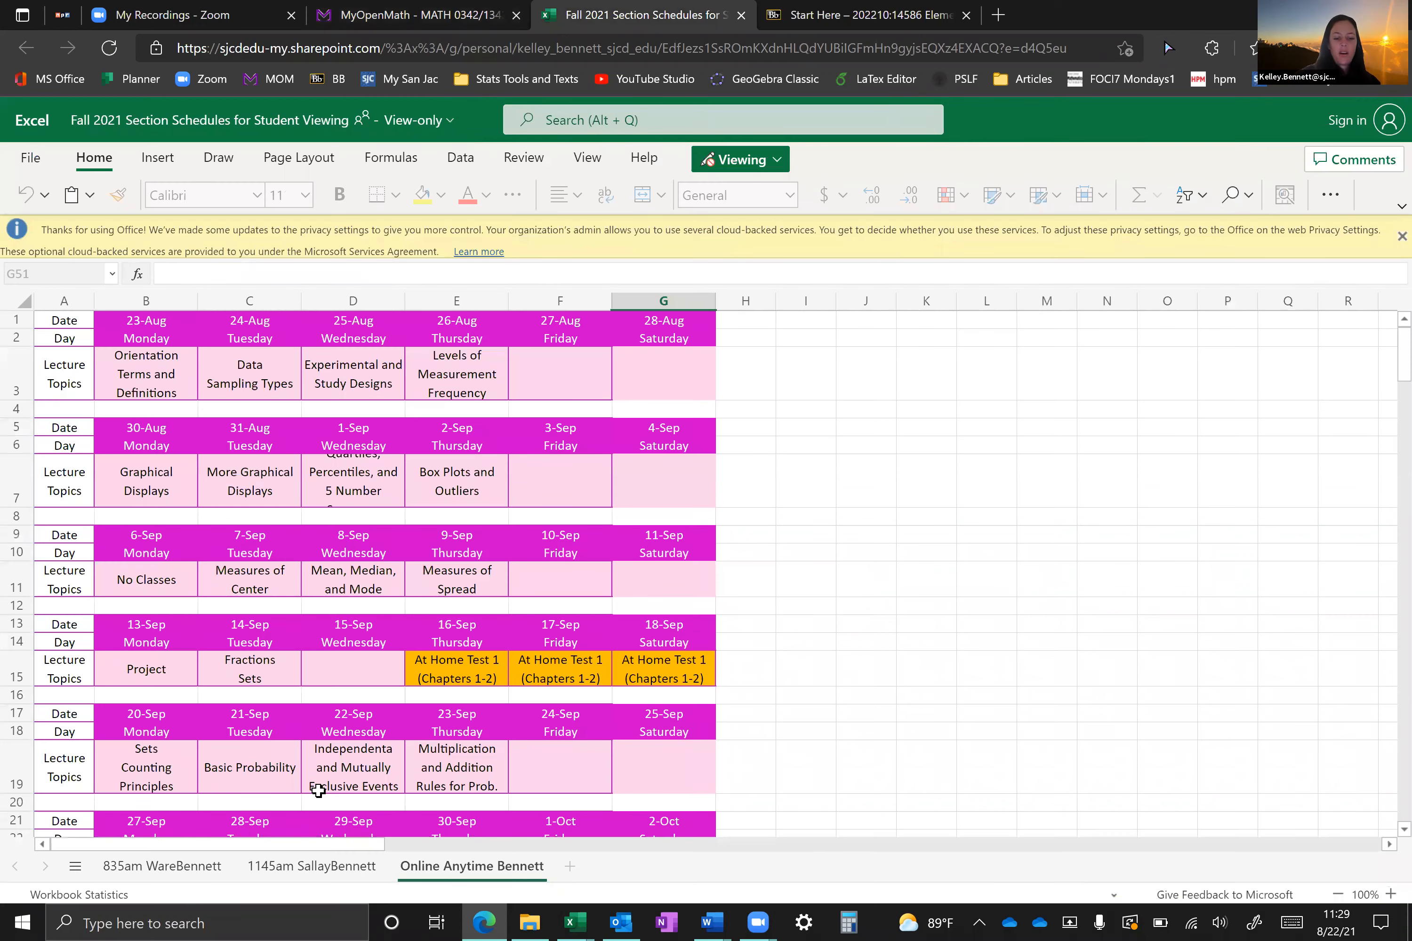
{"action": "scroll", "scroll_direction": "down", "scroll_amount": 3}
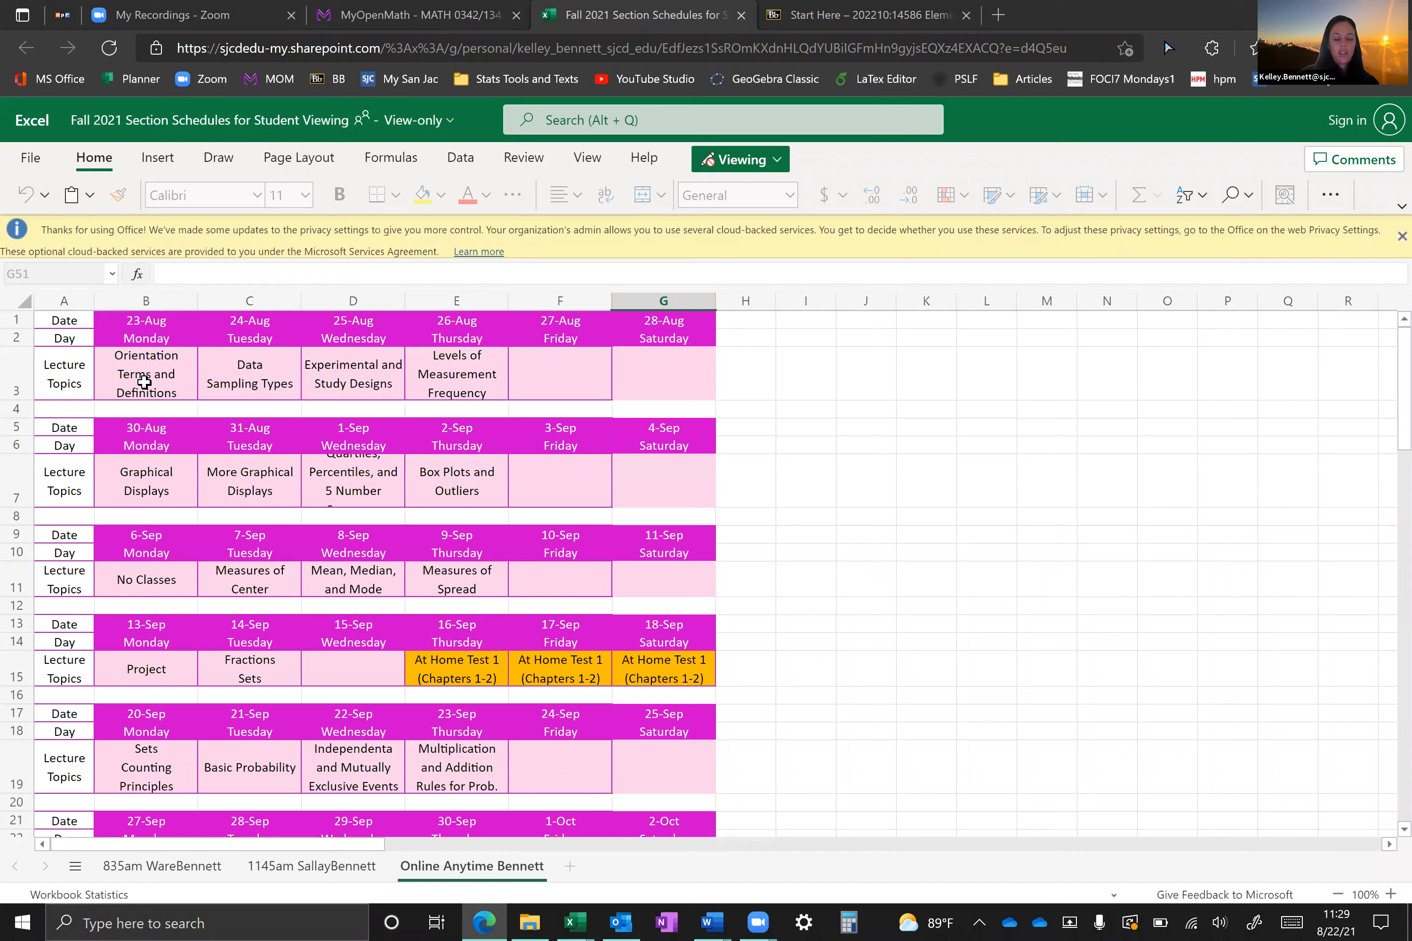
{"action": "mouse_move", "coordinate": [322, 366]}
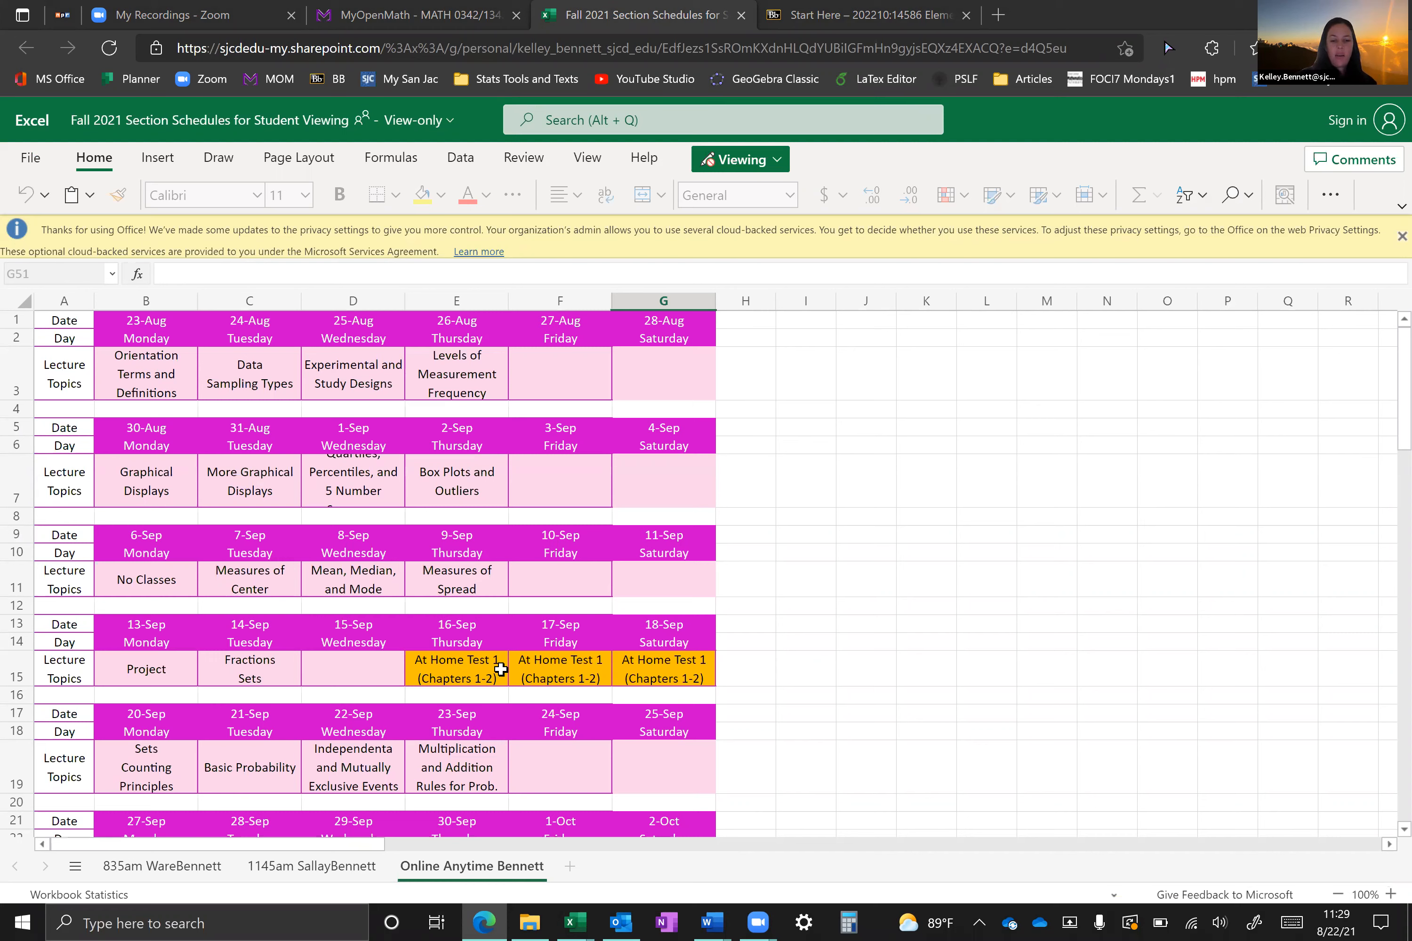
{"action": "mouse_move", "coordinate": [475, 687]}
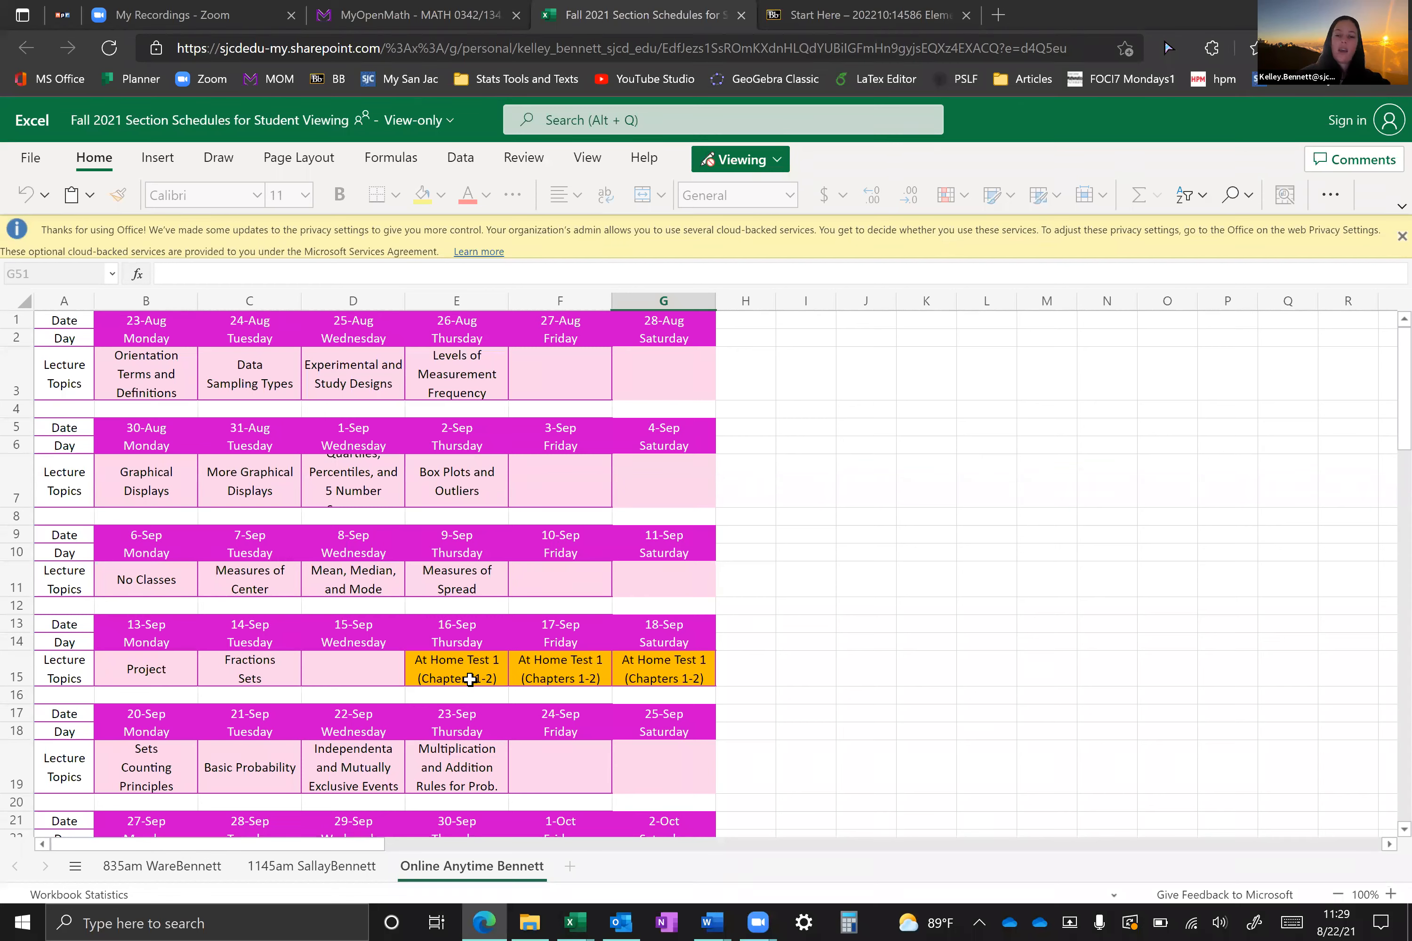
{"action": "mouse_move", "coordinate": [697, 673]}
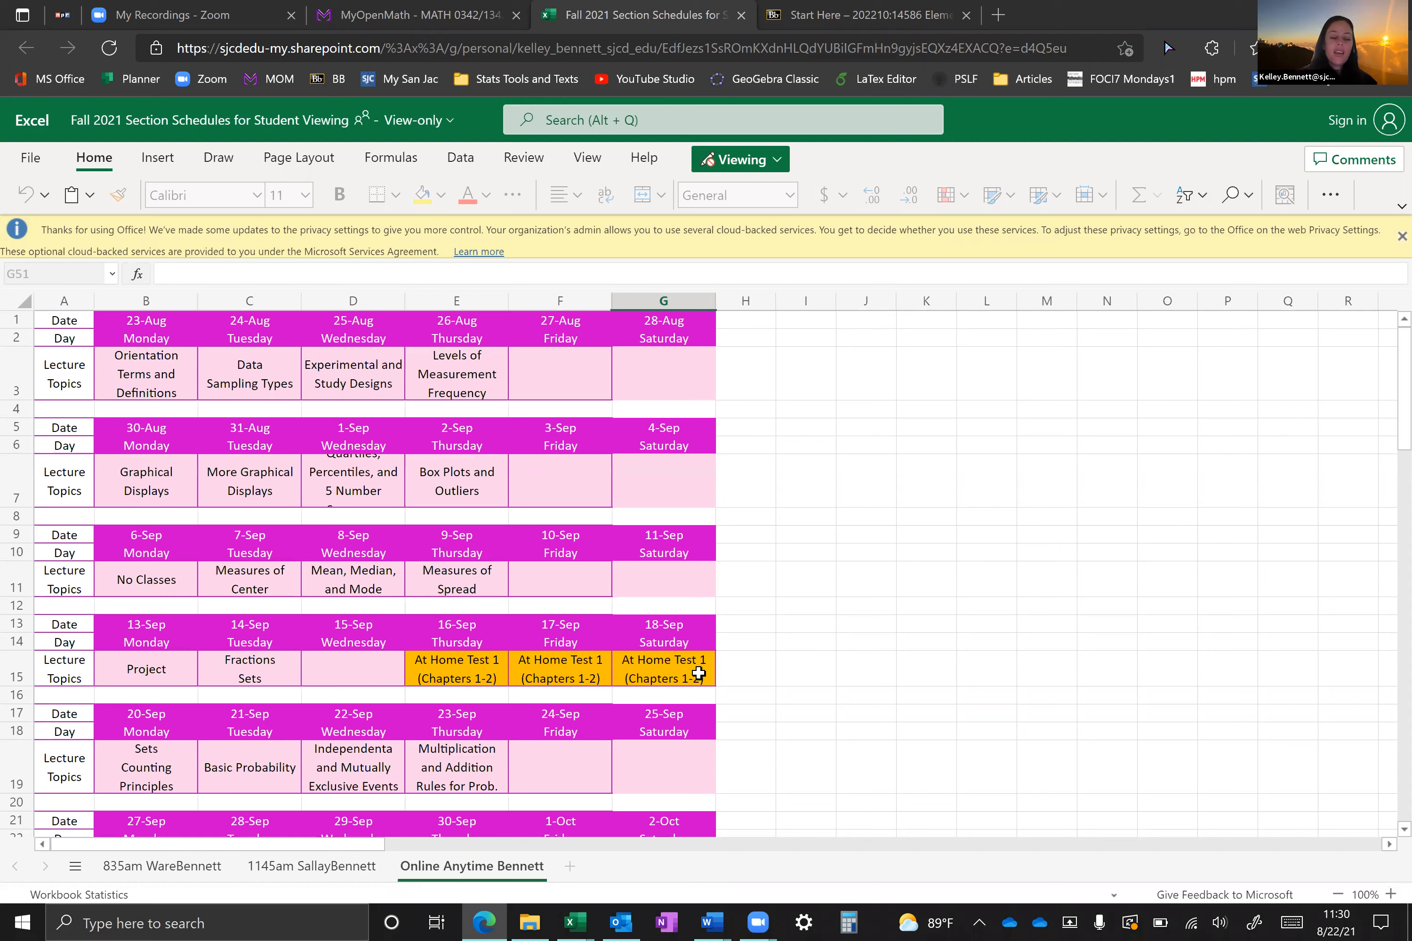
Step: Scroll the Online Anytime Bennett schedule down to the December review and proctored final exam rows
{"action": "scroll", "scroll_direction": "down", "scroll_amount": 3}
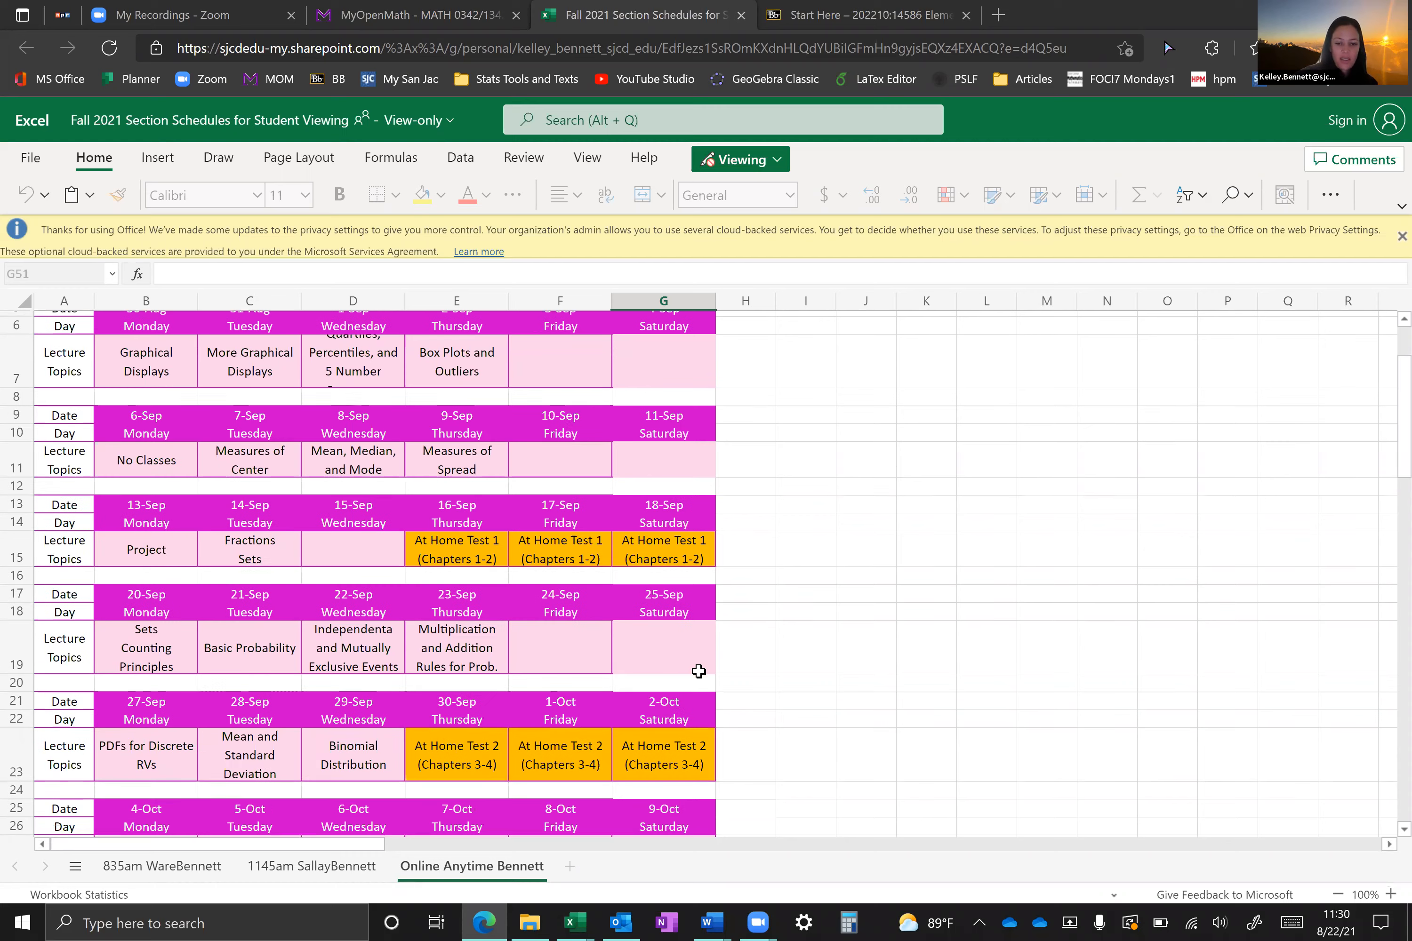
{"action": "scroll", "scroll_direction": "down", "scroll_amount": 3}
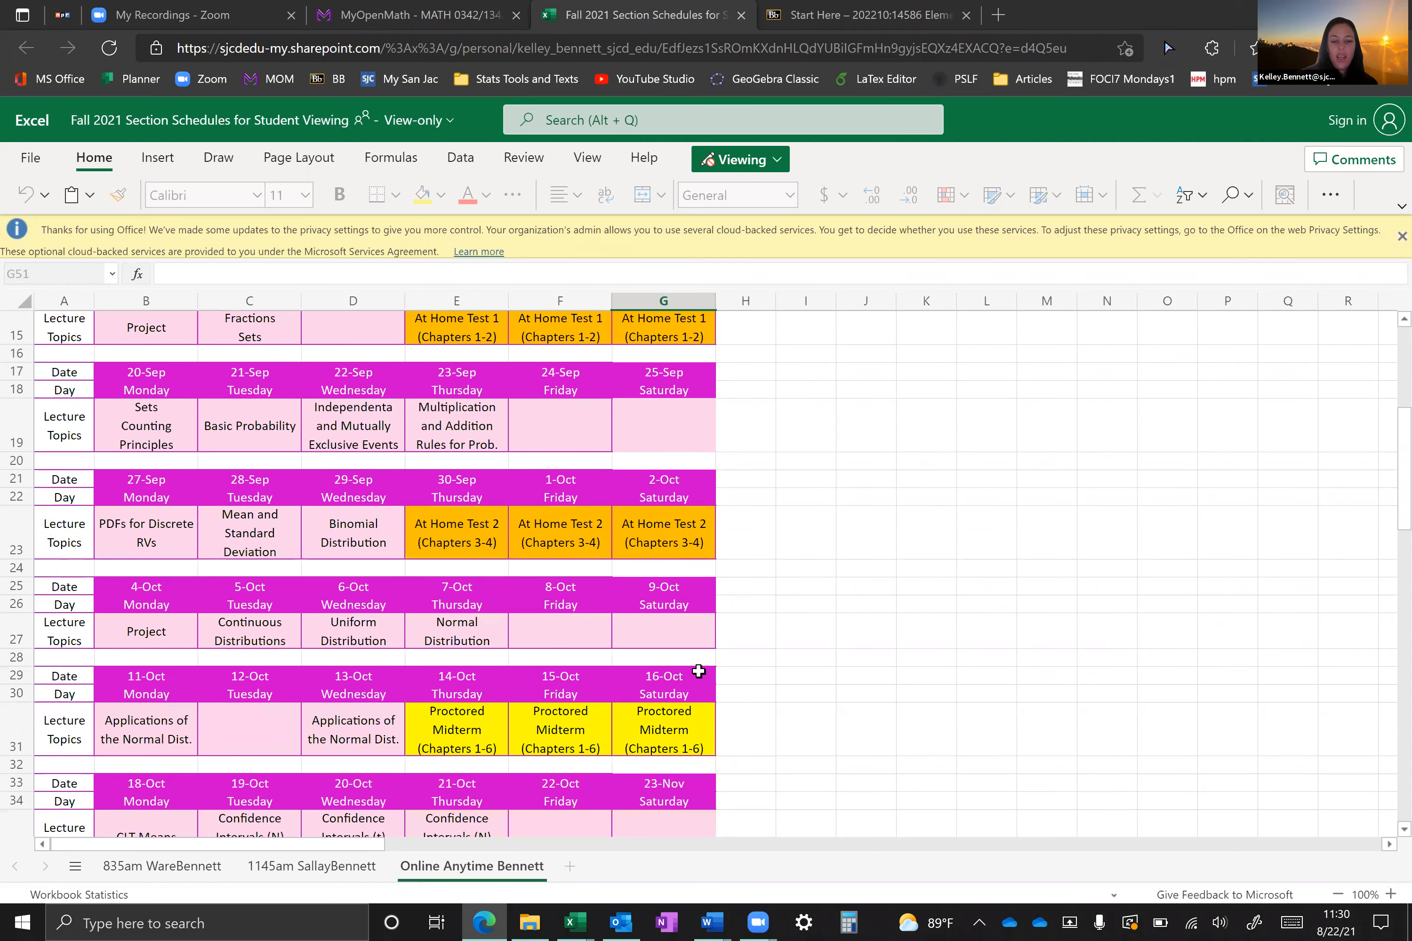
{"action": "scroll", "scroll_direction": "down", "scroll_amount": 3}
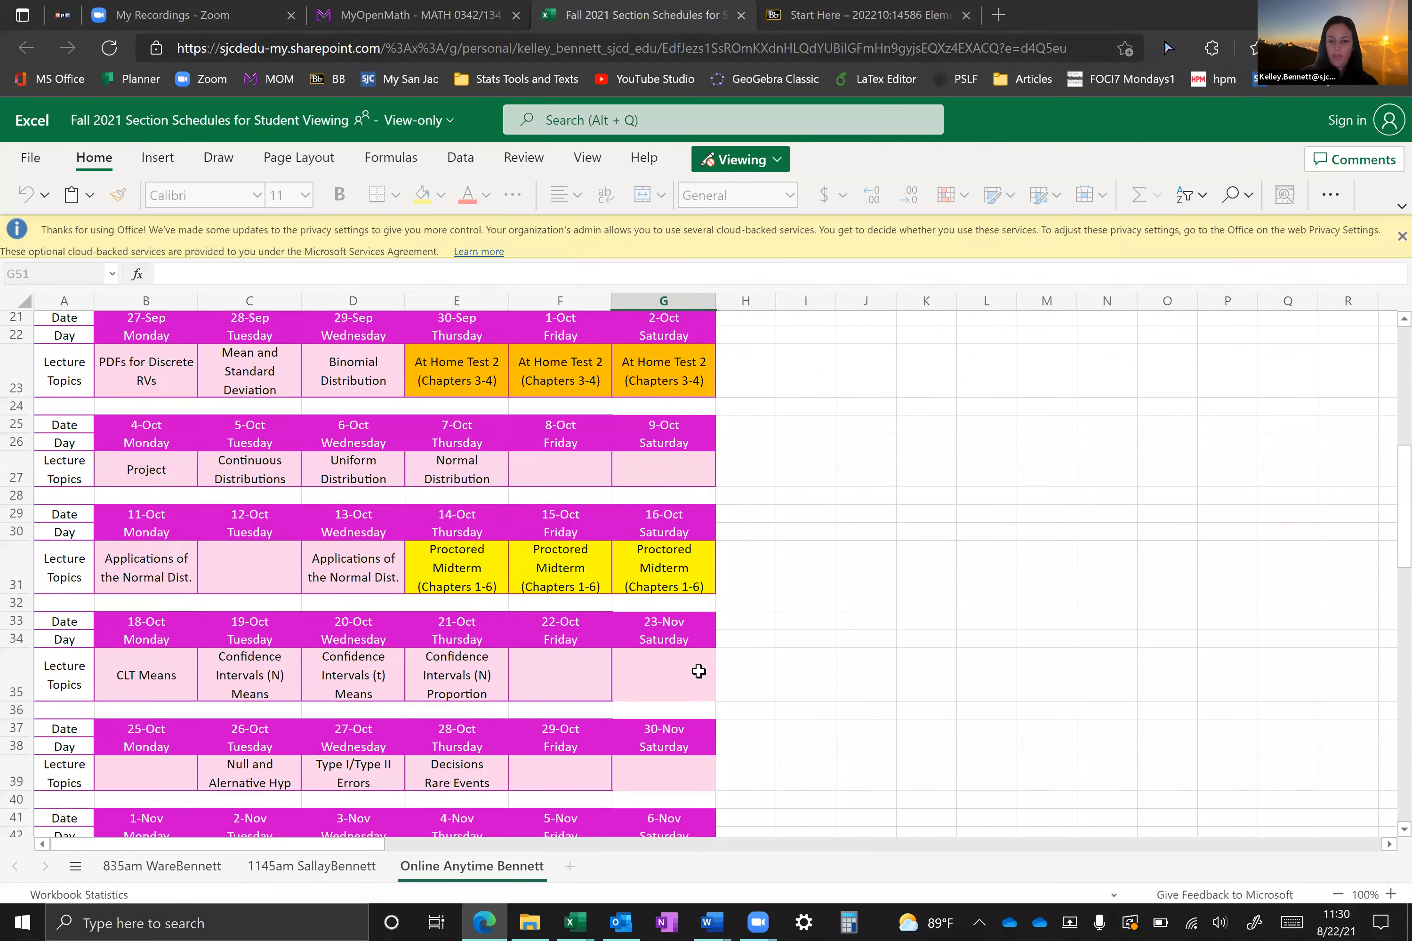
{"action": "scroll", "scroll_direction": "down", "scroll_amount": 3}
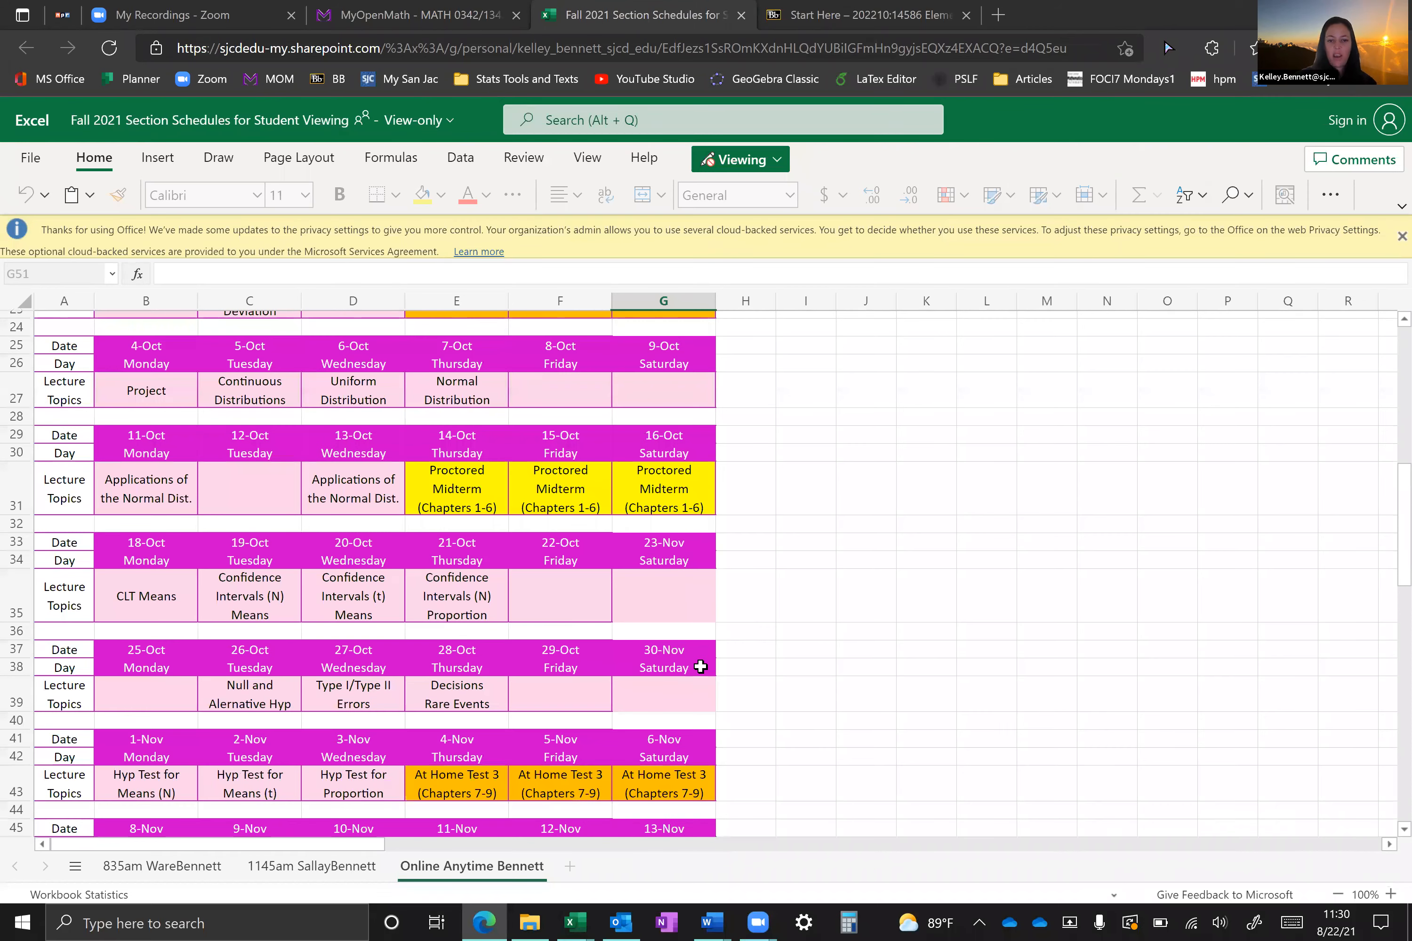
{"action": "scroll", "scroll_direction": "down", "scroll_amount": 3}
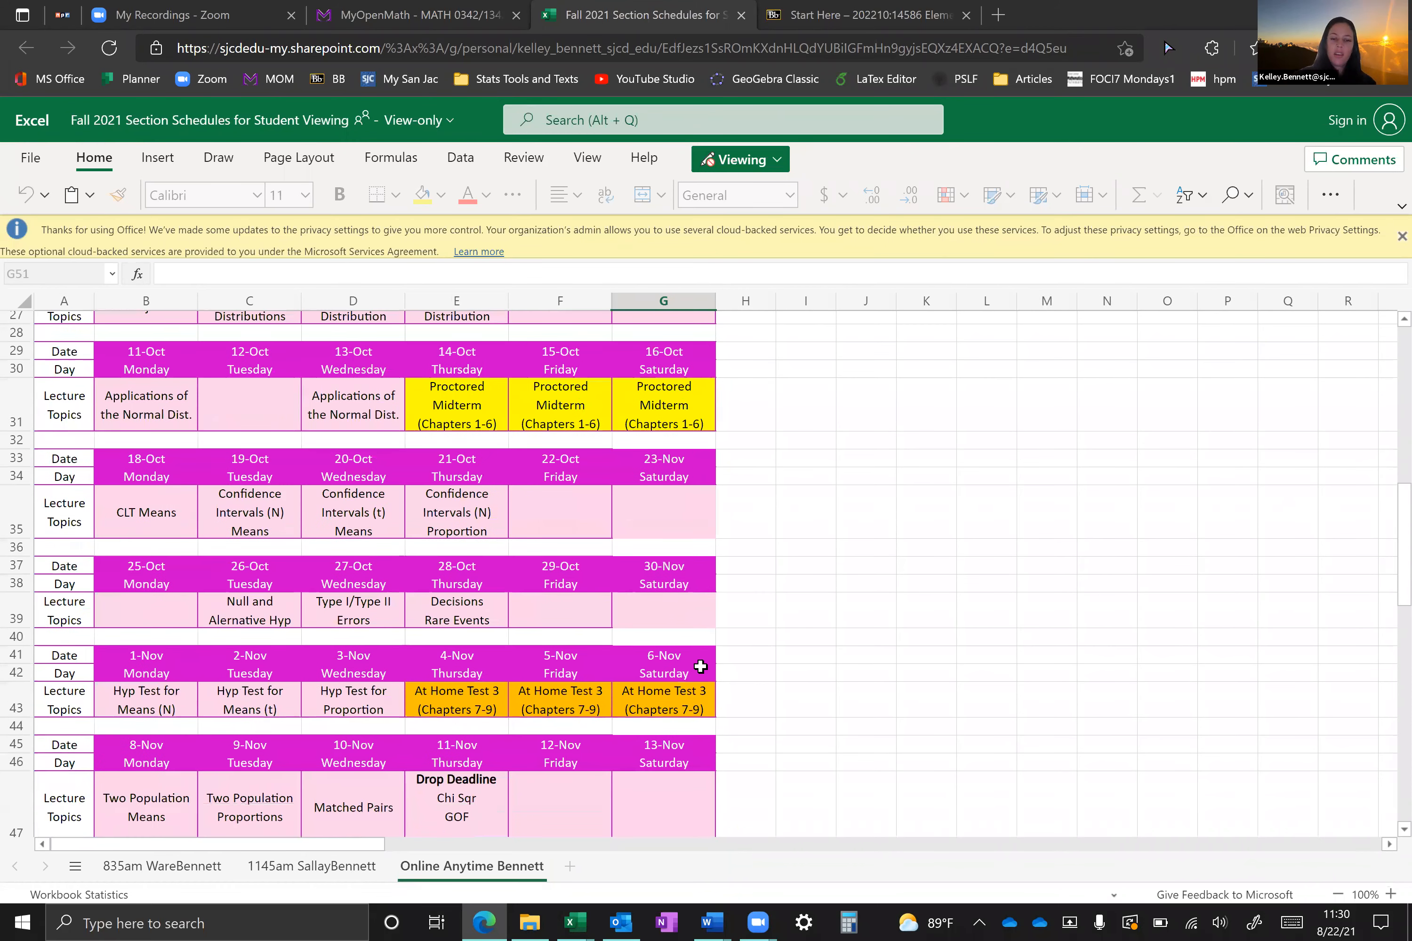
{"action": "mouse_move", "coordinate": [455, 372]}
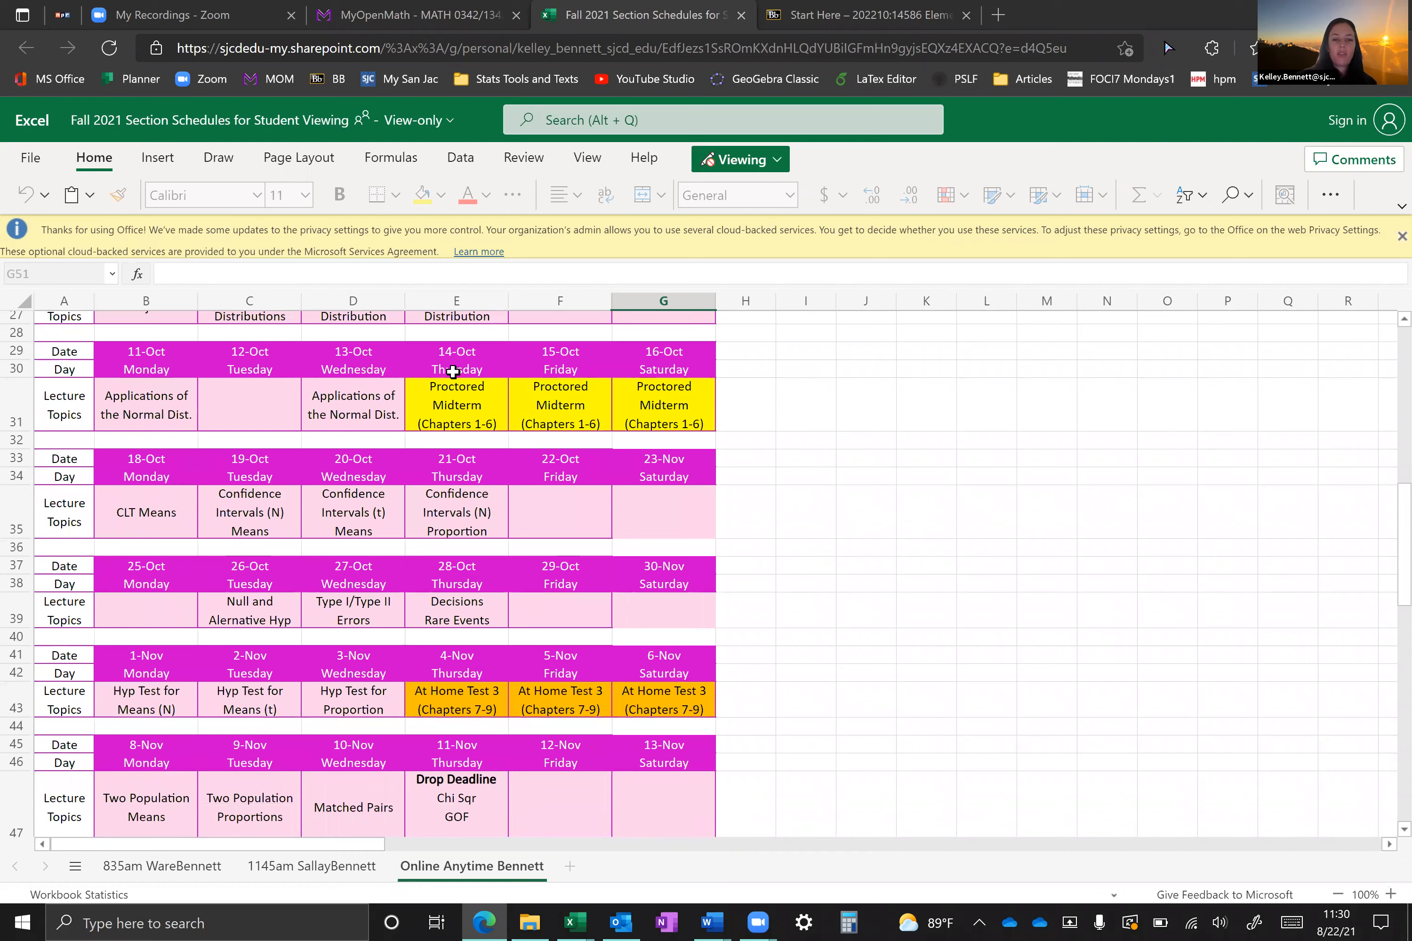
{"action": "mouse_move", "coordinate": [616, 632]}
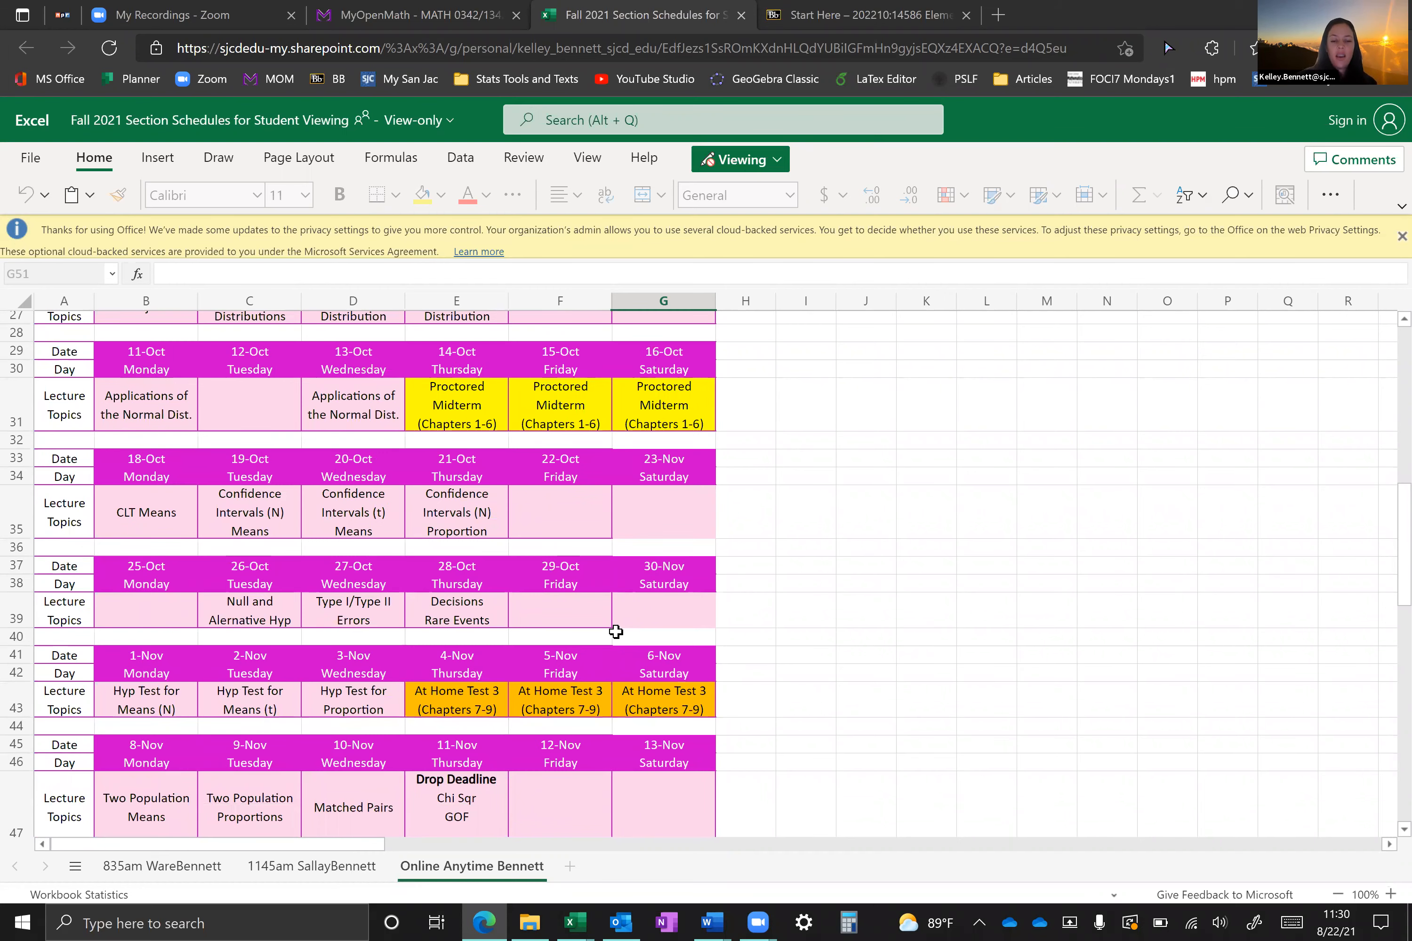
{"action": "scroll", "scroll_direction": "down", "scroll_amount": 3}
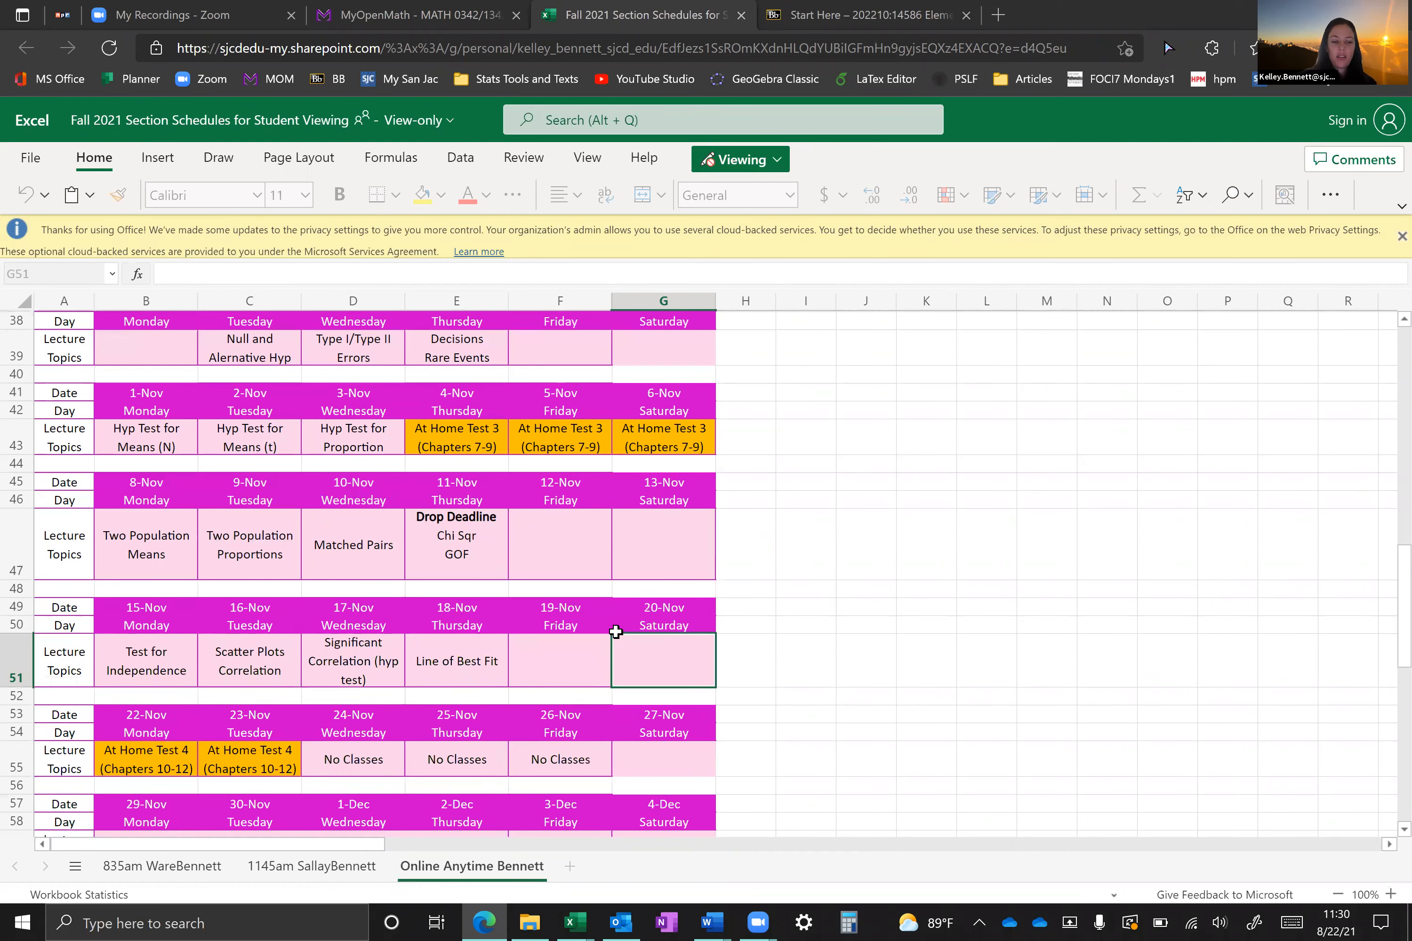
{"action": "scroll", "scroll_direction": "down", "scroll_amount": 3}
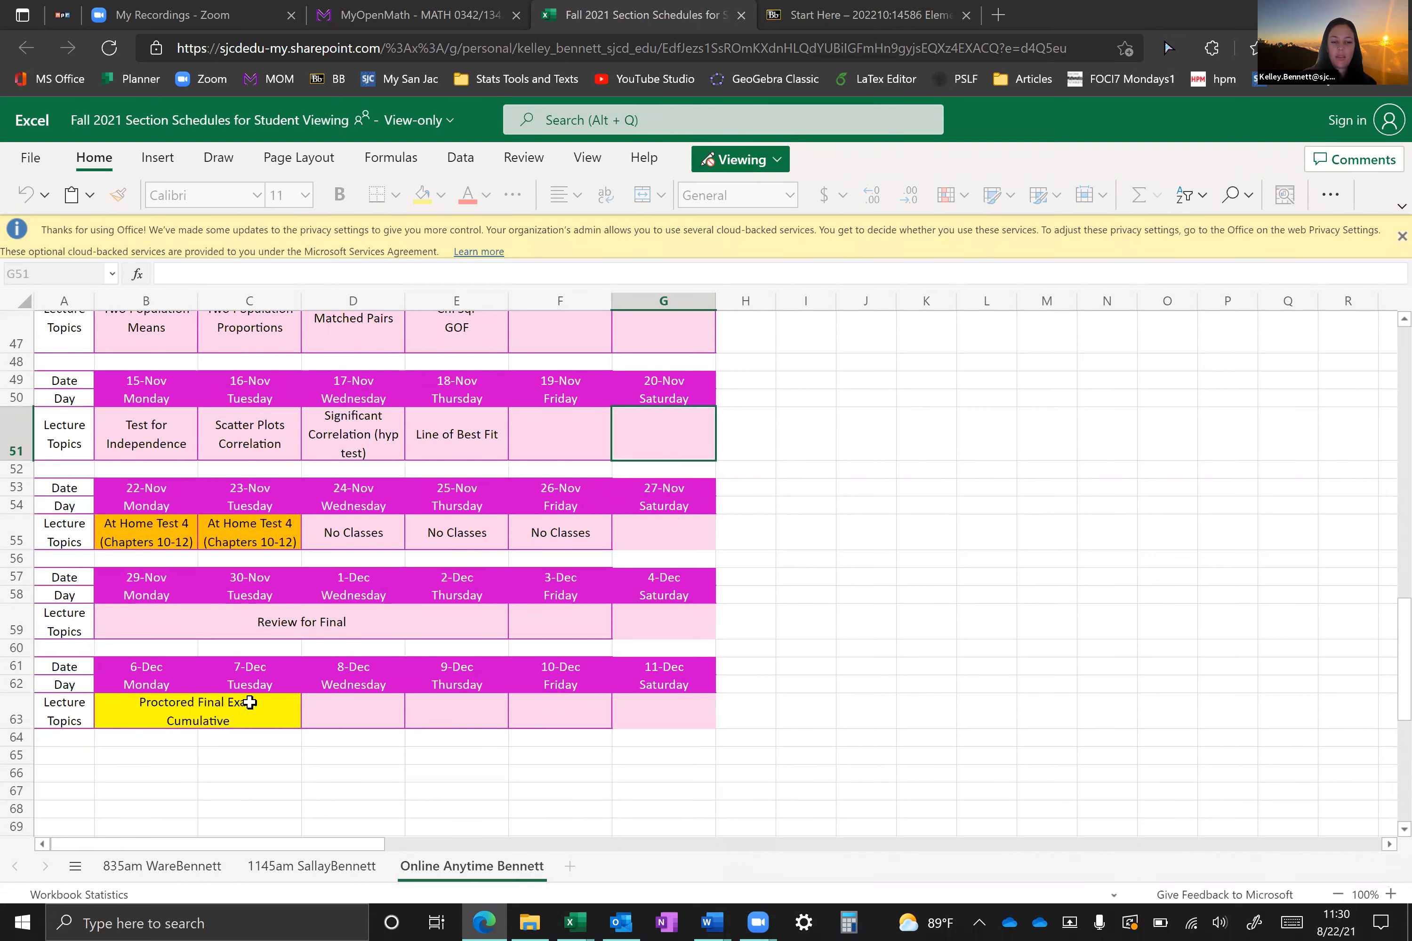
{"action": "mouse_move", "coordinate": [490, 693]}
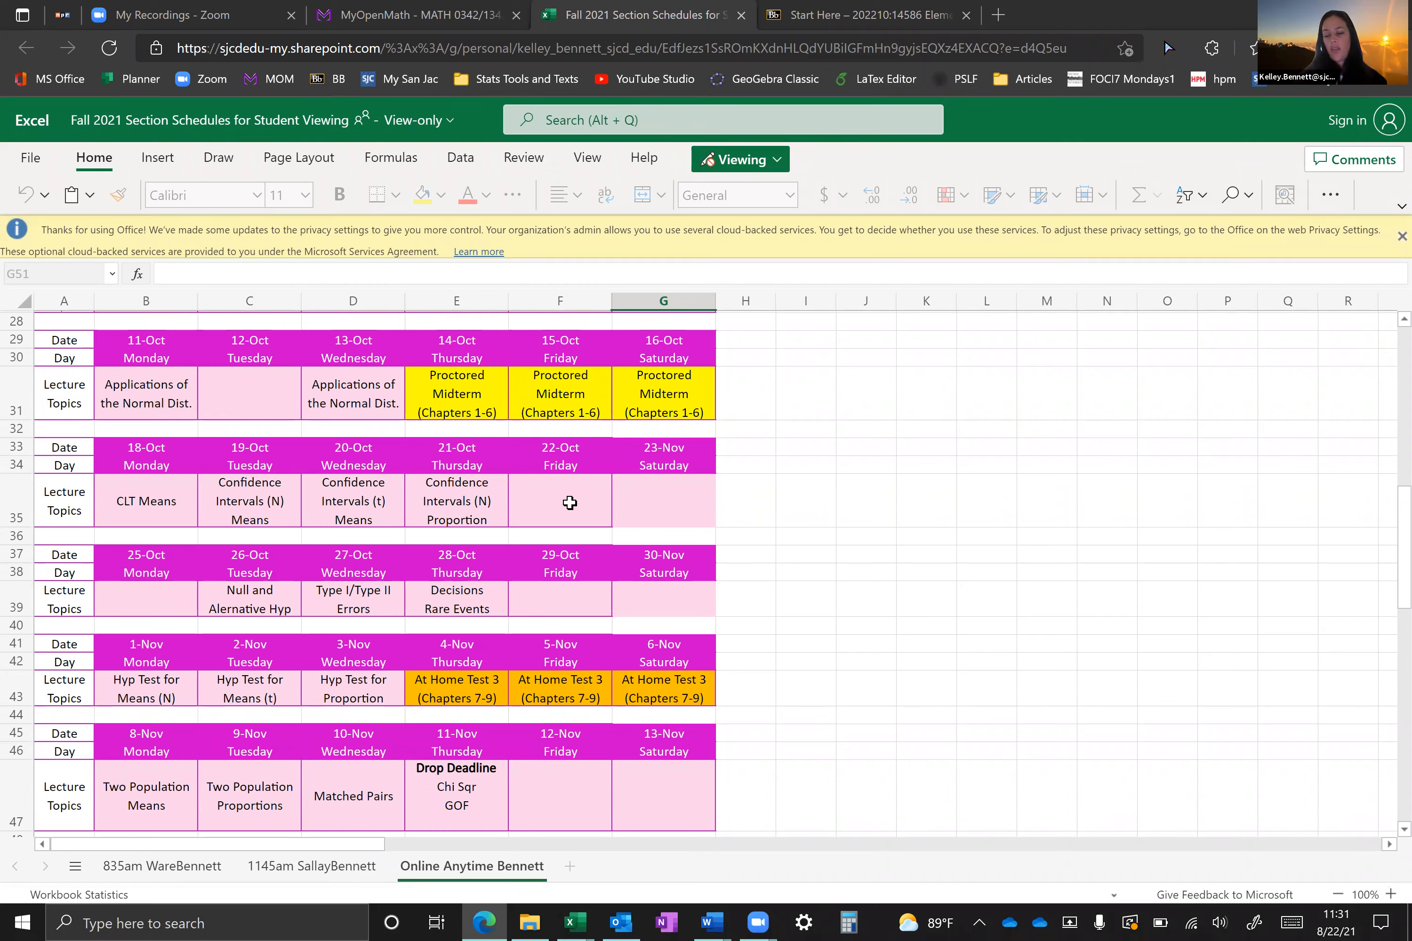
{"action": "mouse_move", "coordinate": [240, 578]}
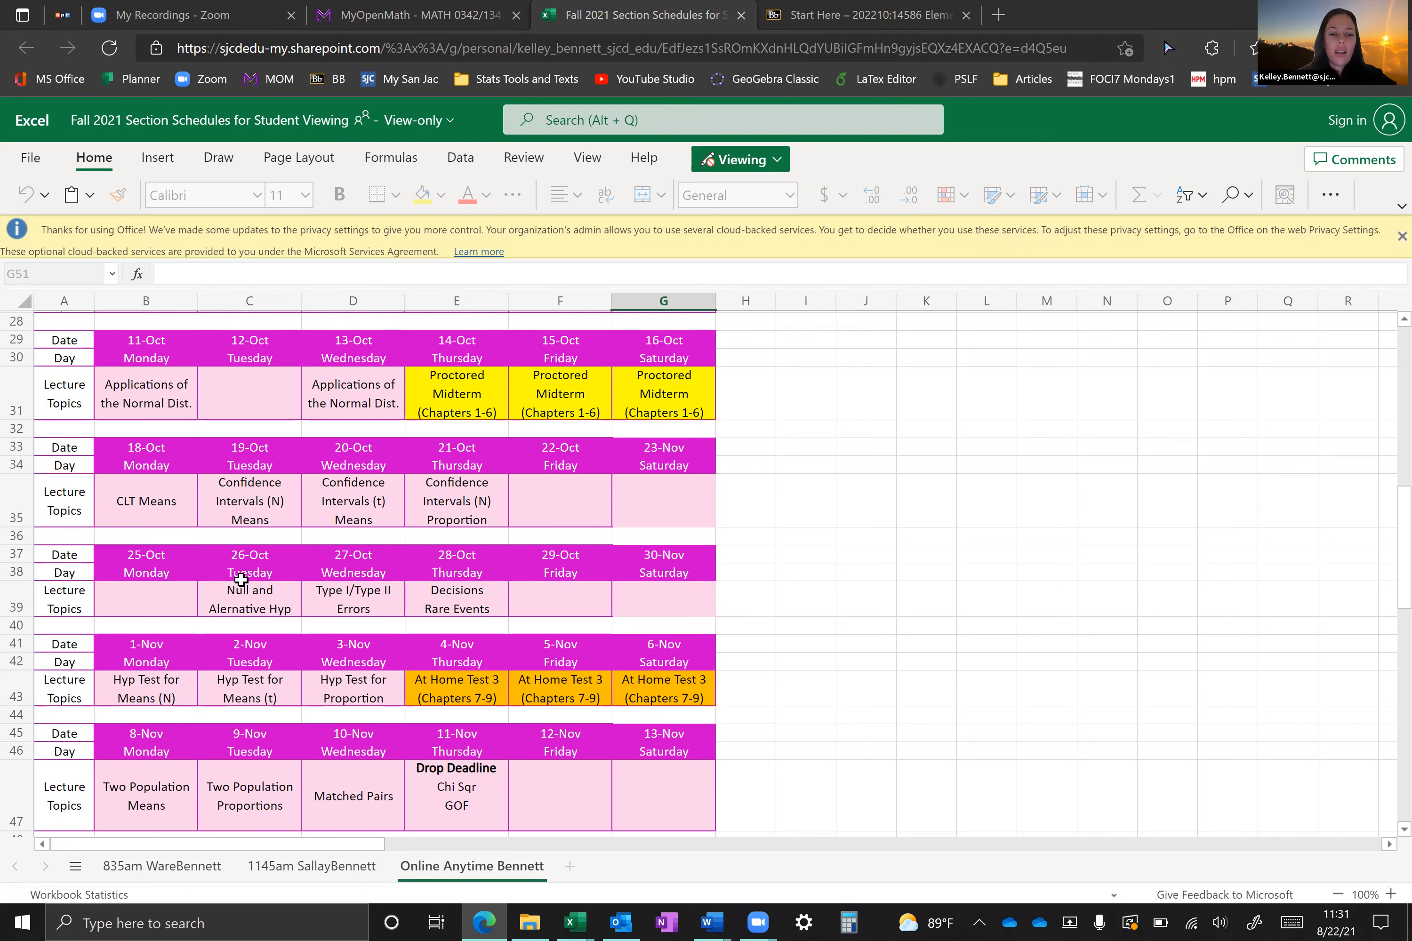
{"action": "mouse_move", "coordinate": [464, 918]}
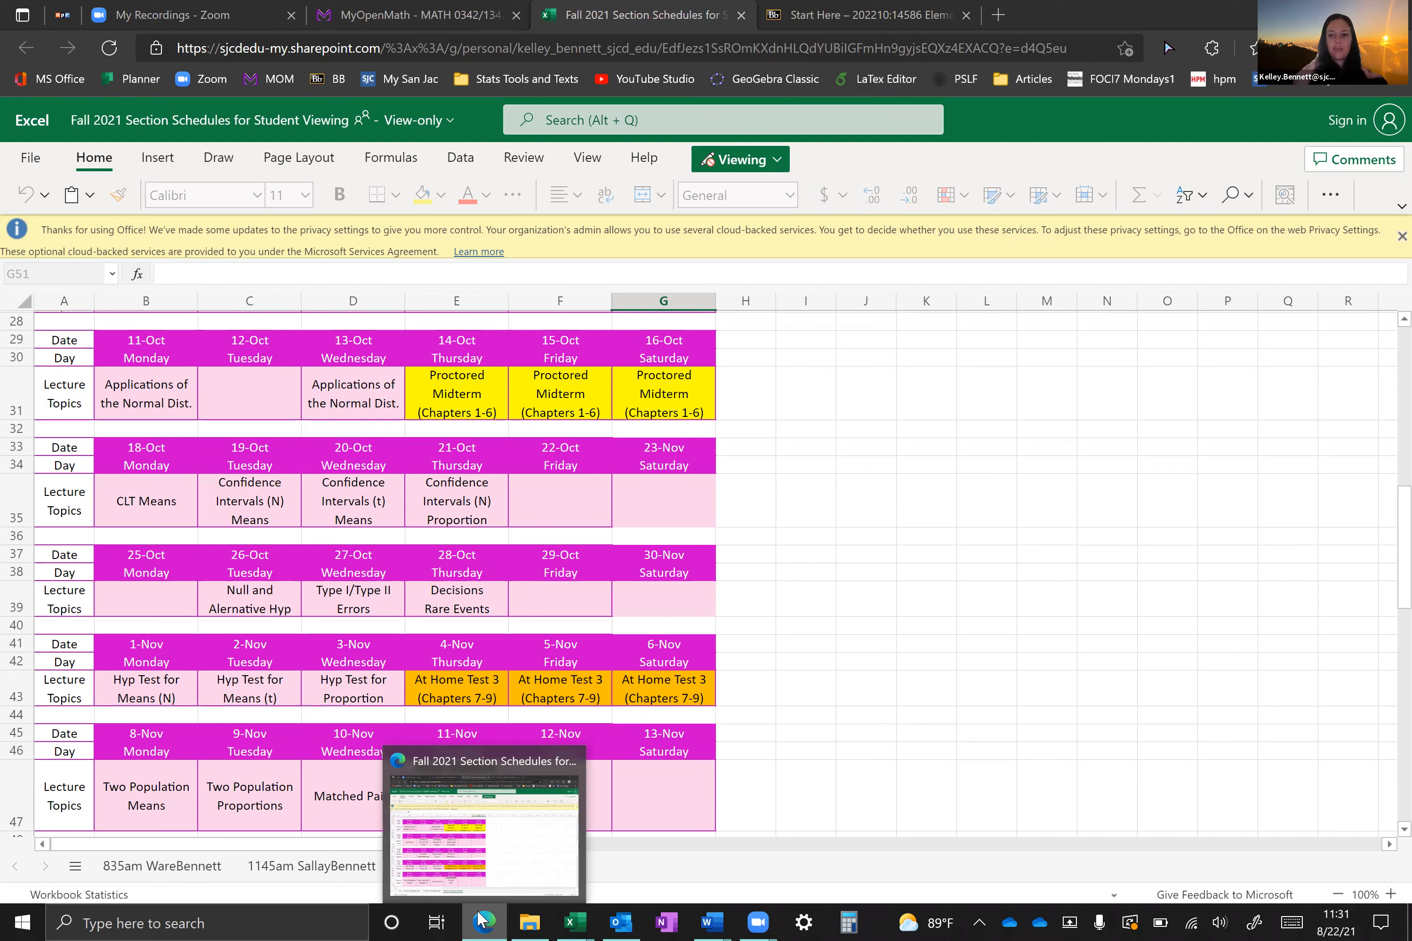
{"action": "mouse_move", "coordinate": [838, 766]}
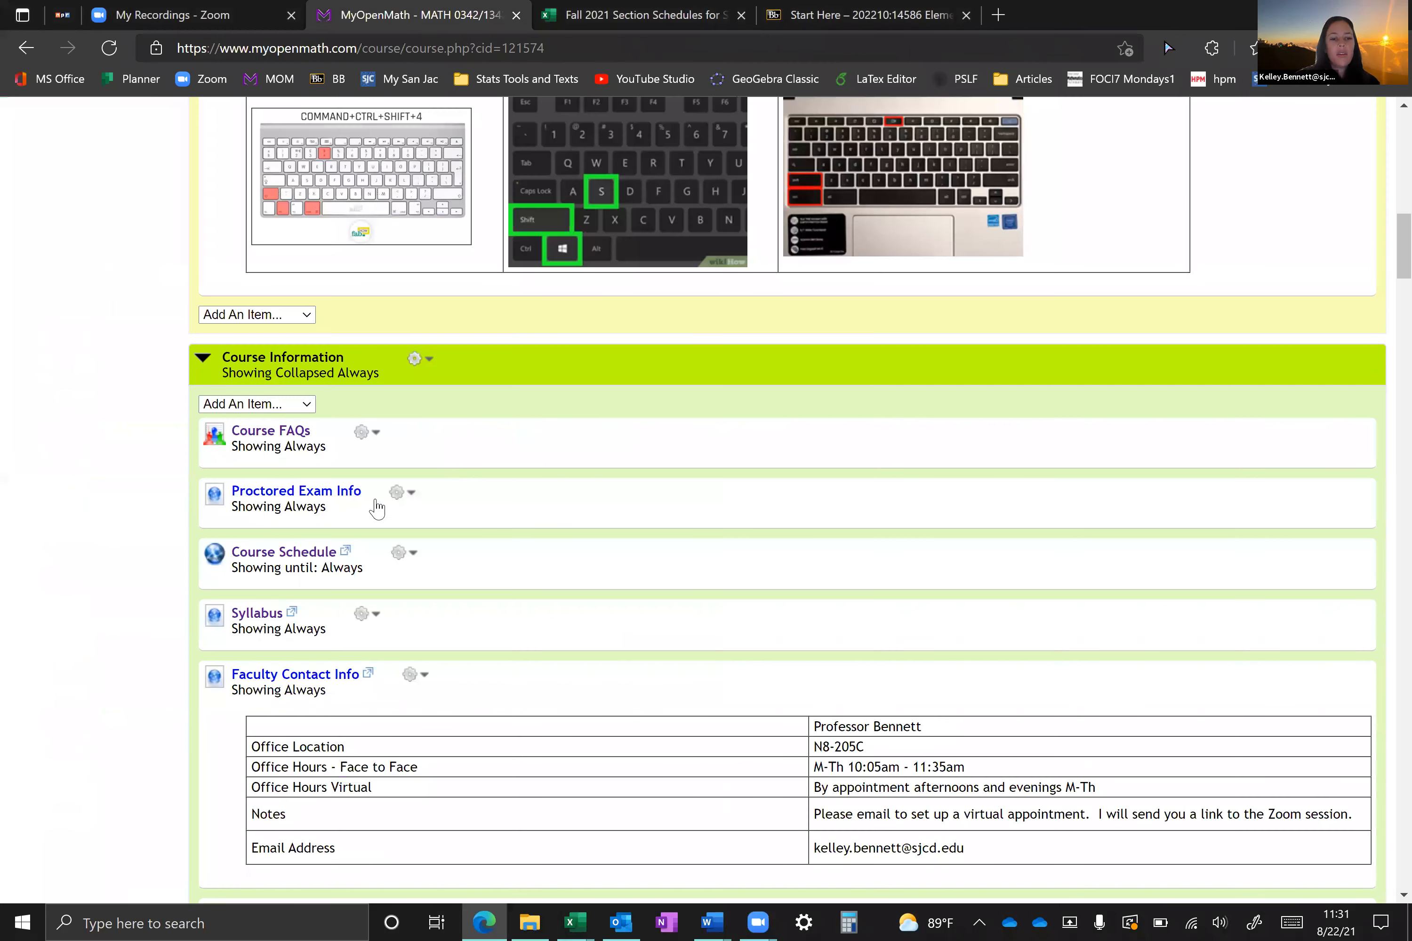
{"action": "mouse_move", "coordinate": [296, 491]}
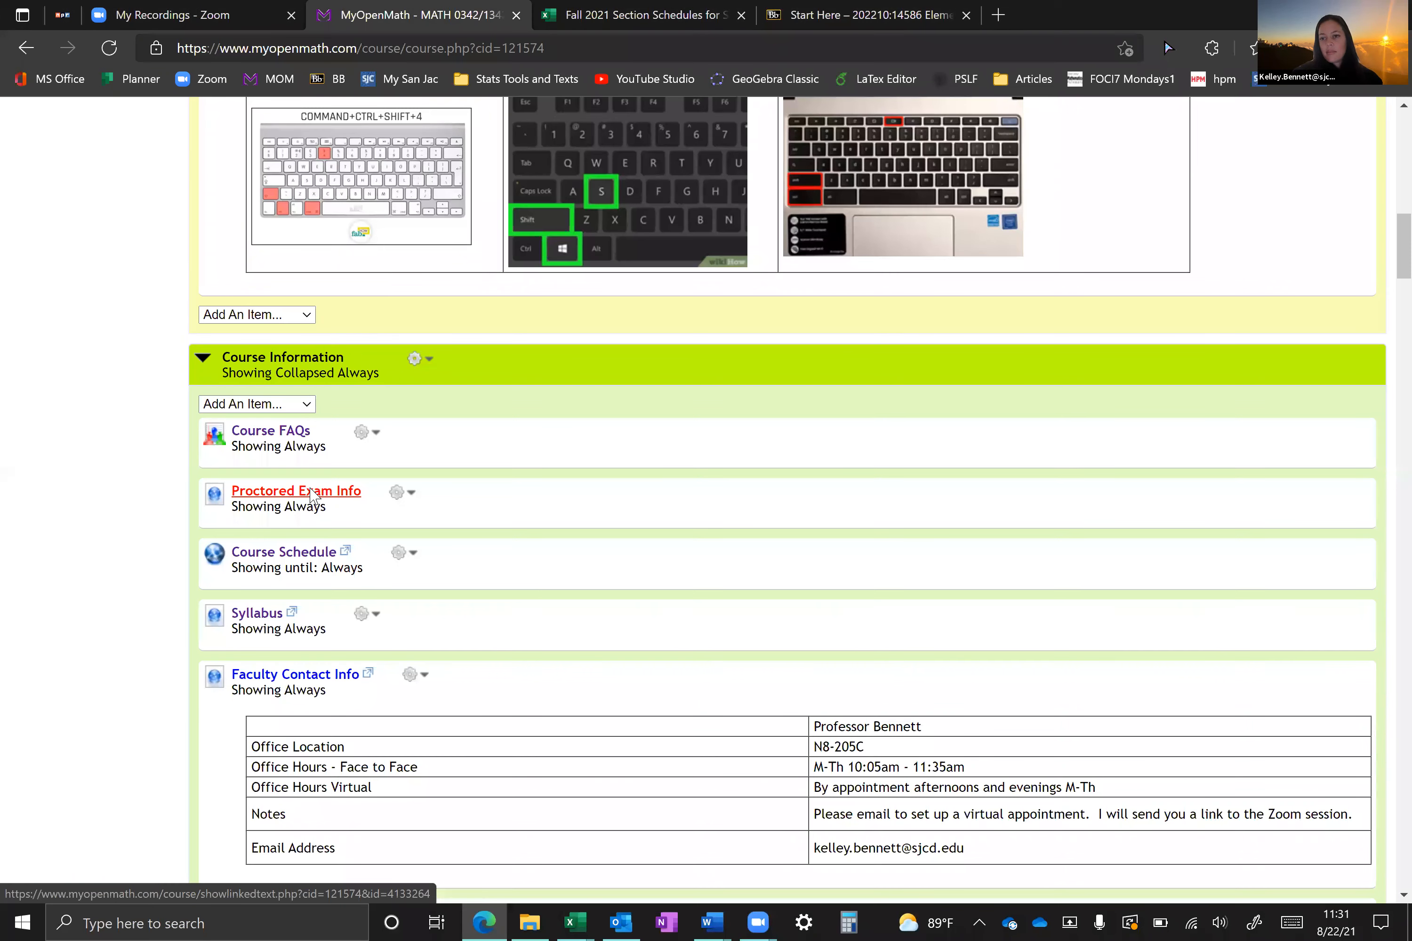
Step: Open the Proctored Exam Info page from Course Information, listing proctoring video, responsibilities and check-in steps
{"action": "left_click", "coordinate": [295, 491]}
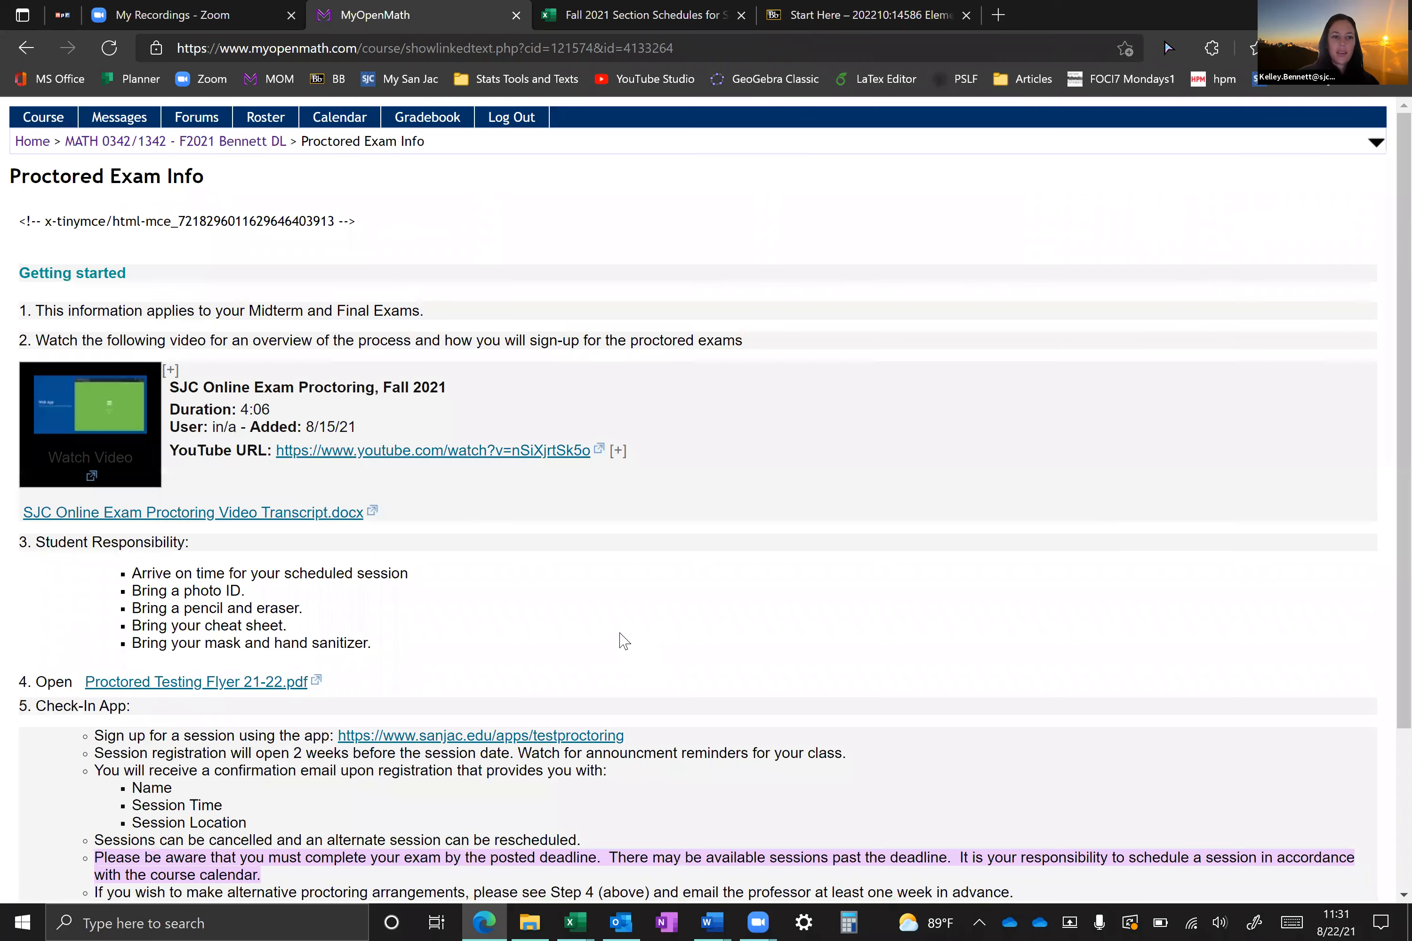
{"action": "scroll", "scroll_direction": "down", "scroll_amount": 3}
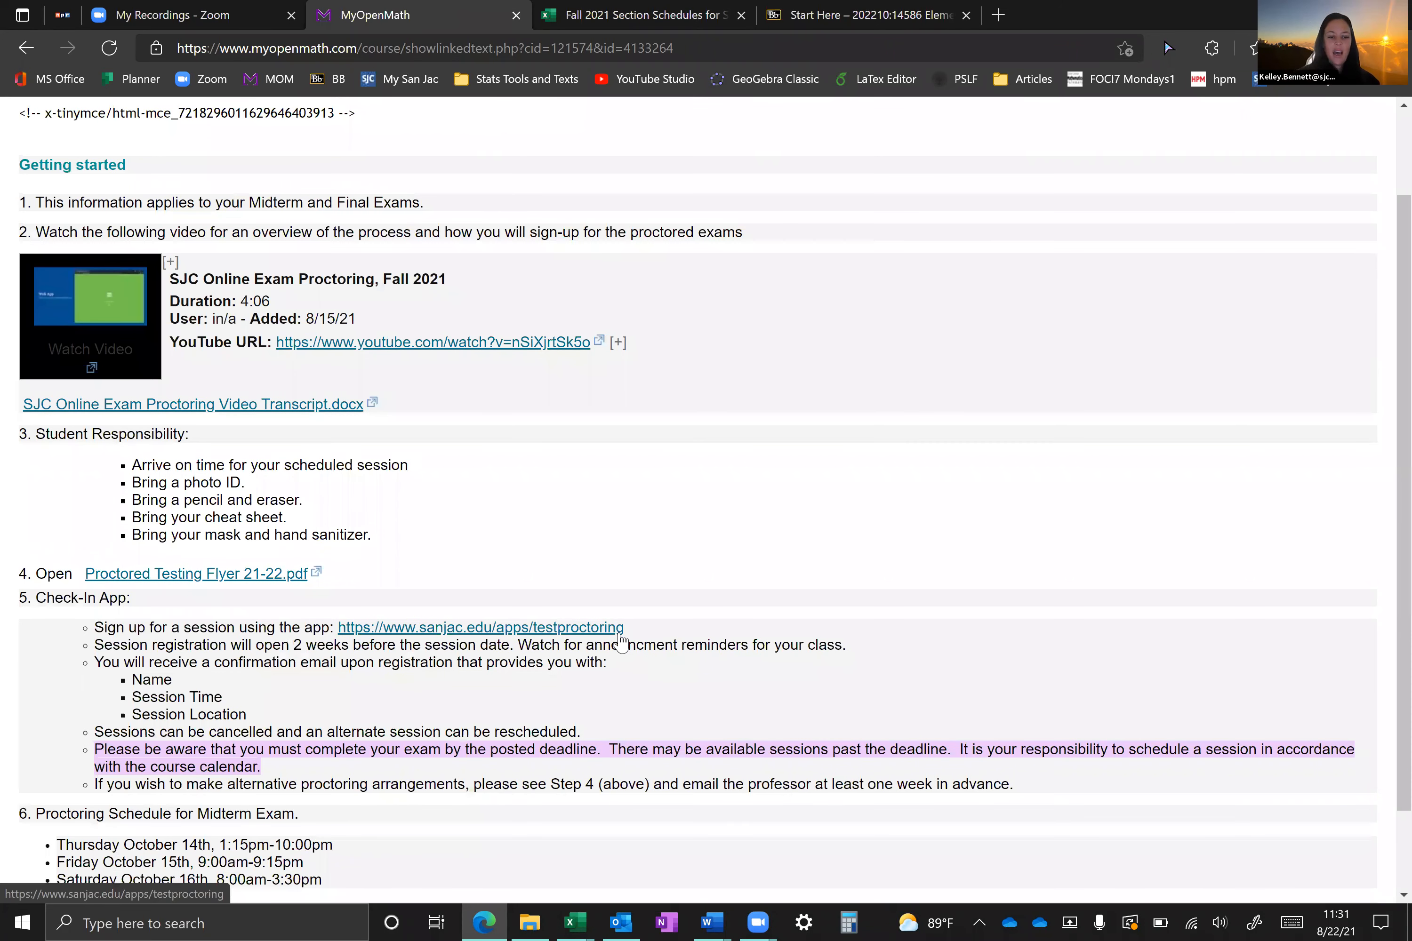
{"action": "scroll", "scroll_direction": "down", "scroll_amount": 3}
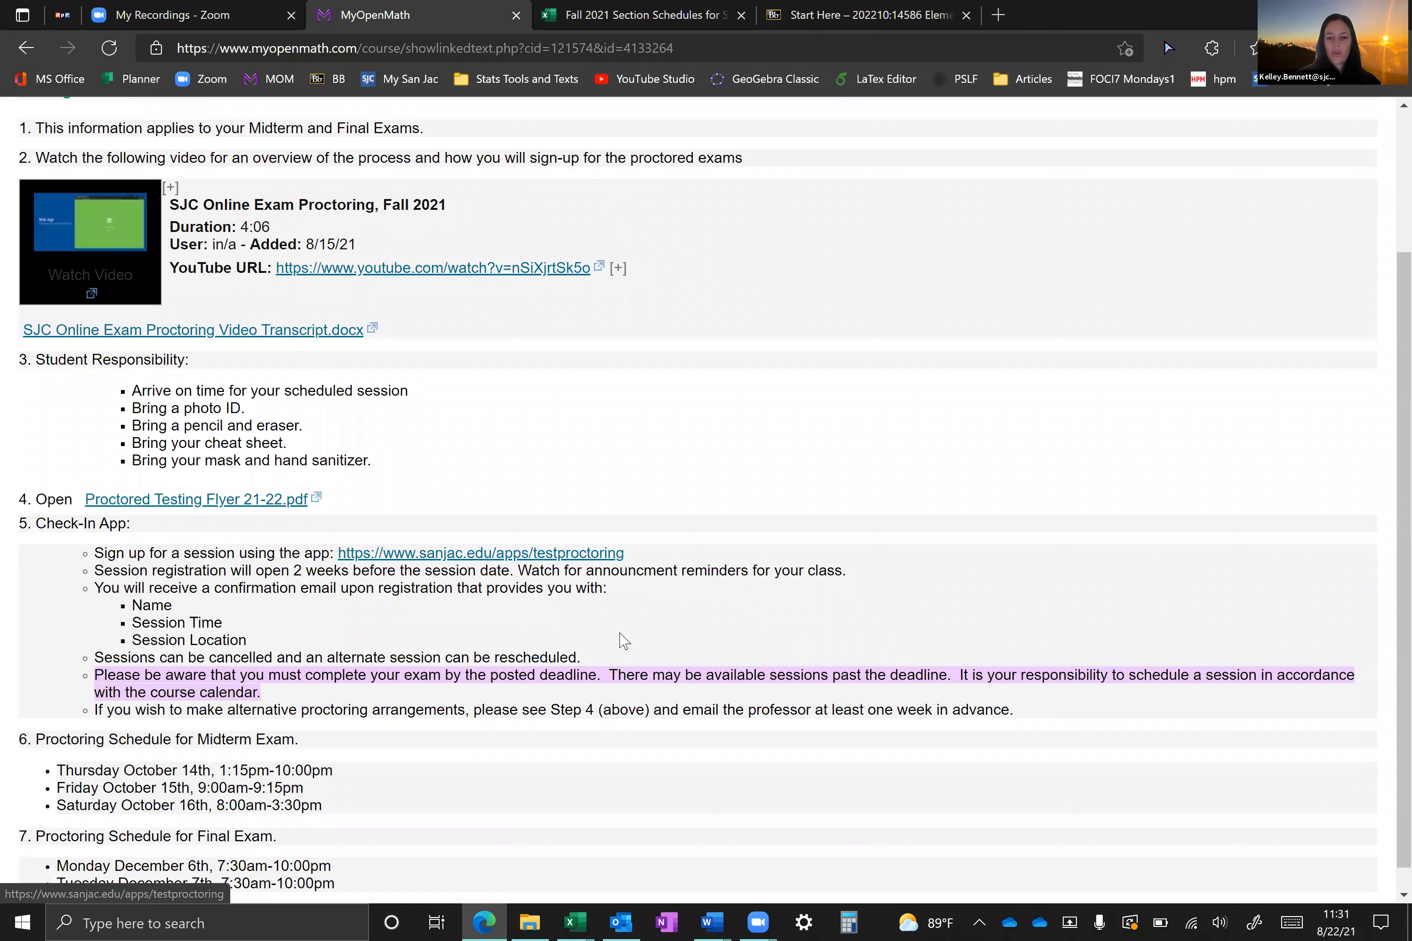
{"action": "scroll", "scroll_direction": "down", "scroll_amount": 3}
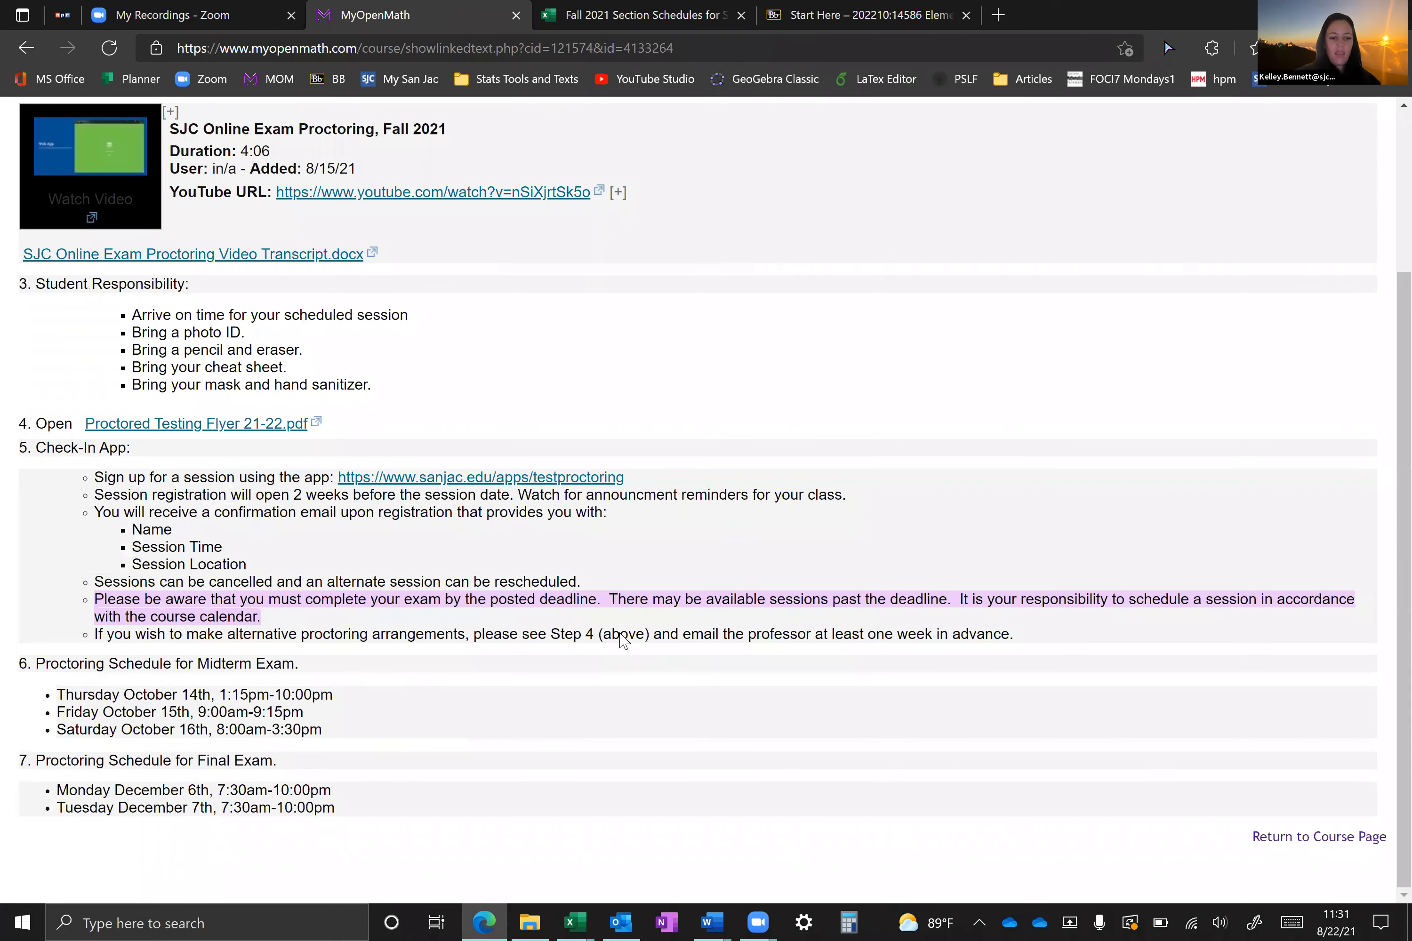
{"action": "scroll", "scroll_direction": "down", "scroll_amount": 3}
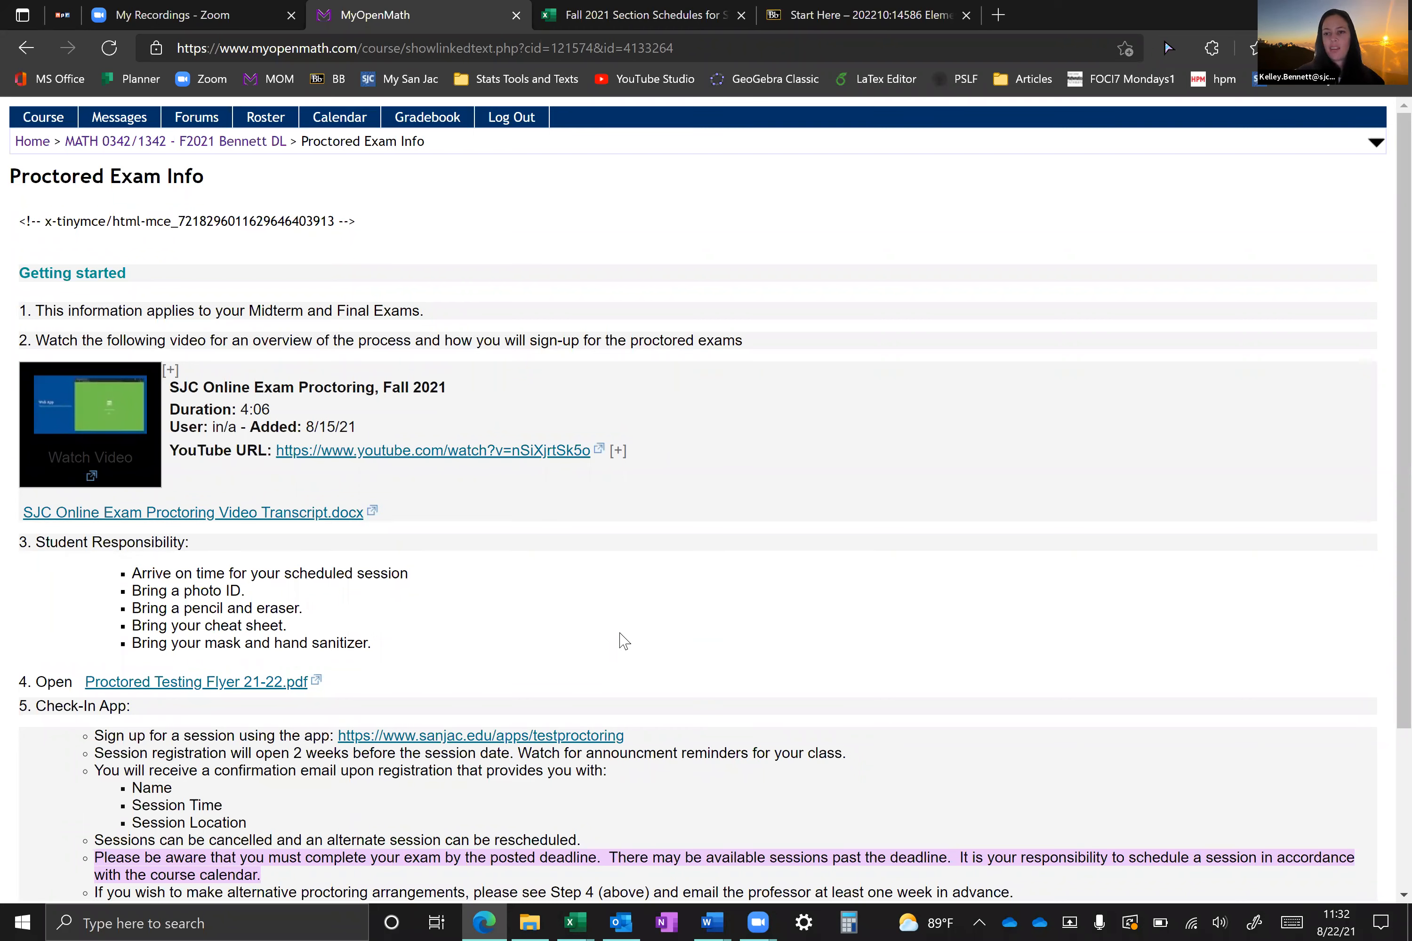
{"action": "mouse_move", "coordinate": [322, 284]}
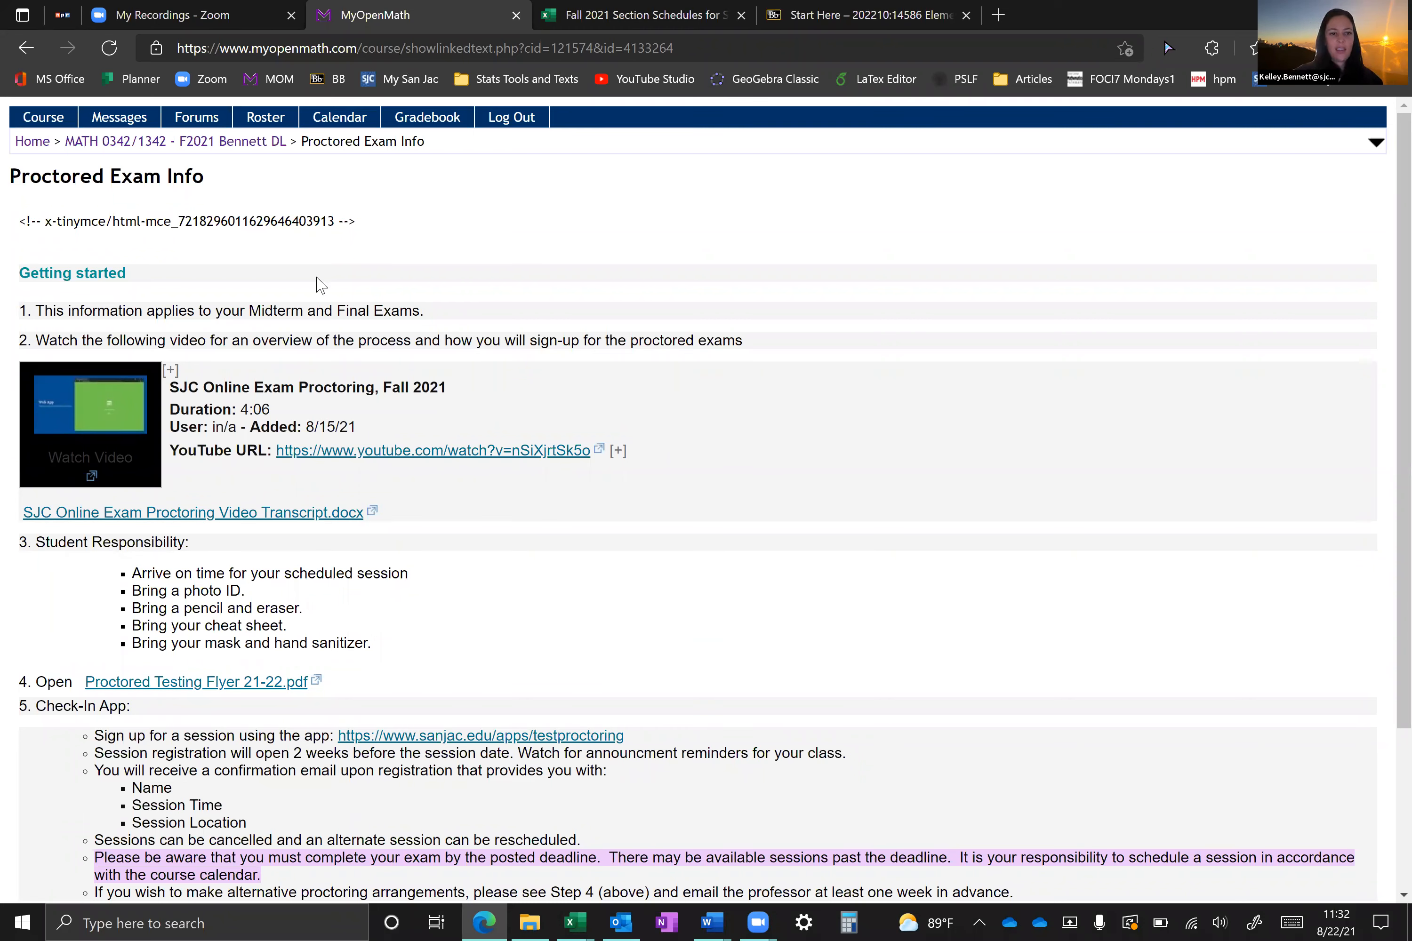